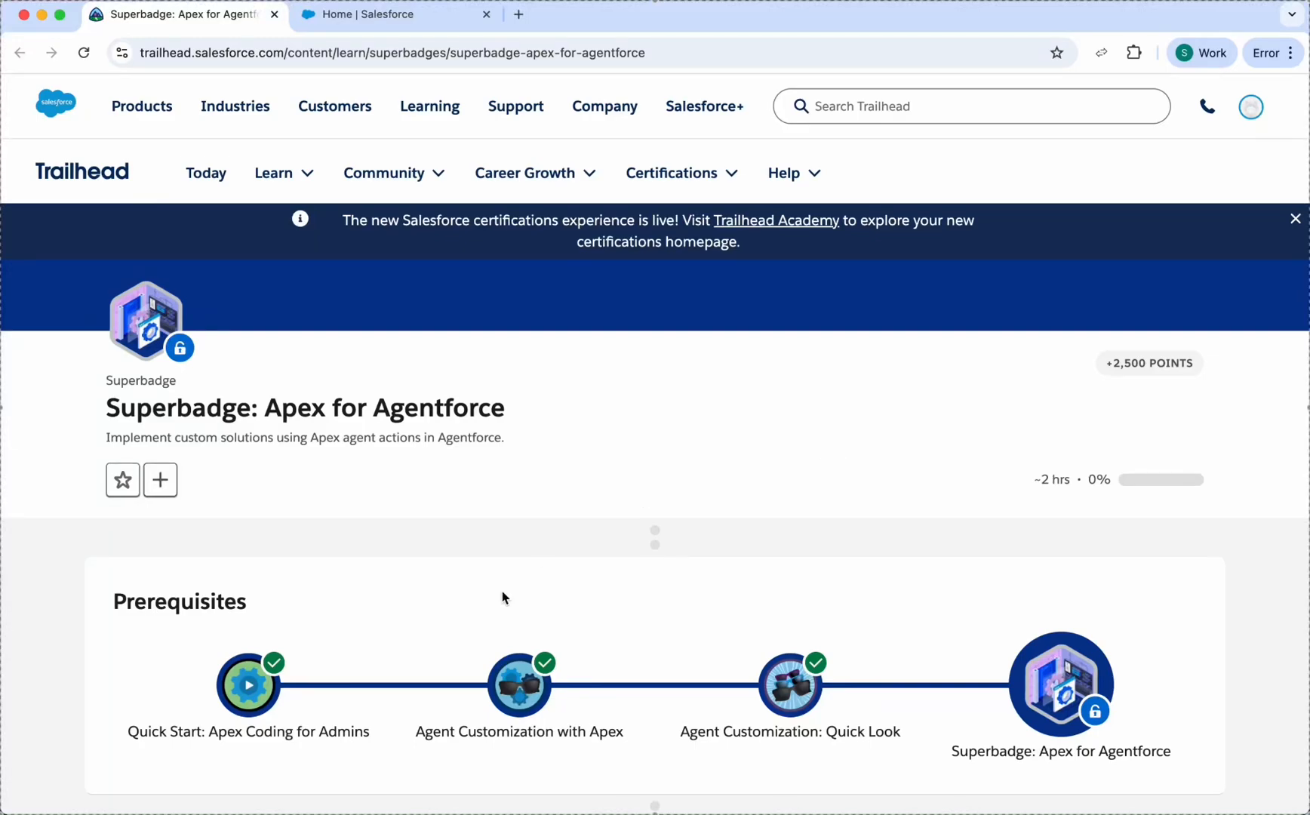
pyautogui.moveTo(234, 400)
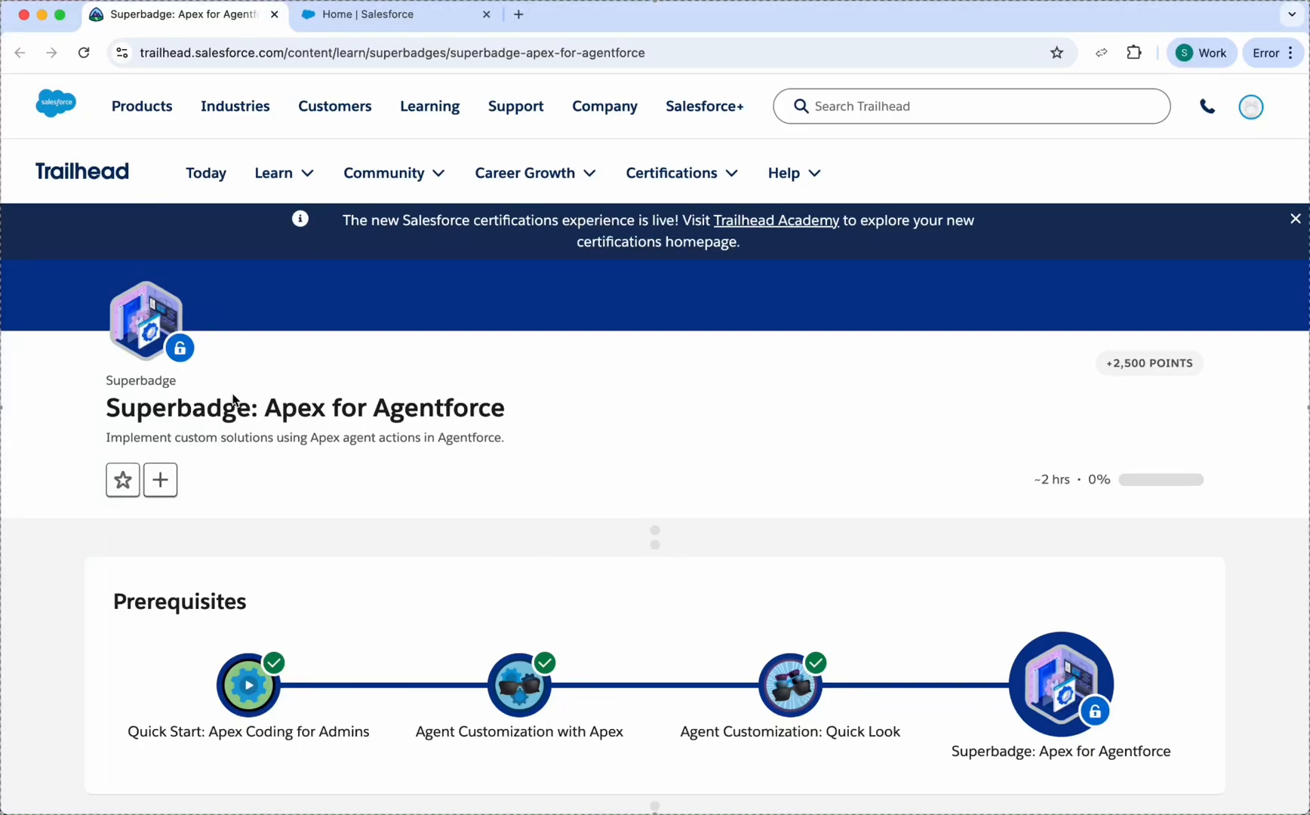
pyautogui.moveTo(409, 378)
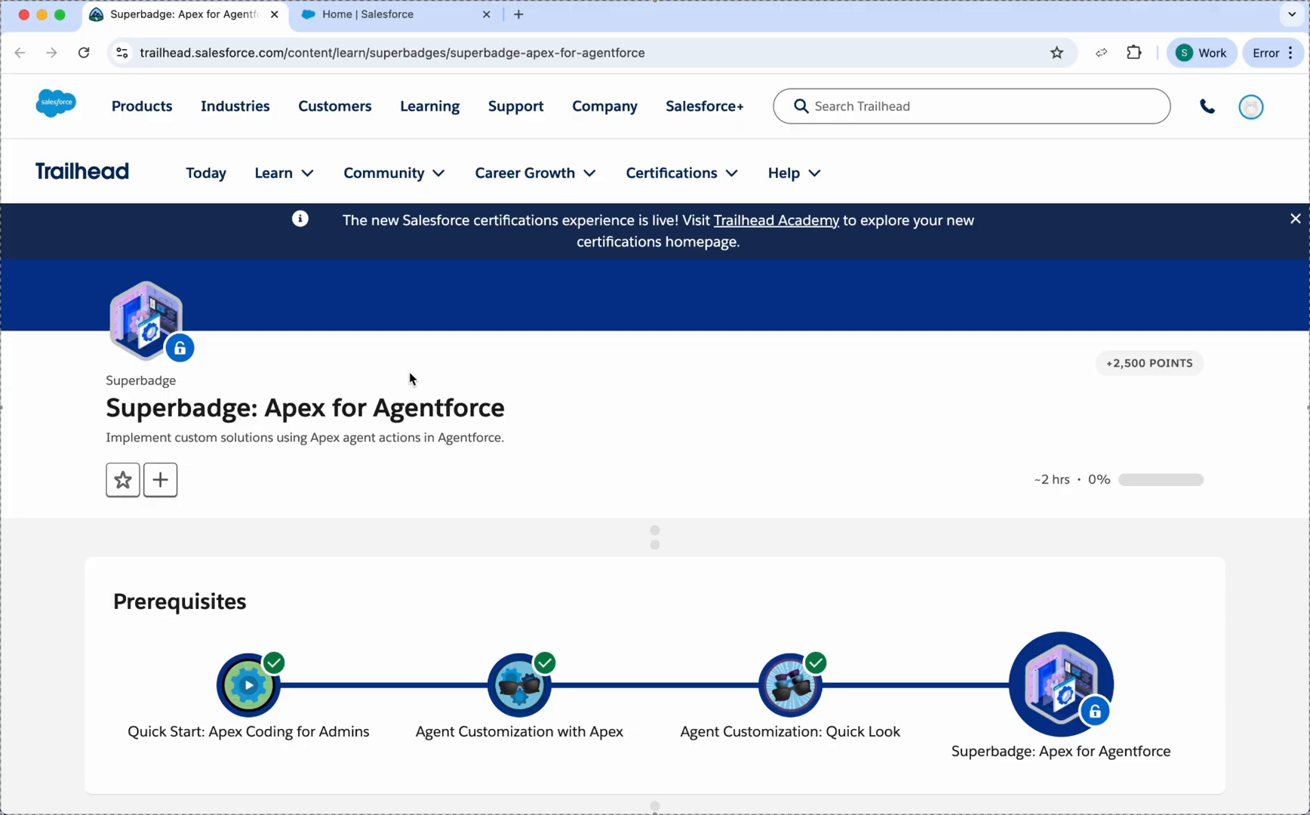
pyautogui.moveTo(501, 455)
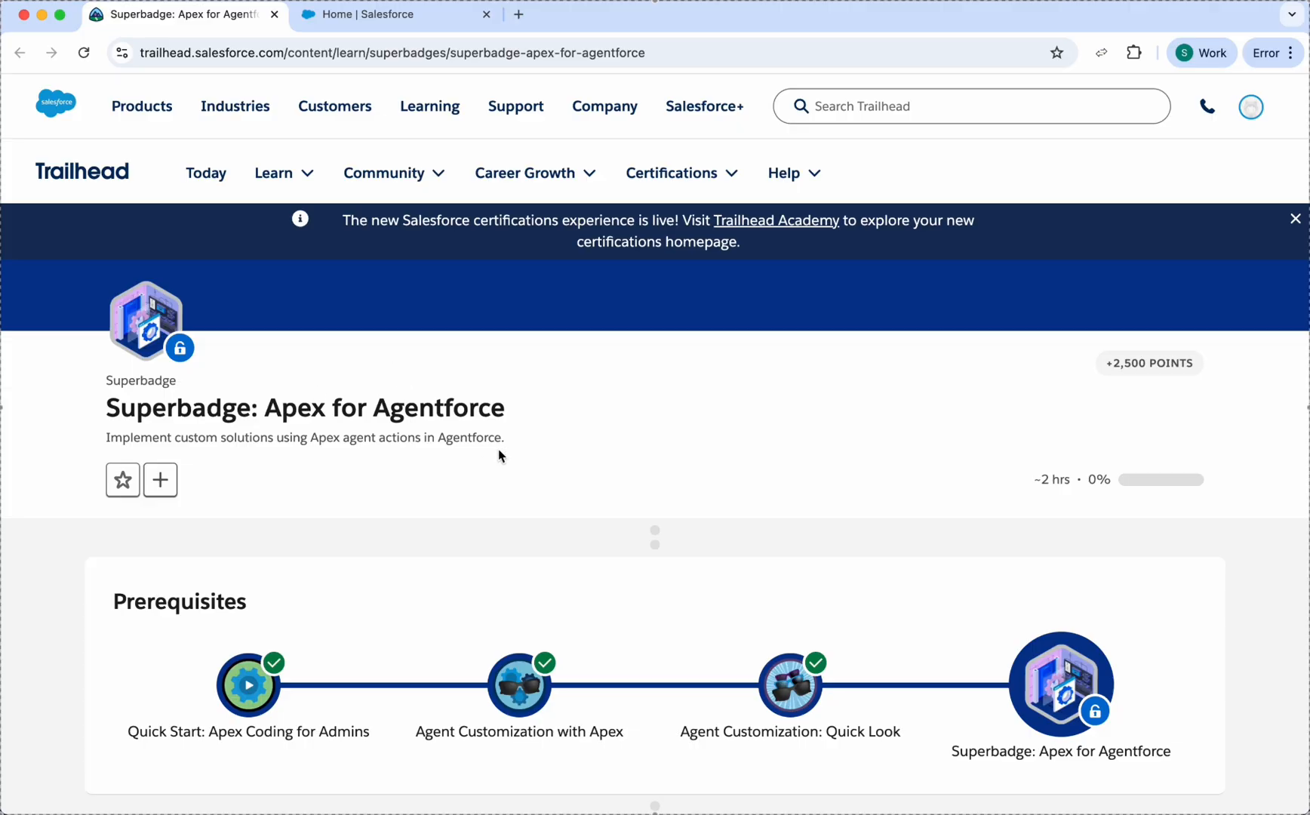
# Scroll down the superbadge page to the Configure Agentforce in Your Org section
pyautogui.scroll(-3)
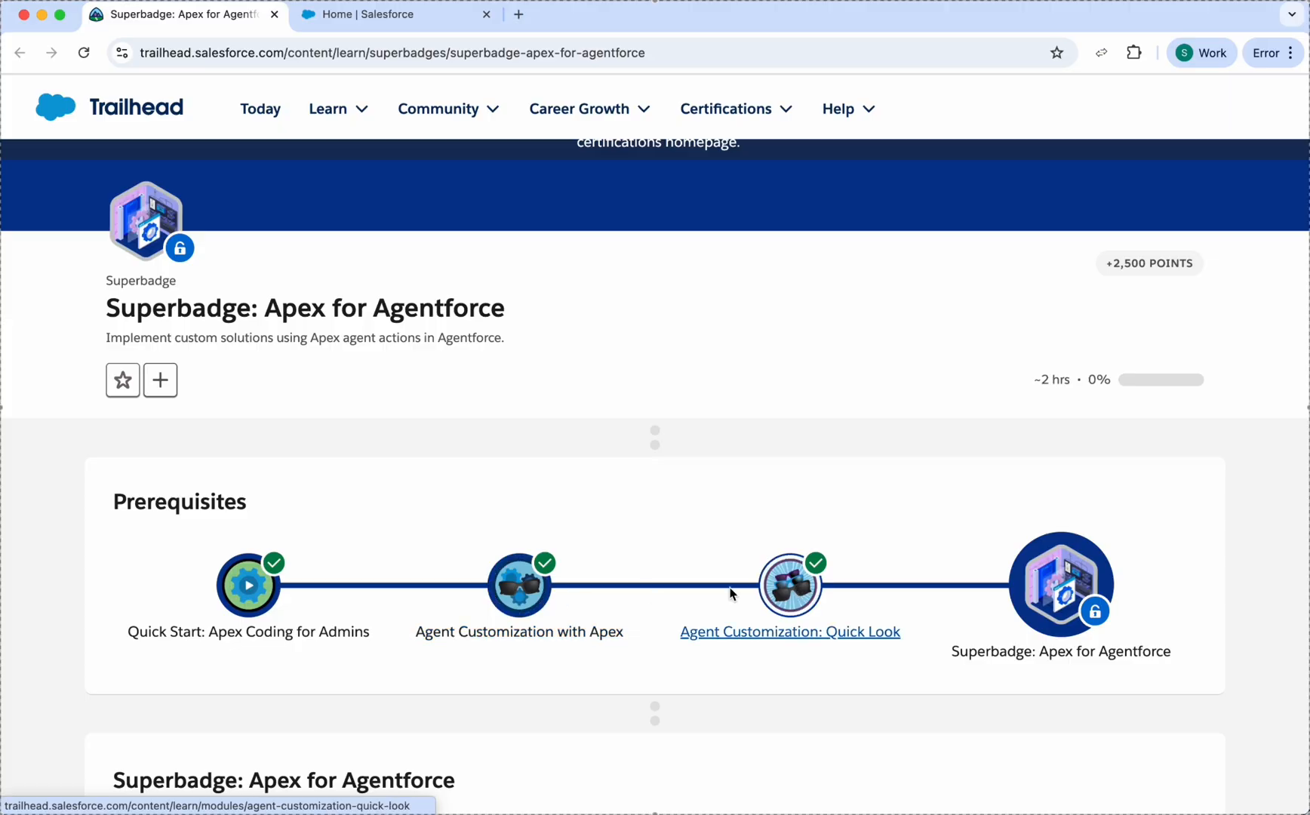
pyautogui.moveTo(465, 524)
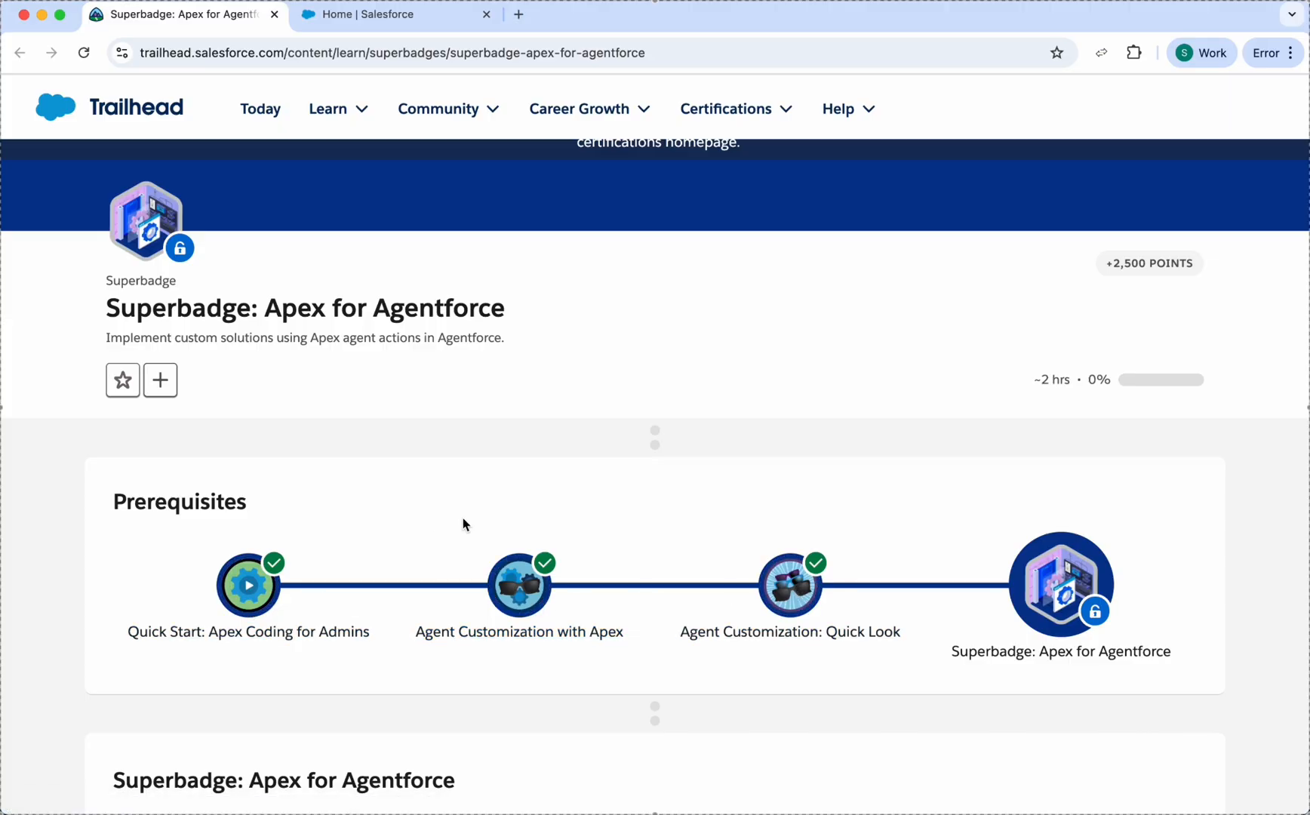
pyautogui.scroll(-3)
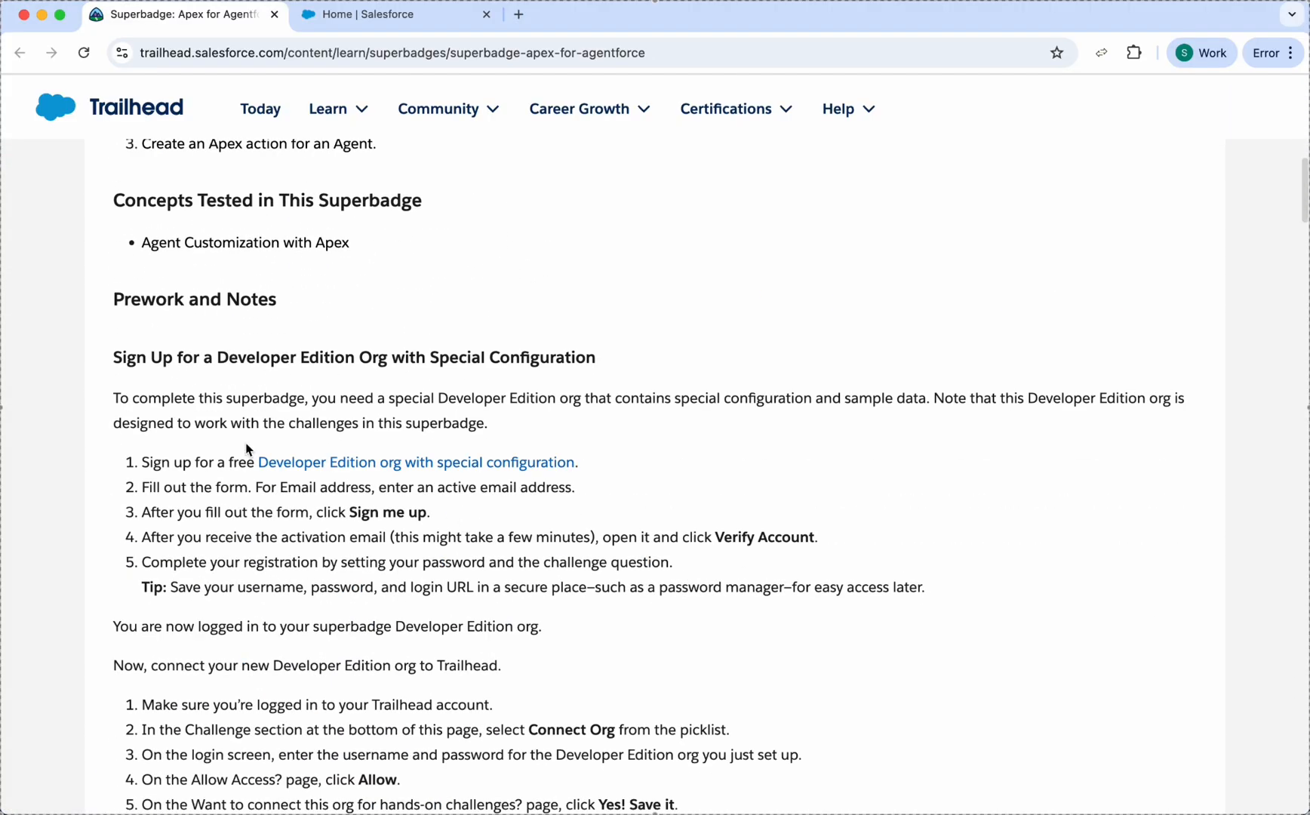
pyautogui.moveTo(551, 599)
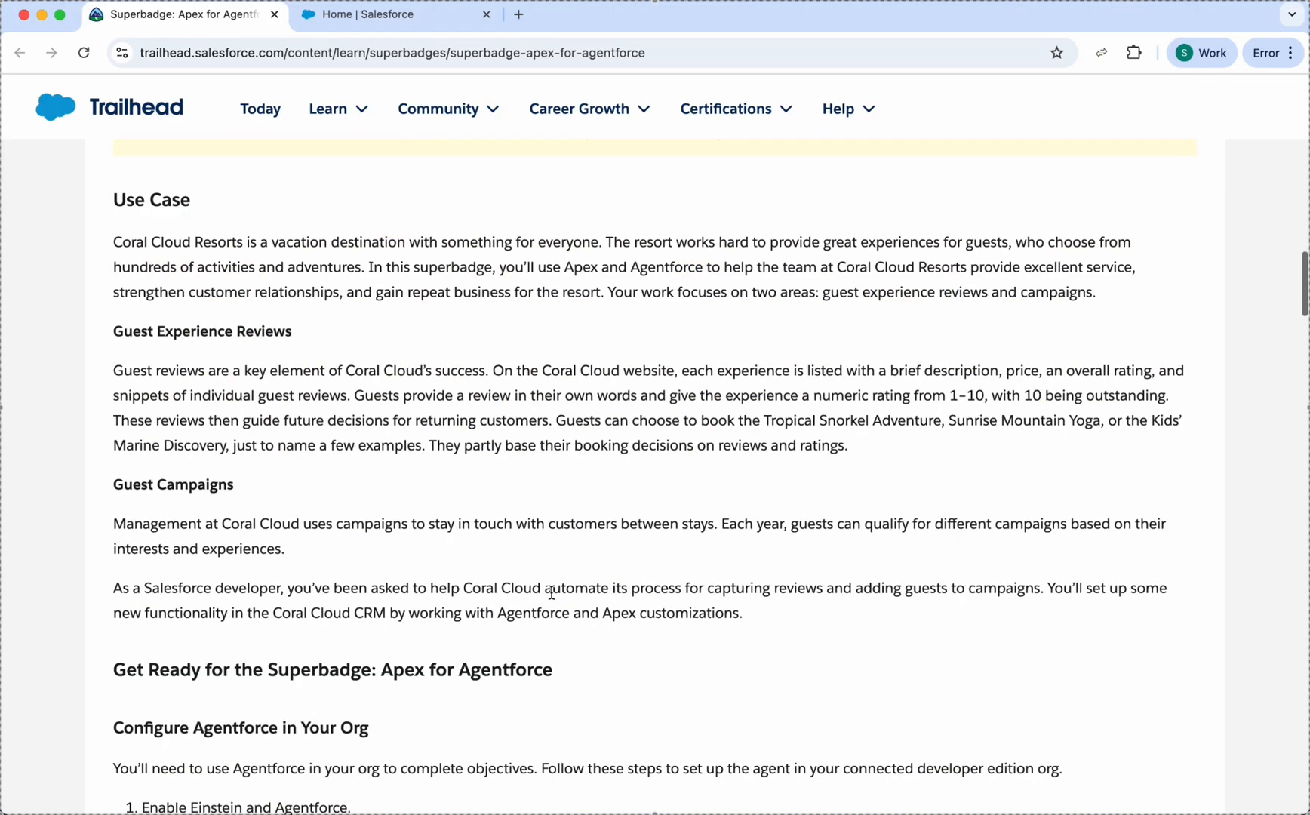
pyautogui.scroll(-3)
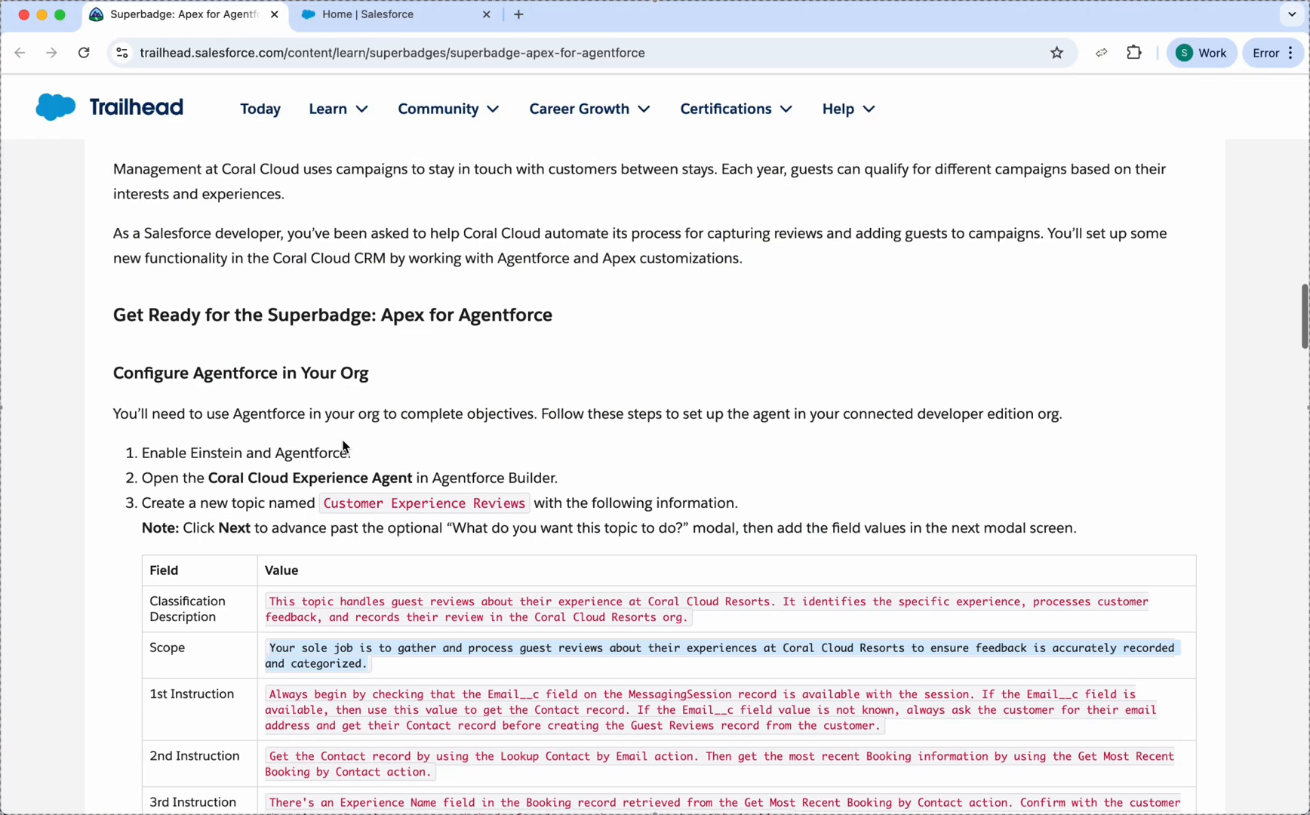
pyautogui.moveTo(394, 397)
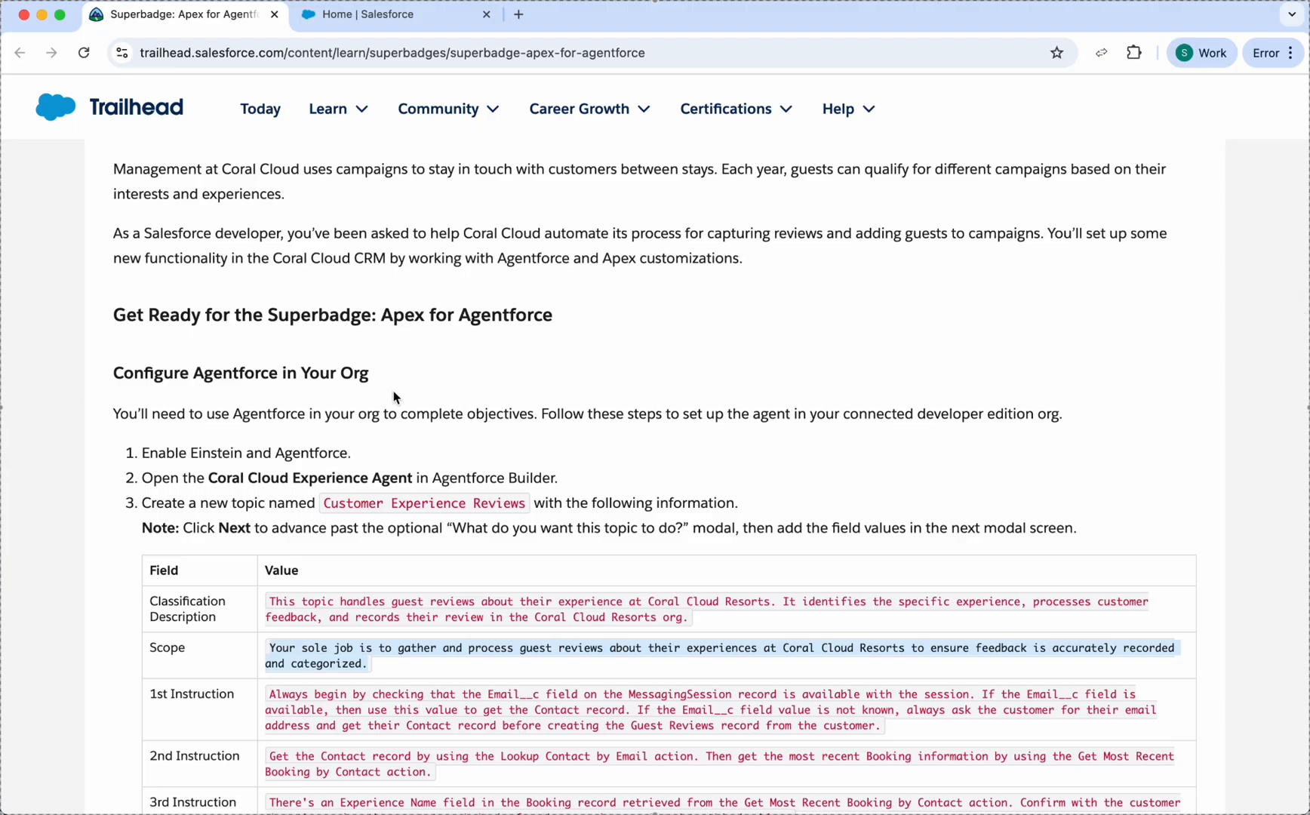
pyautogui.moveTo(409, 91)
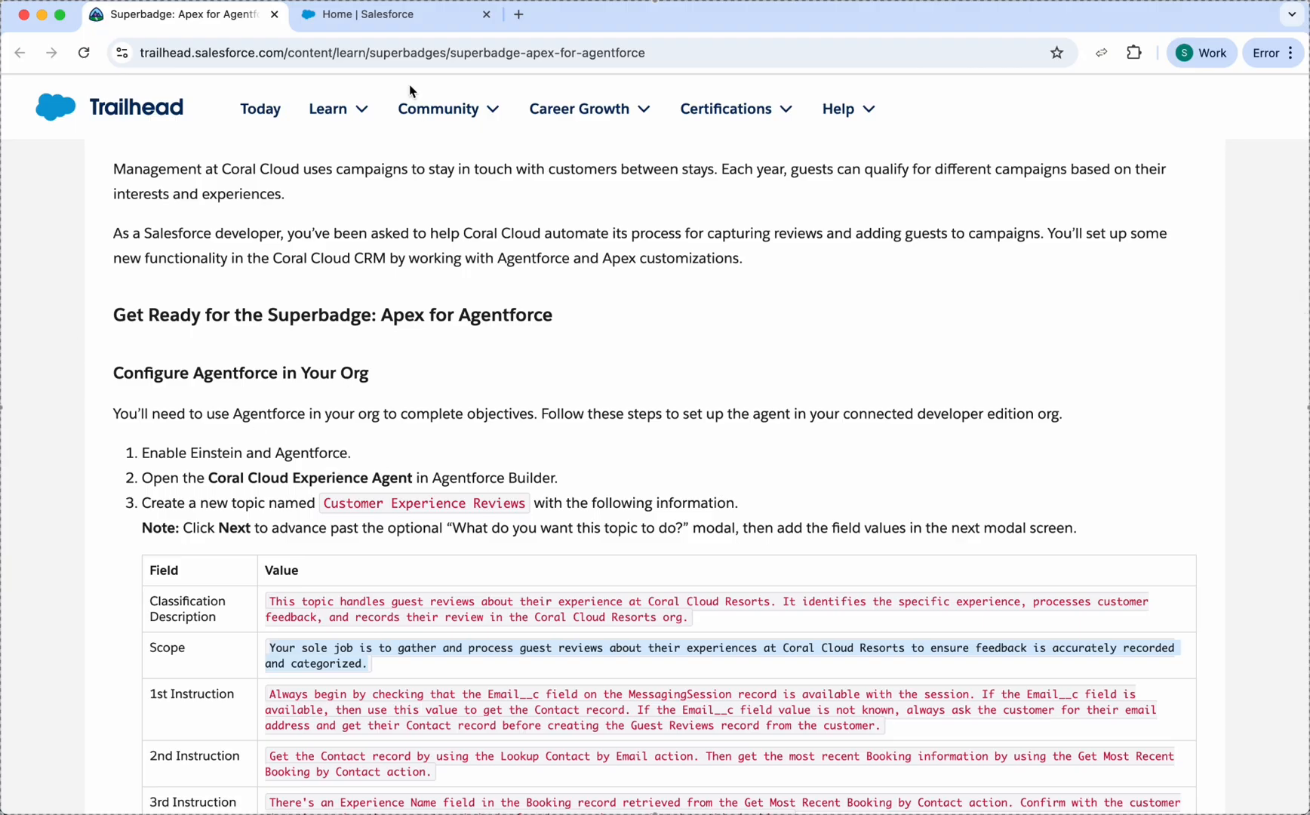
# Find Einstein Setup via Quick Find and switch the Turn on Einstein toggle to On
pyautogui.click(393, 14)
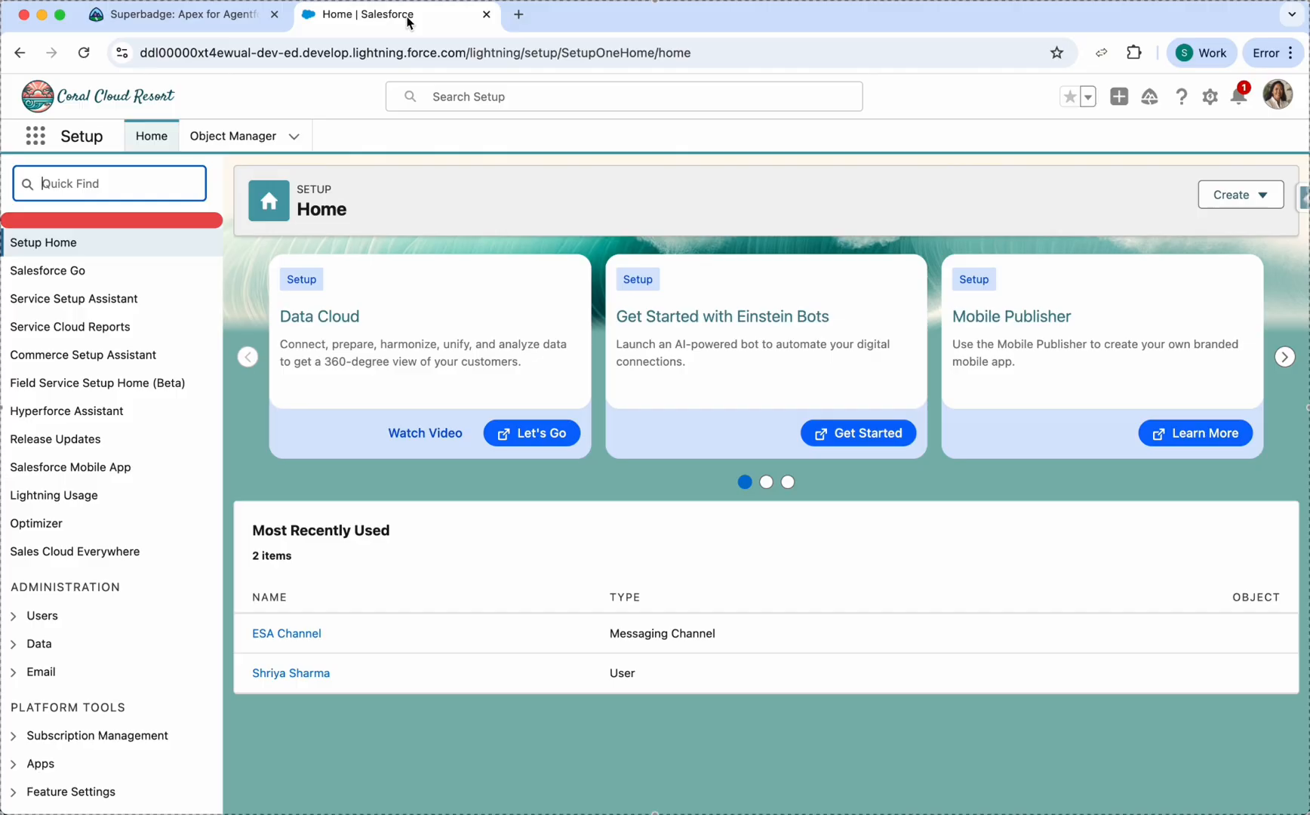
pyautogui.moveTo(142, 188)
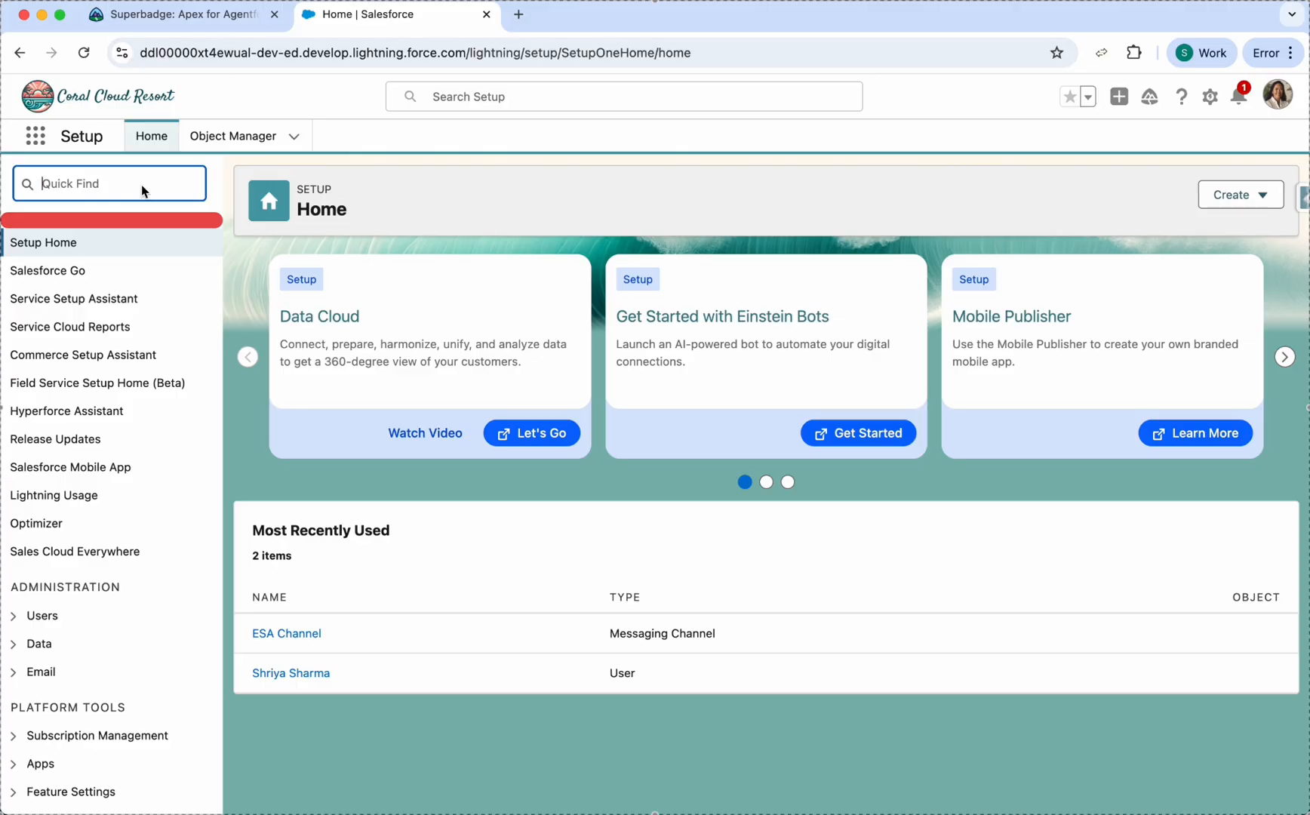
pyautogui.write('eins')
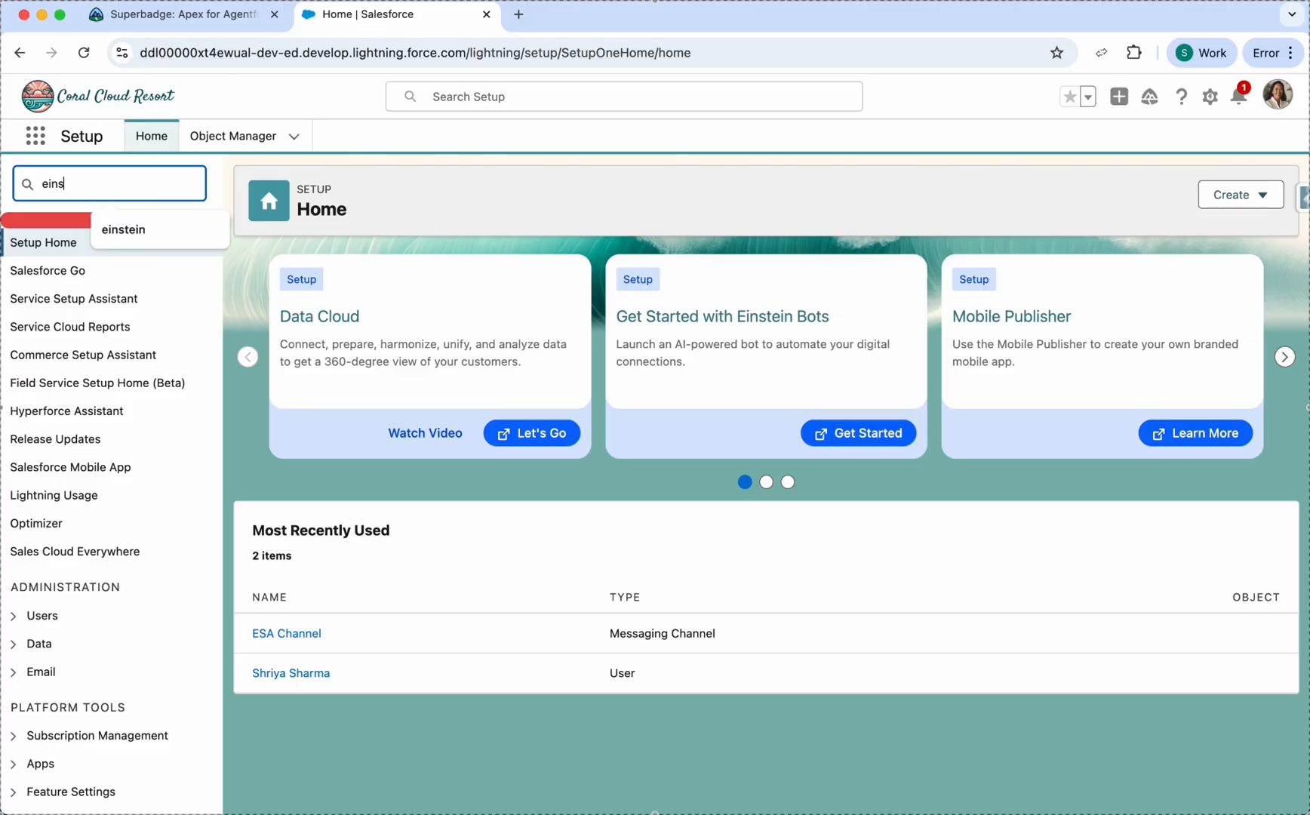
pyautogui.write('instein se')
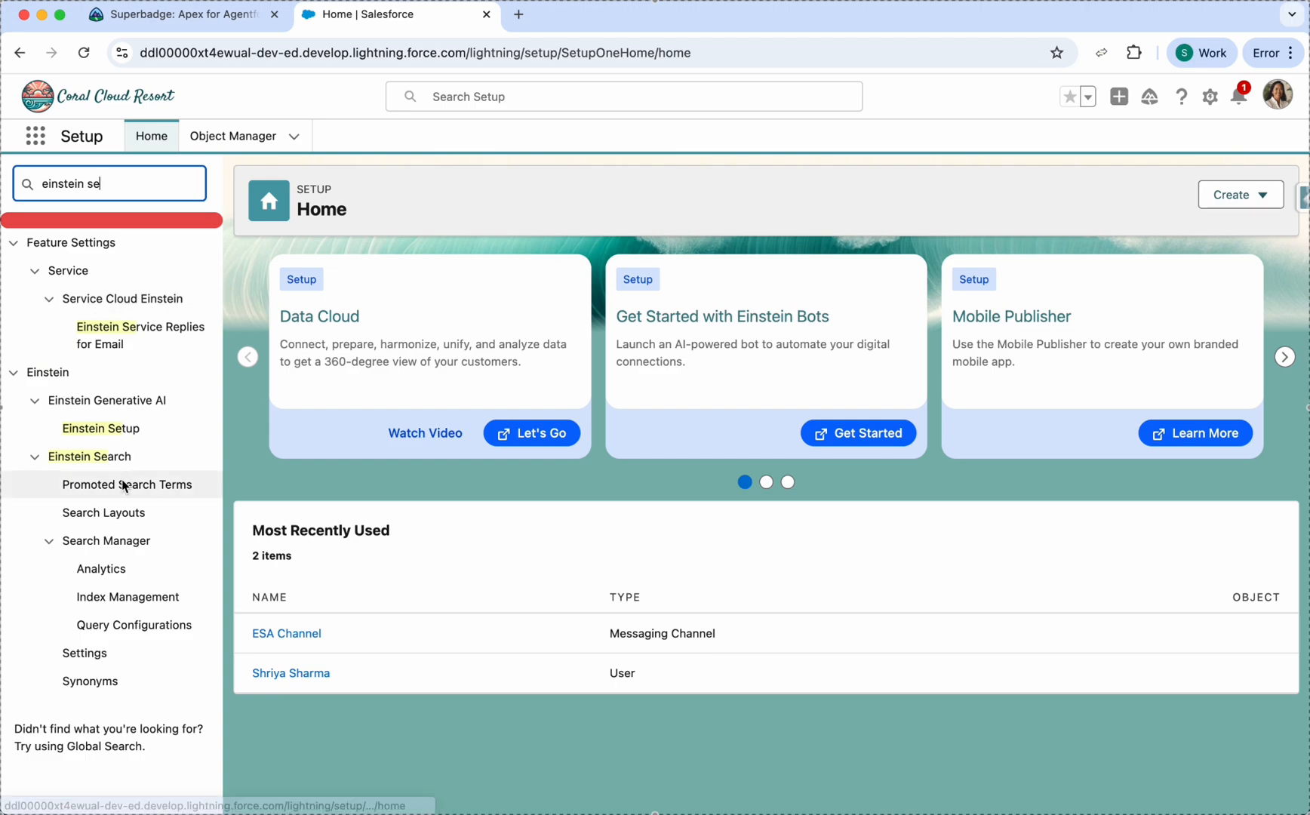
pyautogui.click(100, 428)
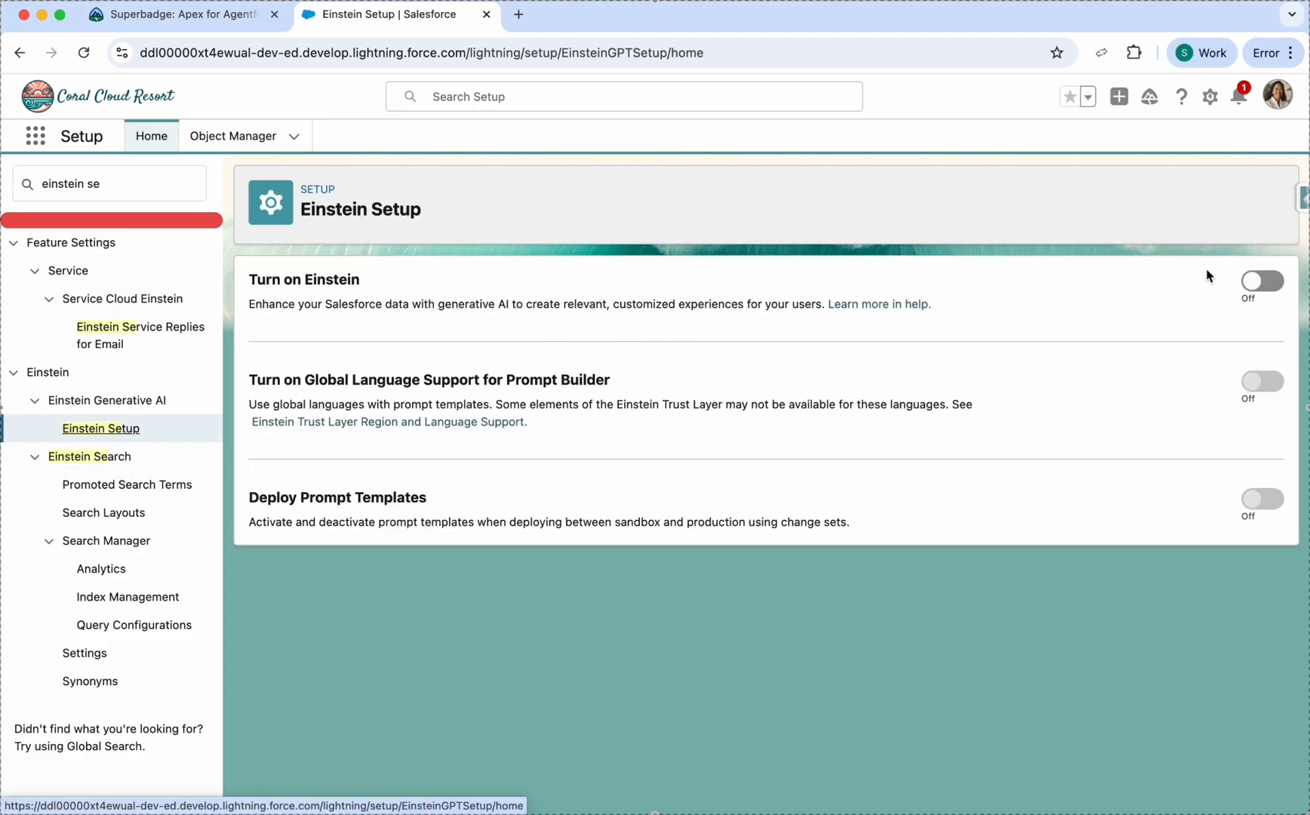
pyautogui.click(1261, 281)
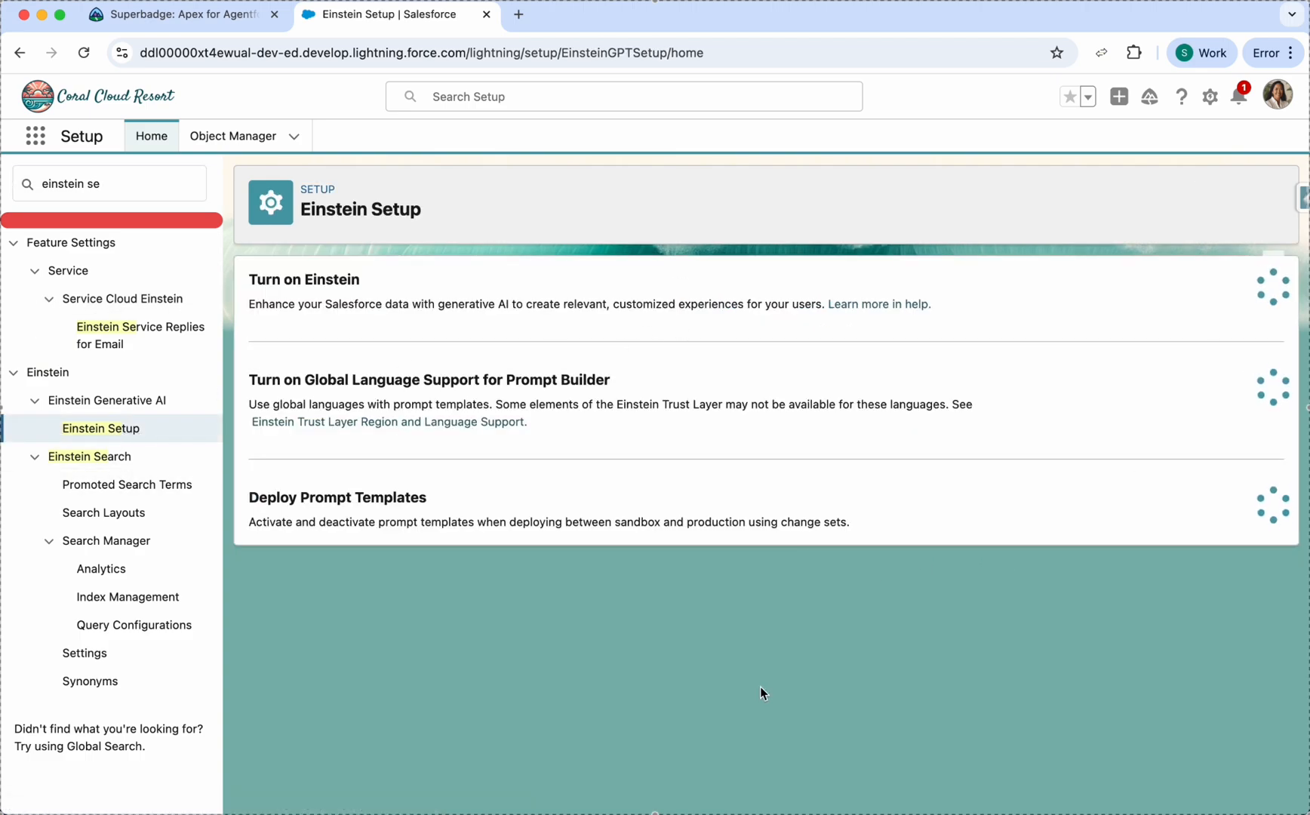
pyautogui.click(1262, 281)
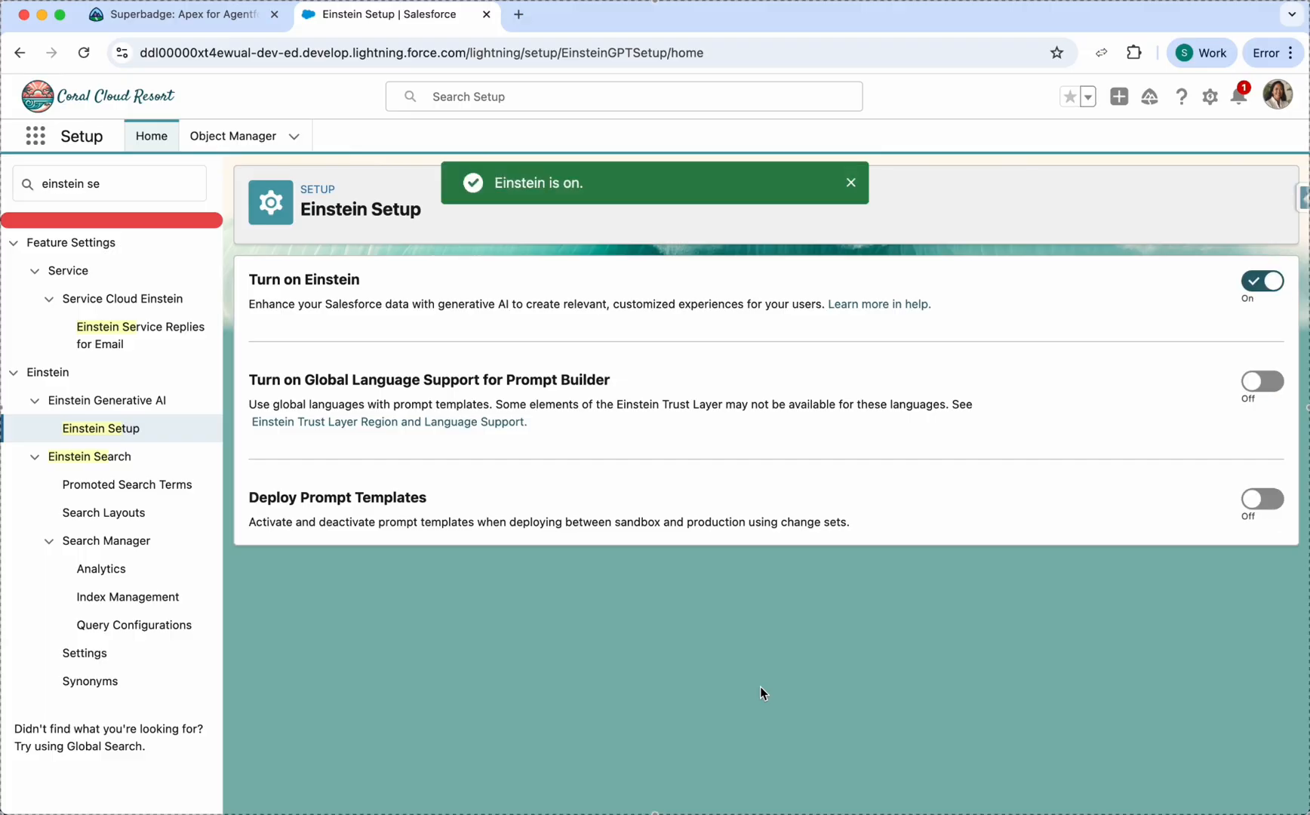
pyautogui.click(108, 183)
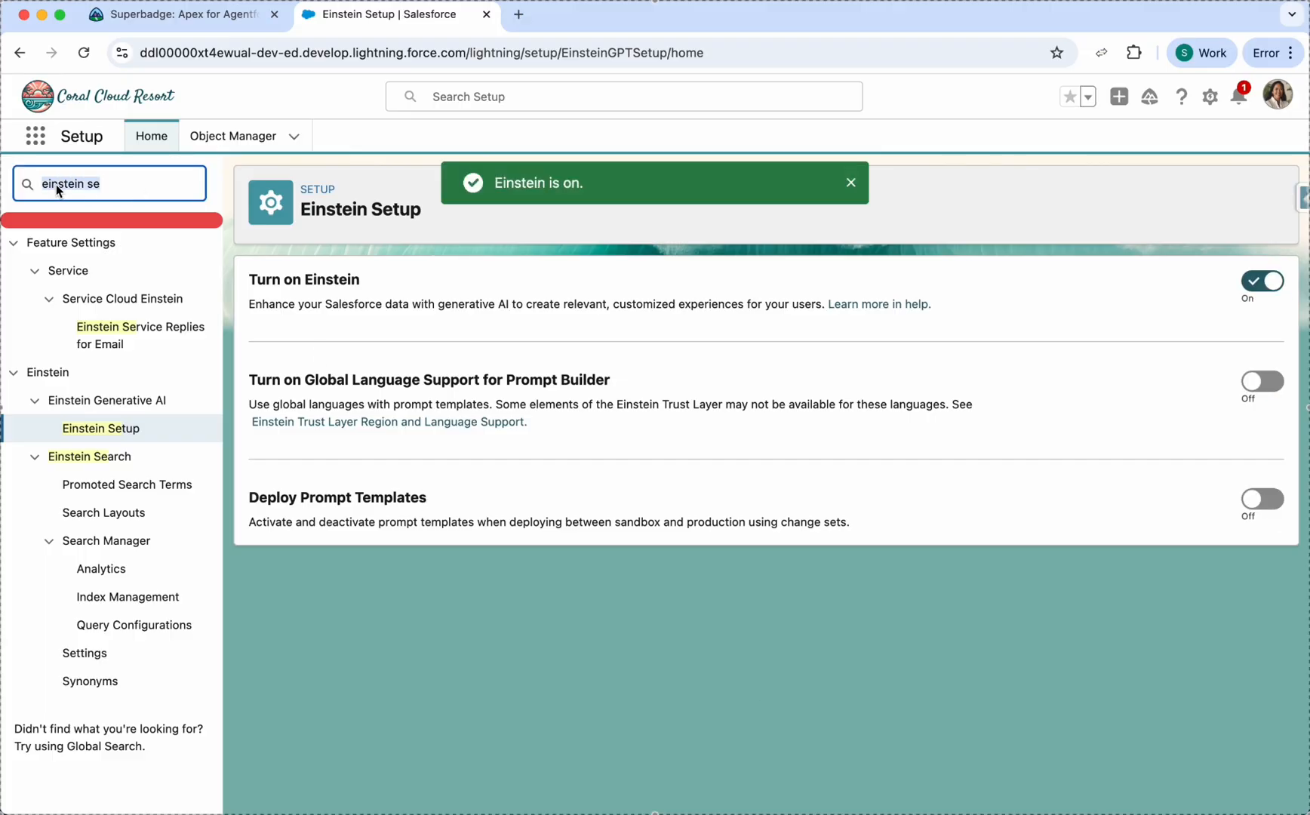
# Find Agentforce Agents via Quick Find and switch the Agentforce toggle to On
pyautogui.write('agenforce ag')
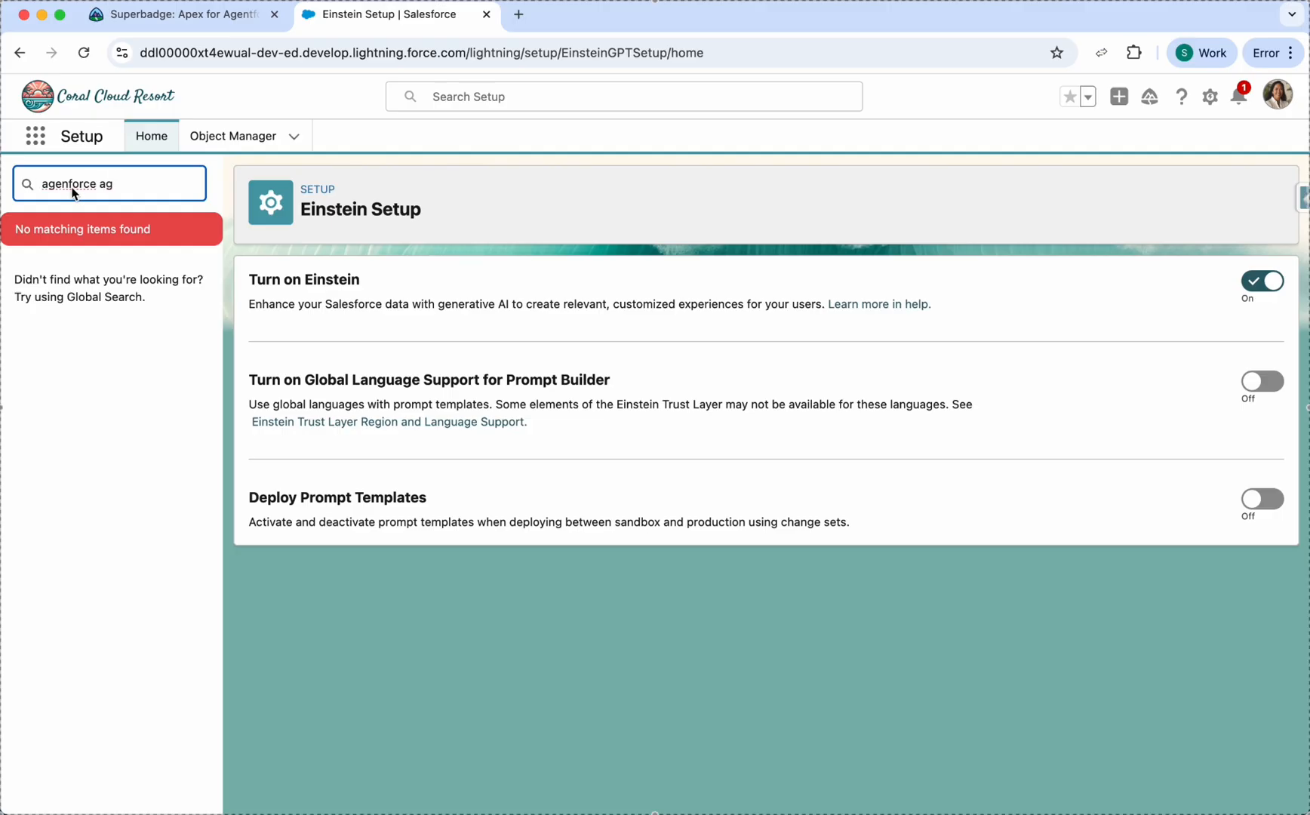
pyautogui.click(127, 327)
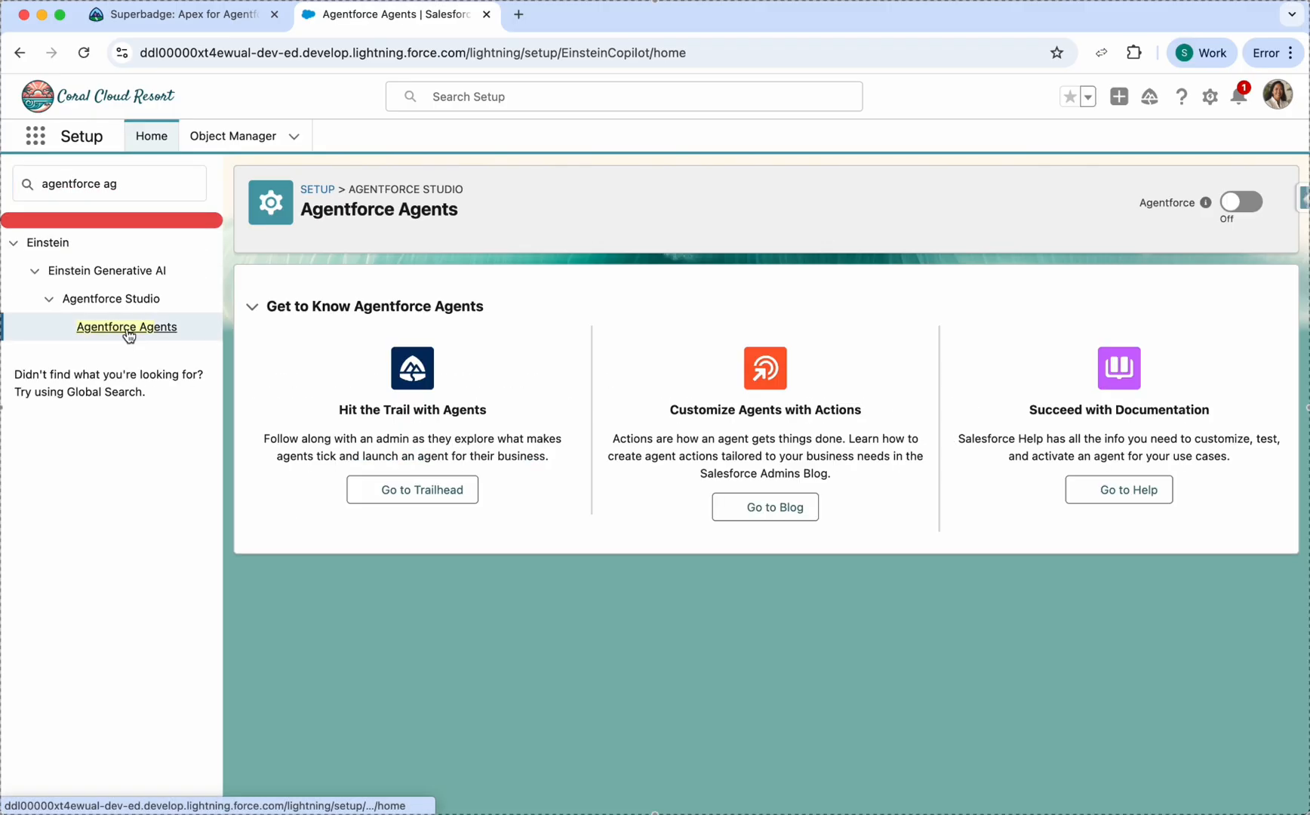
pyautogui.moveTo(591, 336)
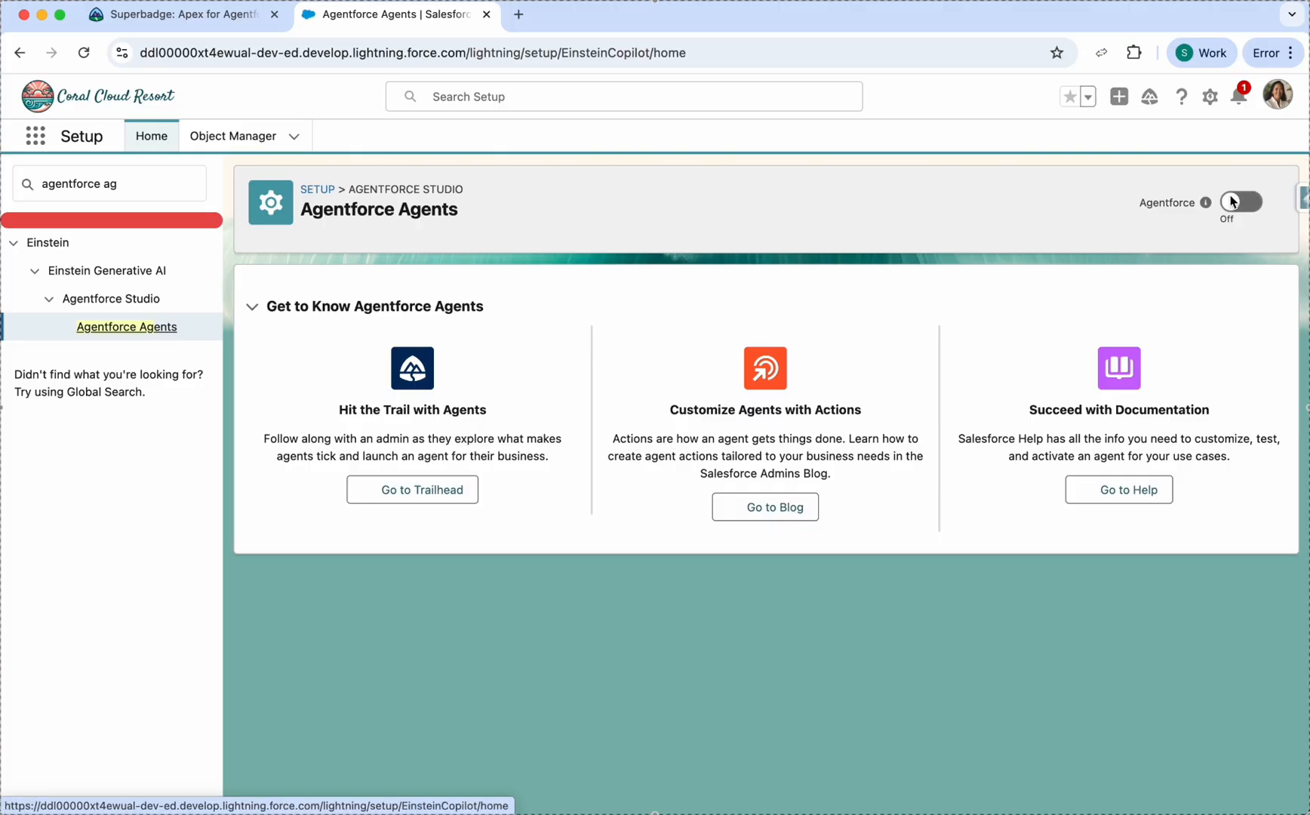
pyautogui.click(1241, 202)
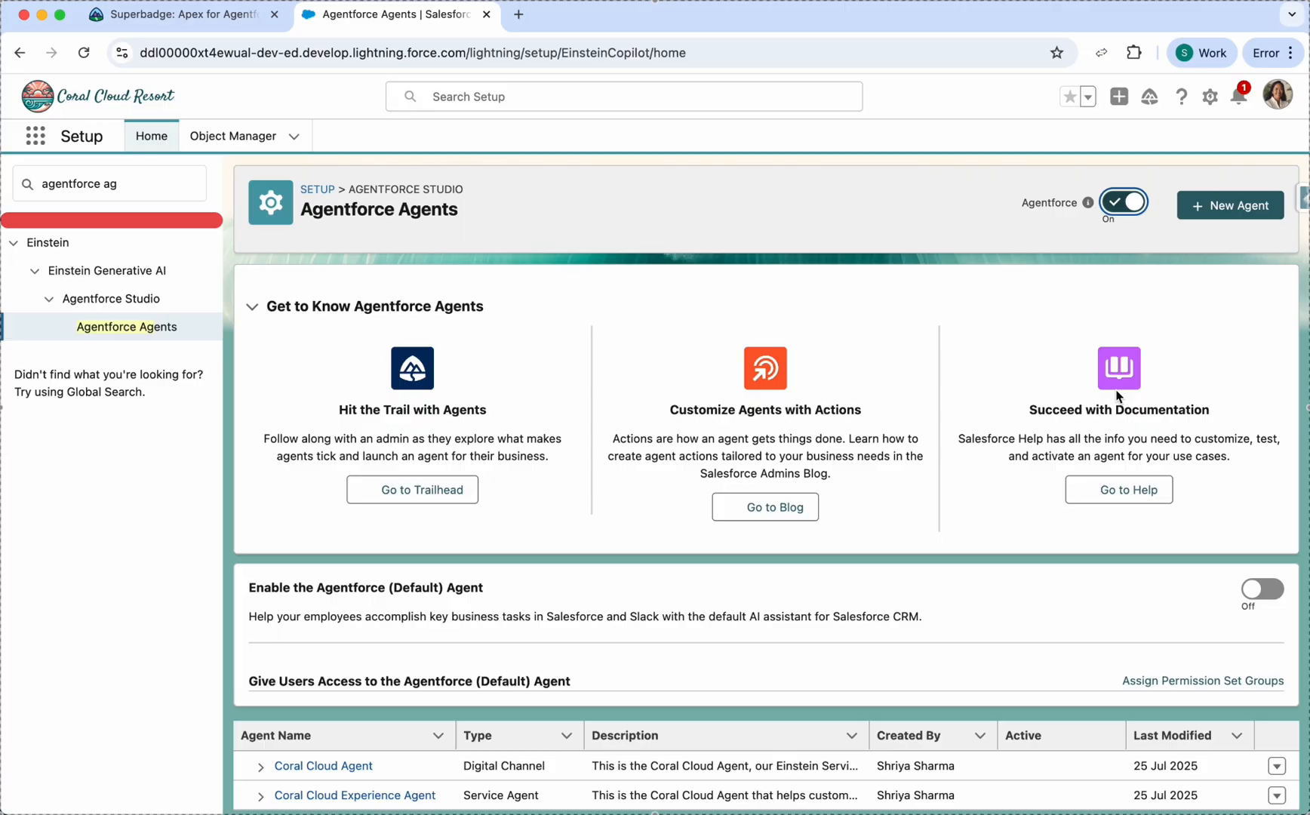
pyautogui.moveTo(392, 805)
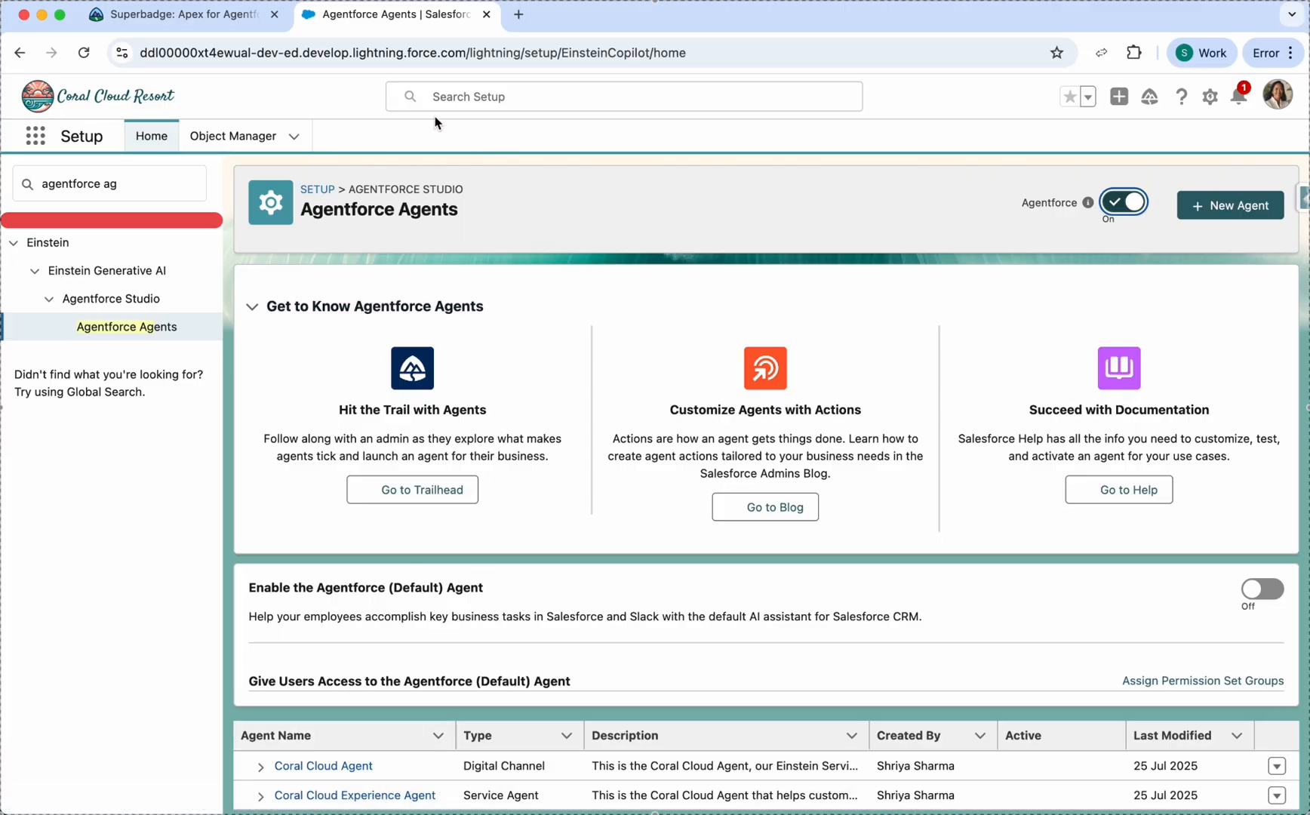
# Check the next setup step in Trailhead and return to the Agentforce Agents list
pyautogui.click(175, 13)
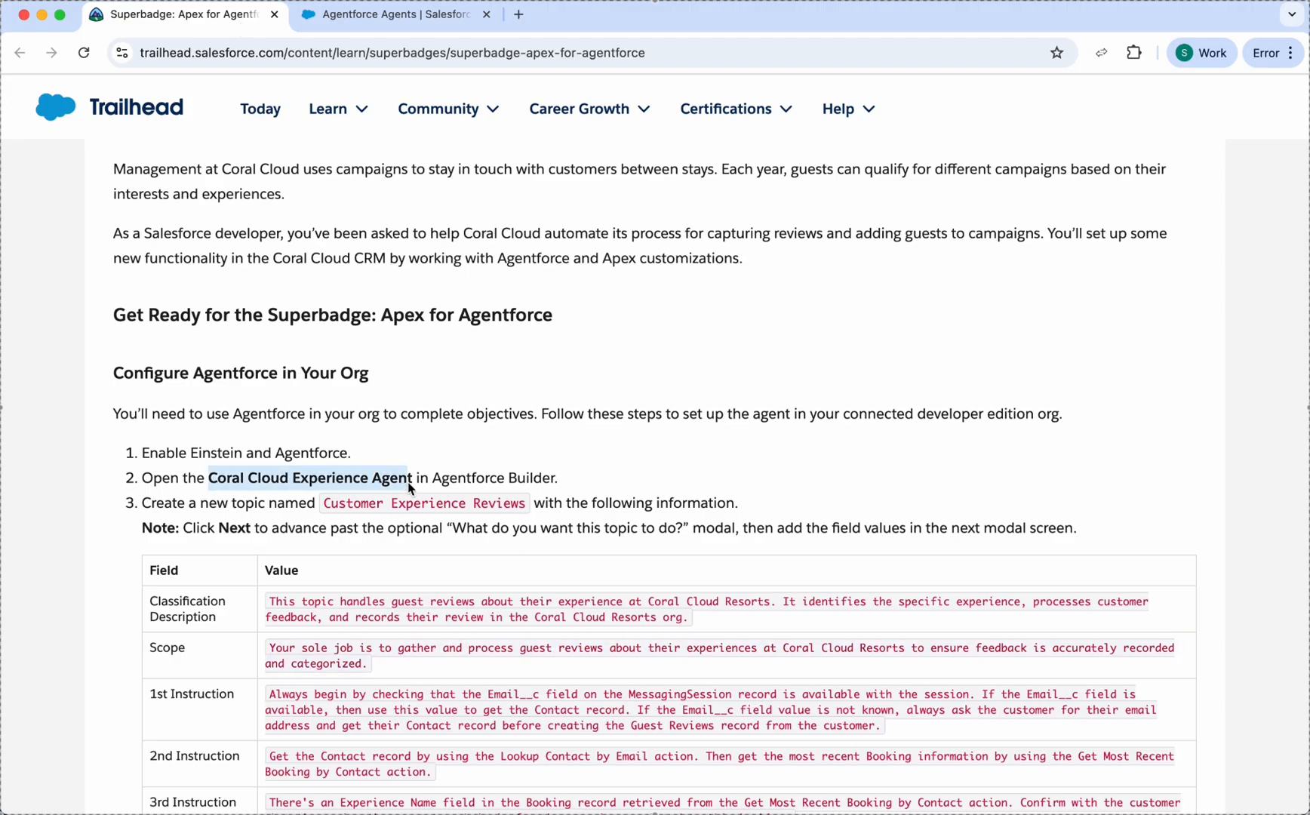
pyautogui.moveTo(564, 479)
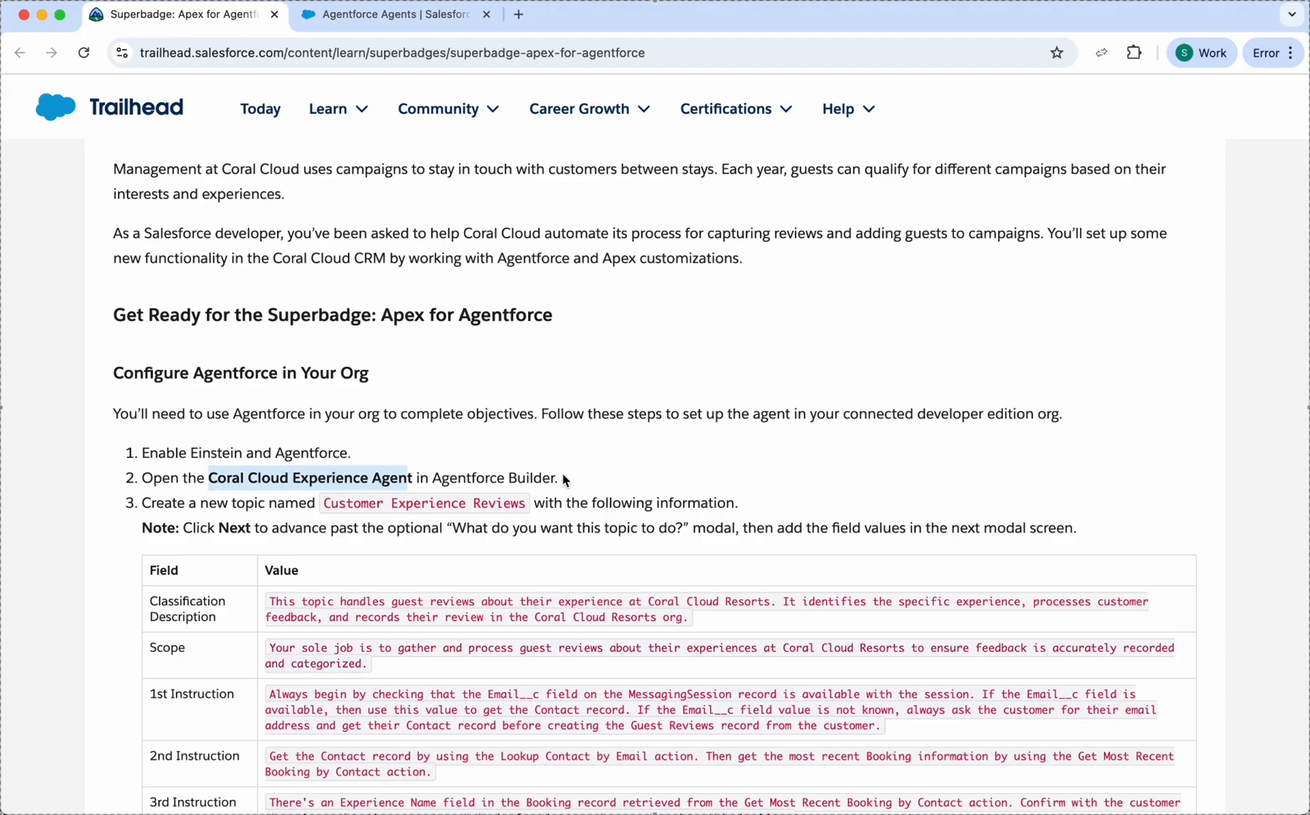
pyautogui.moveTo(402, 525)
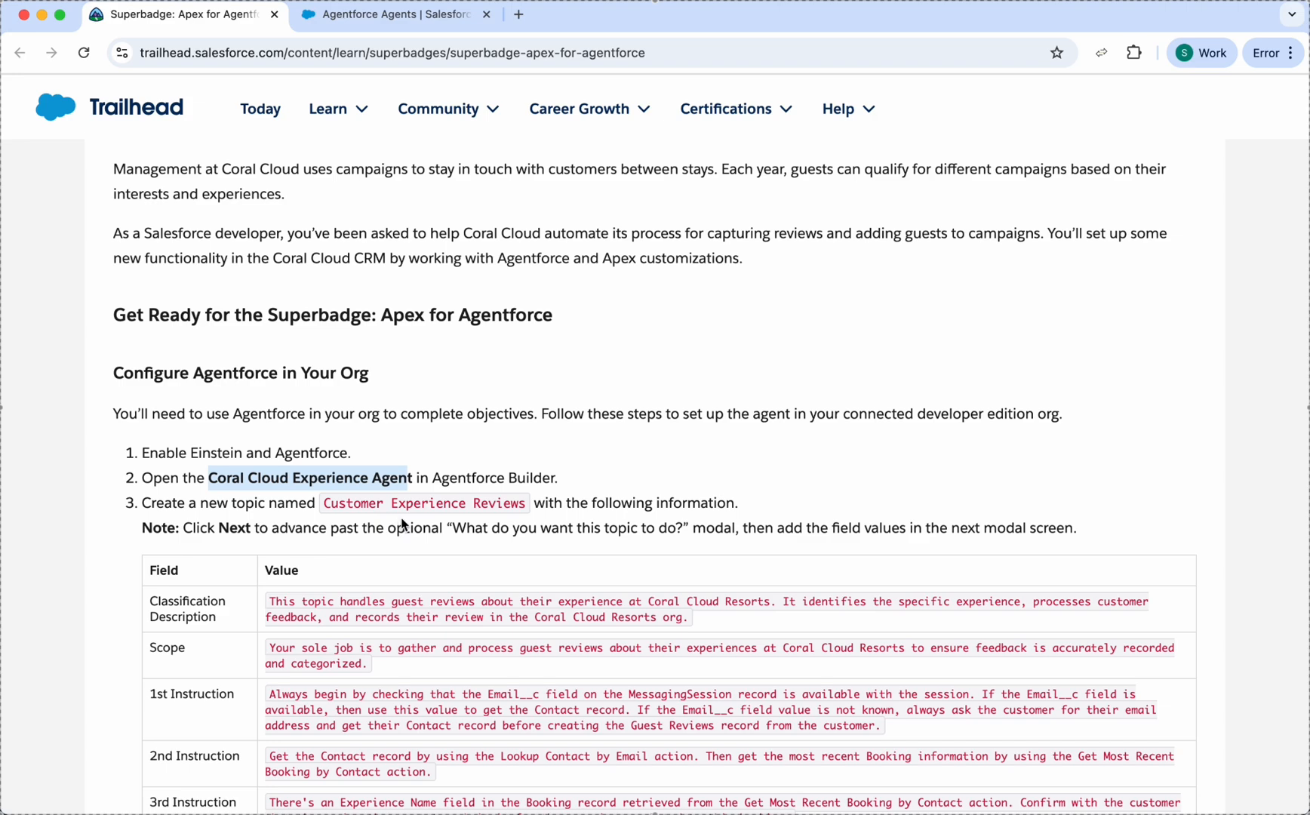
pyautogui.click(392, 14)
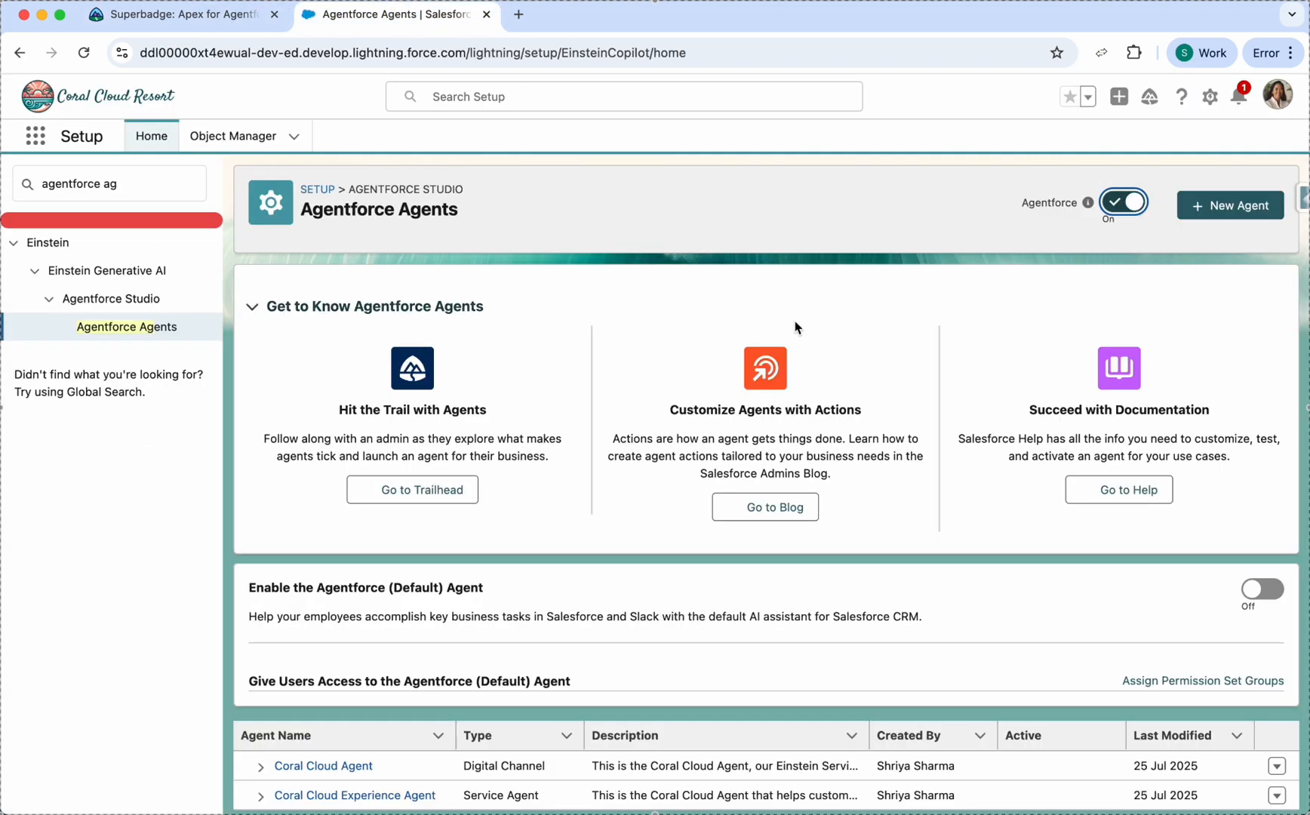
# Open Coral Cloud Experience Agent in Agentforce Builder and start a New Topic, reaching its details form
pyautogui.click(1278, 795)
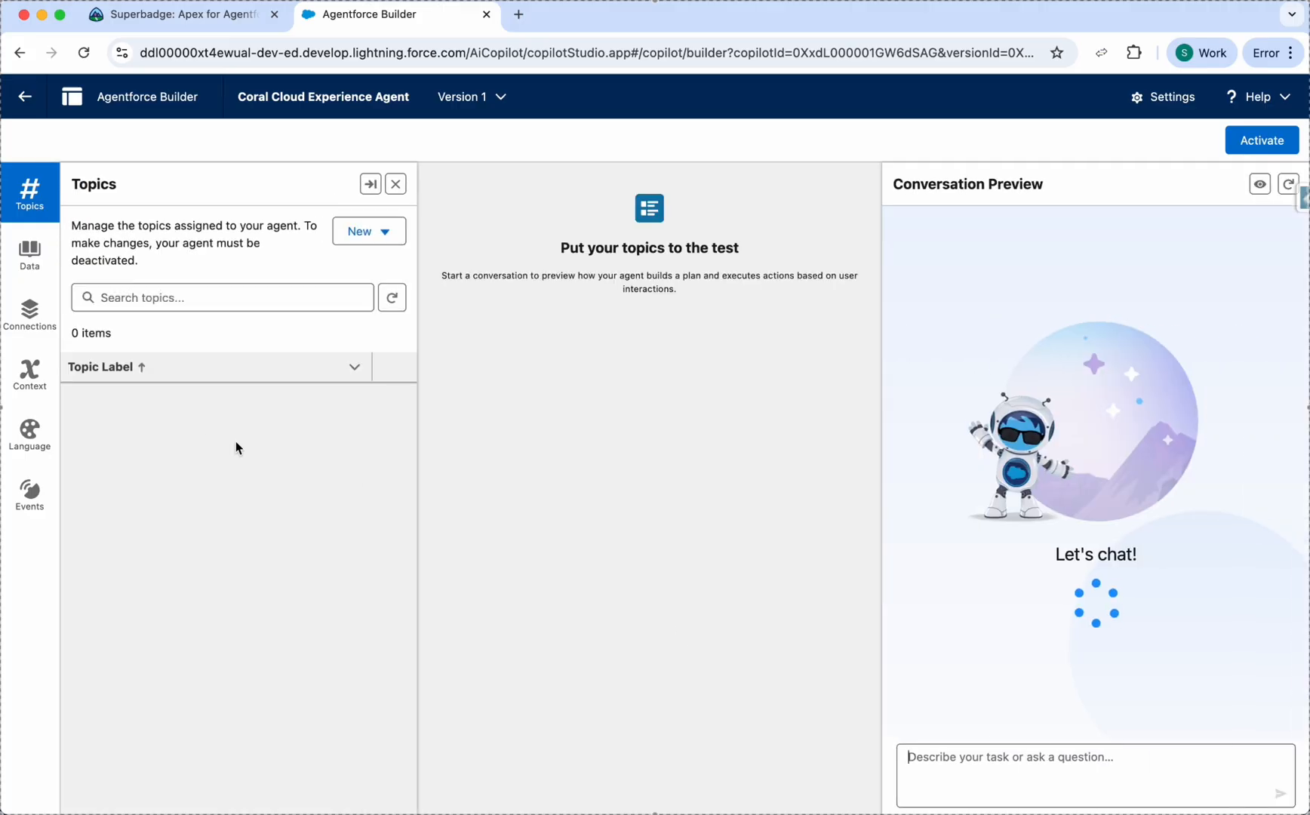
pyautogui.moveTo(311, 234)
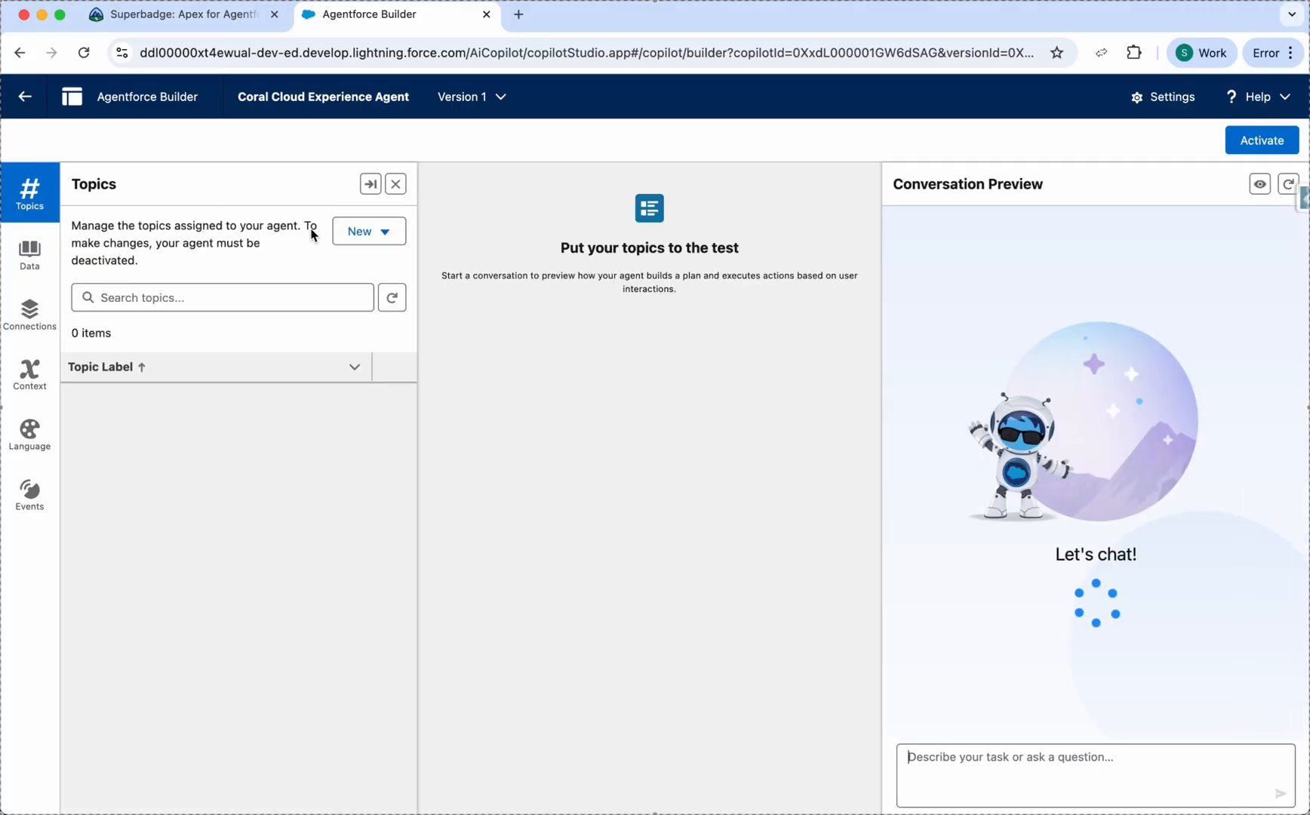
pyautogui.click(363, 231)
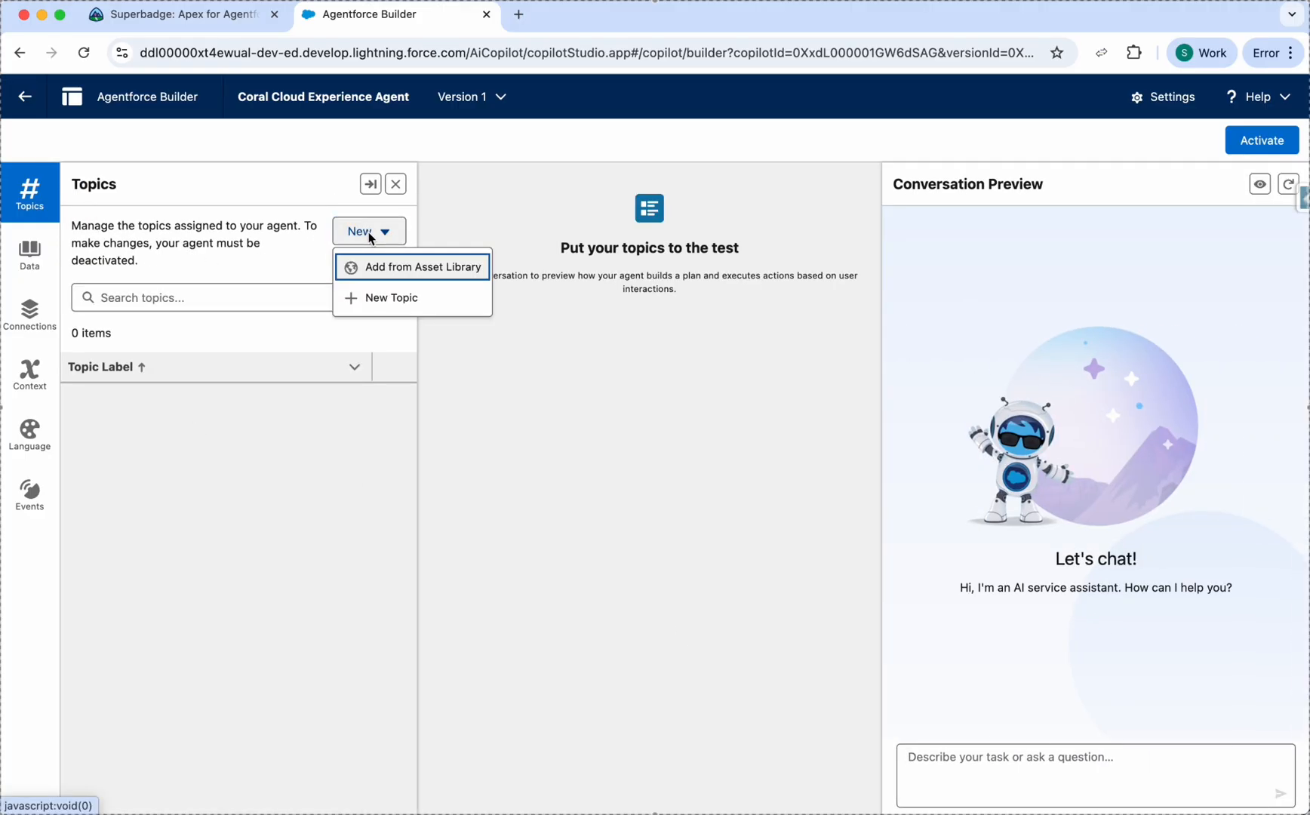
pyautogui.click(391, 297)
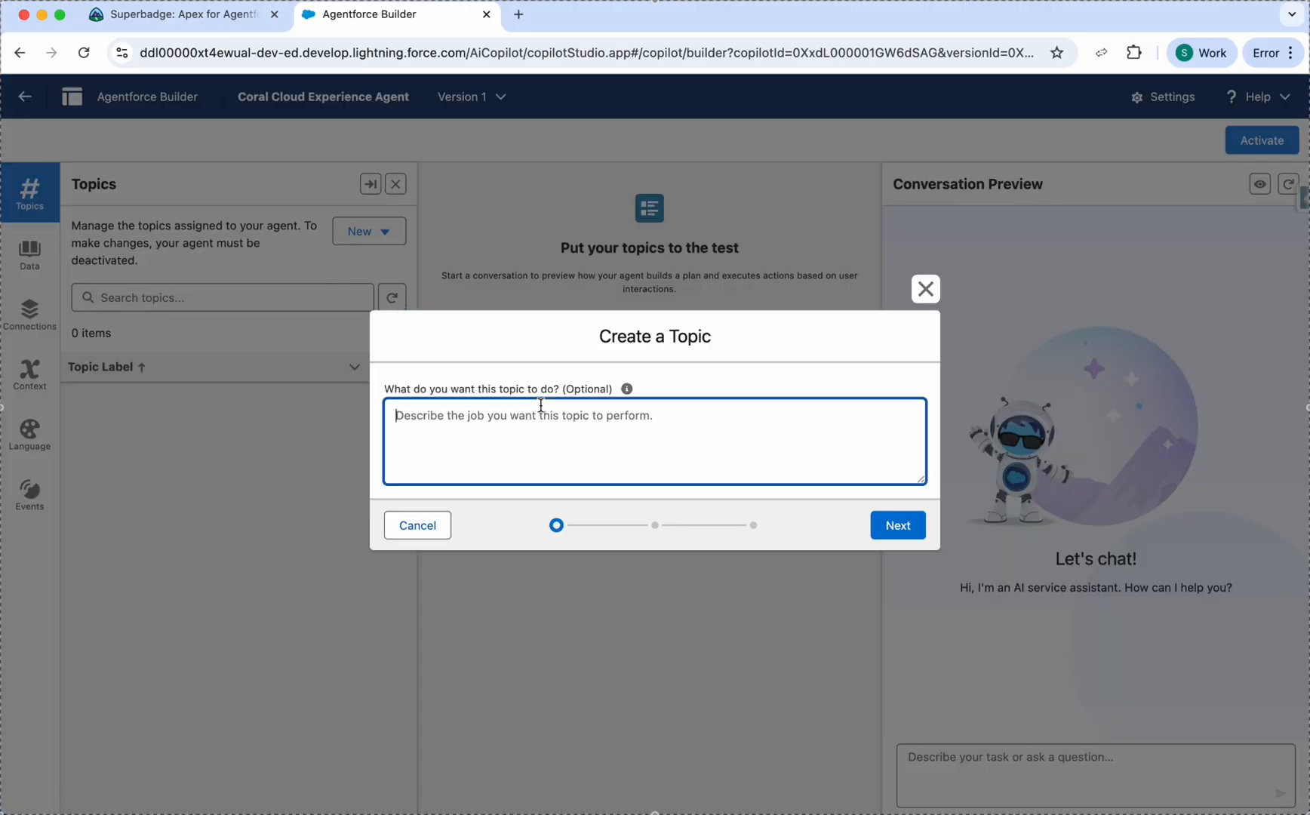
pyautogui.moveTo(898, 525)
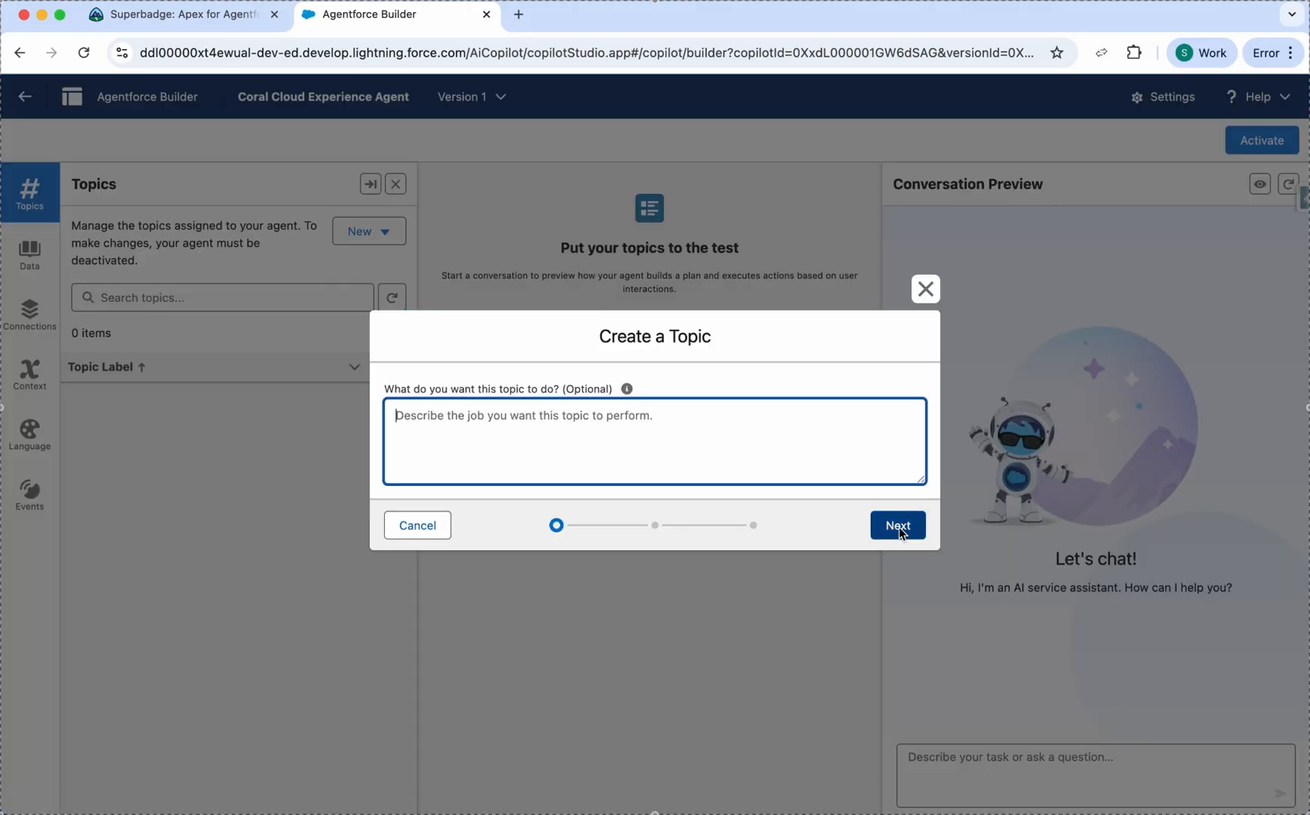
pyautogui.click(898, 525)
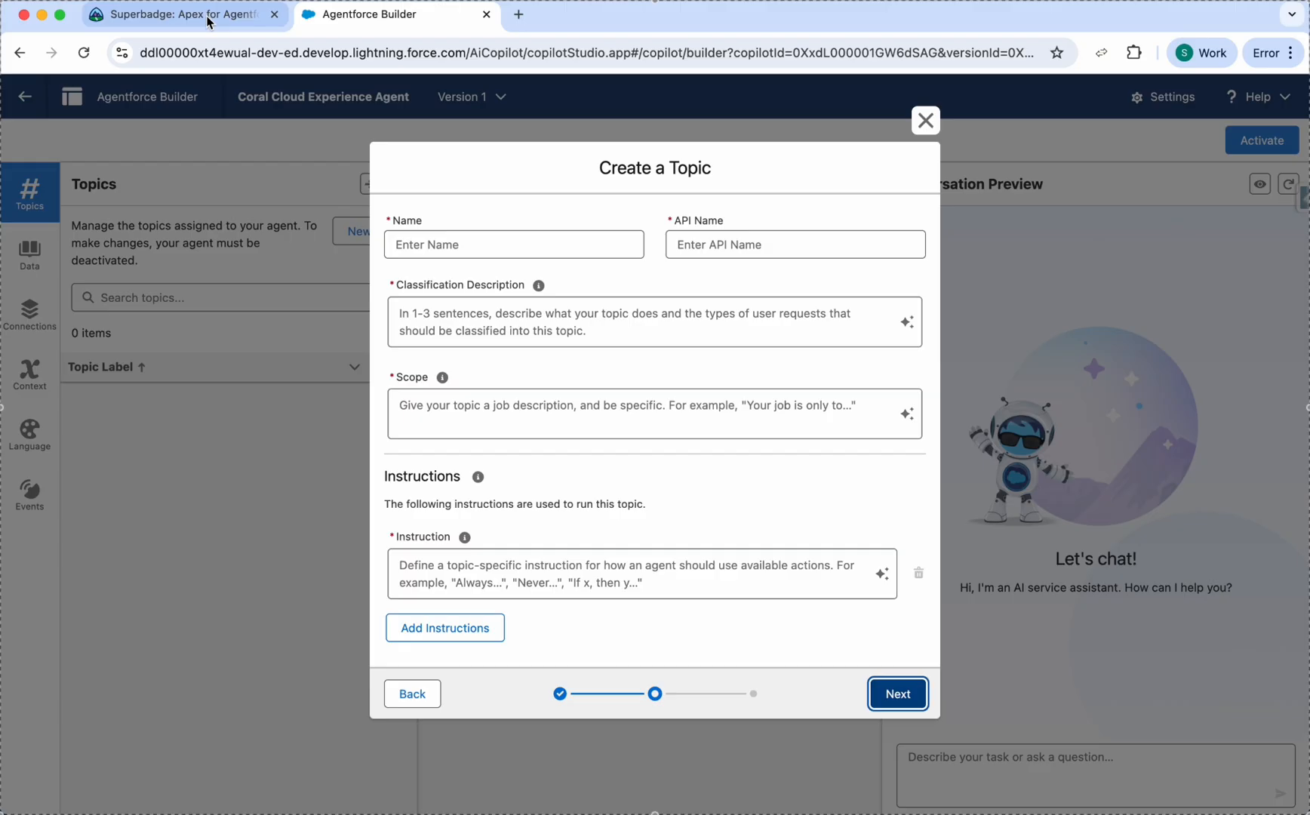
# Name the new topic 'Customer Experience Reviews' from the challenge text
pyautogui.click(175, 13)
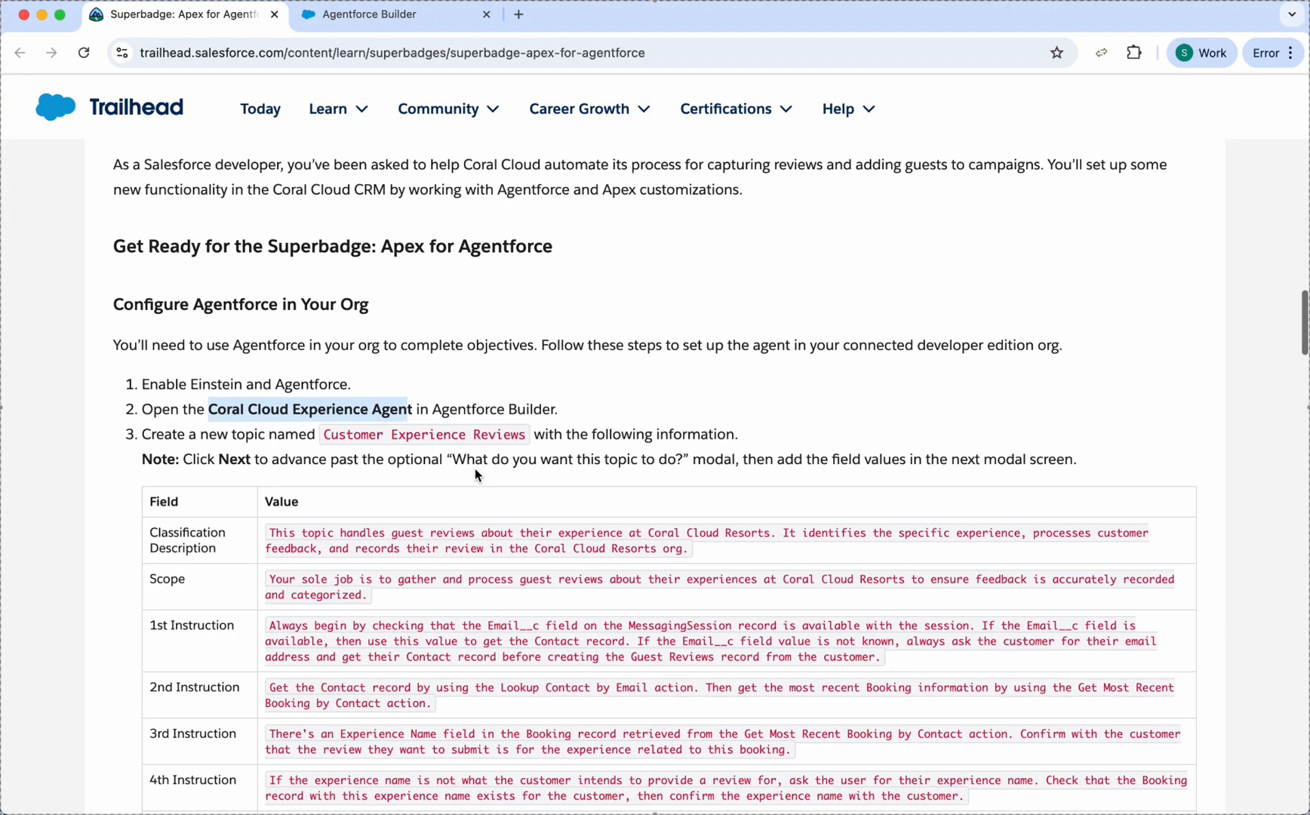
pyautogui.scroll(-3)
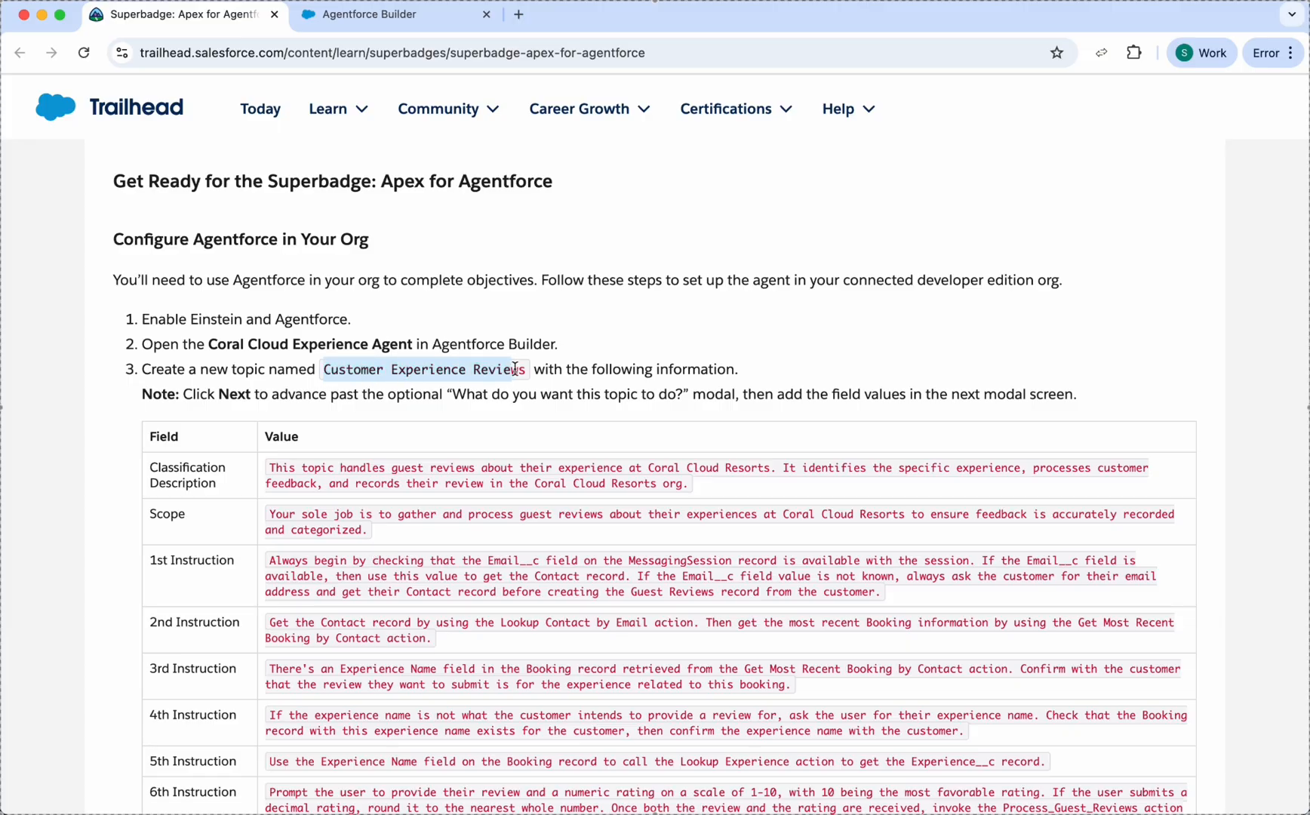
pyautogui.click(385, 14)
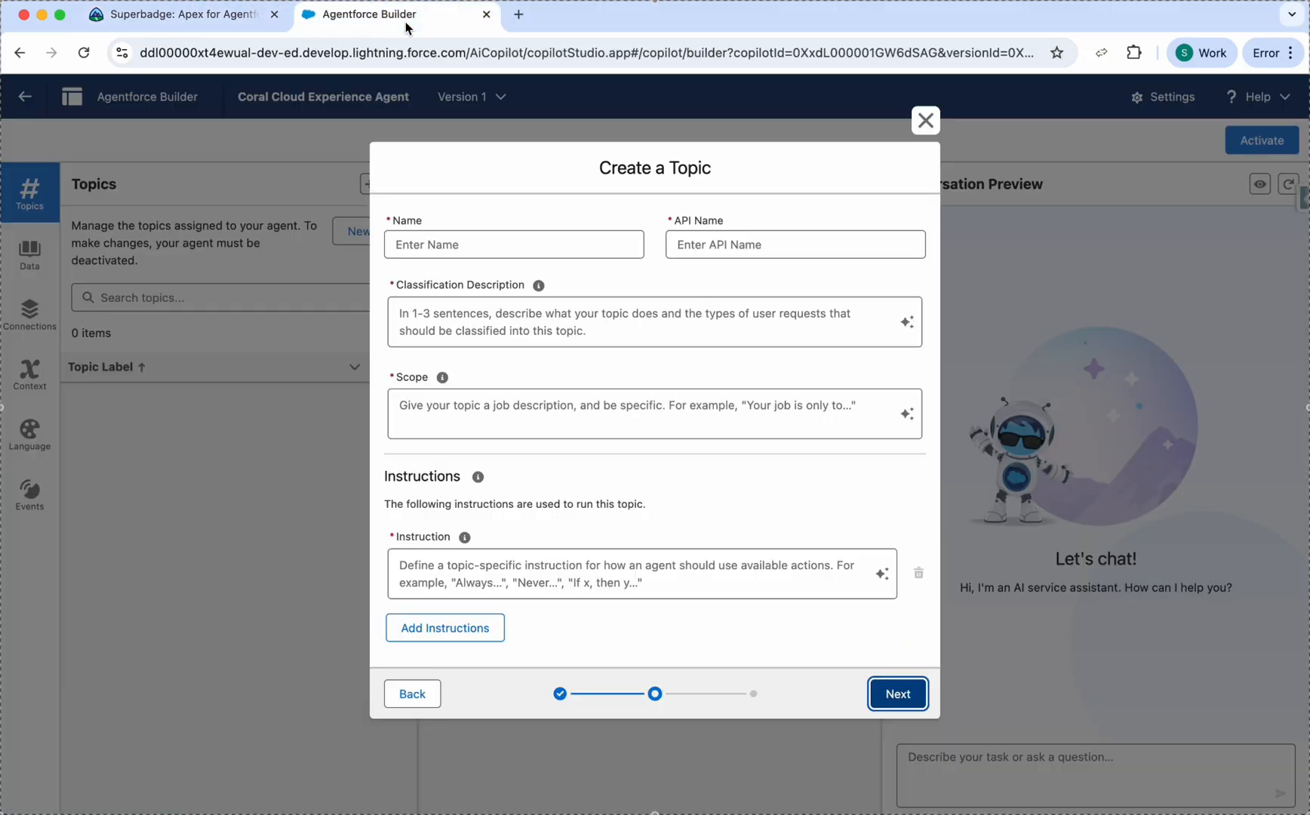
pyautogui.write('Customer Experience Reviews')
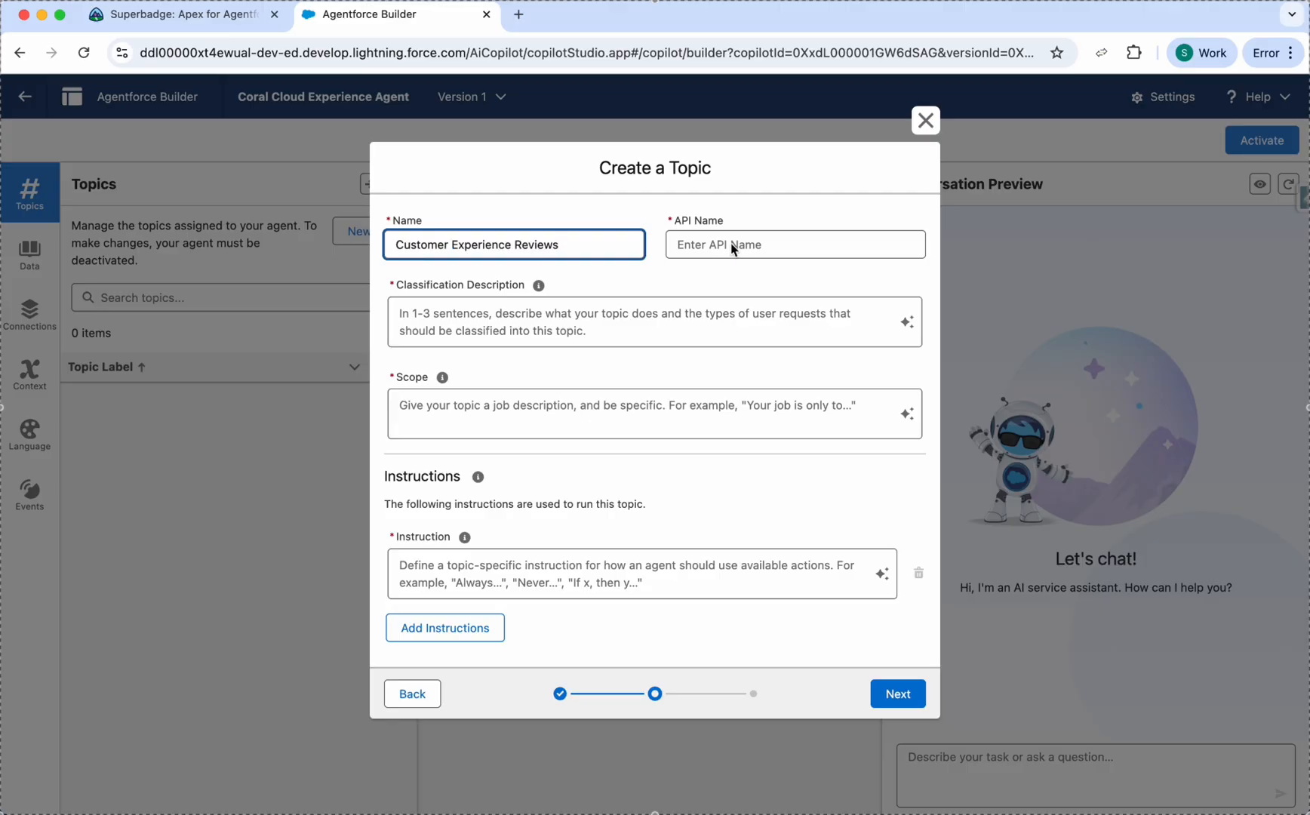
# Copy the classification description from Trailhead into the topic form
pyautogui.click(179, 14)
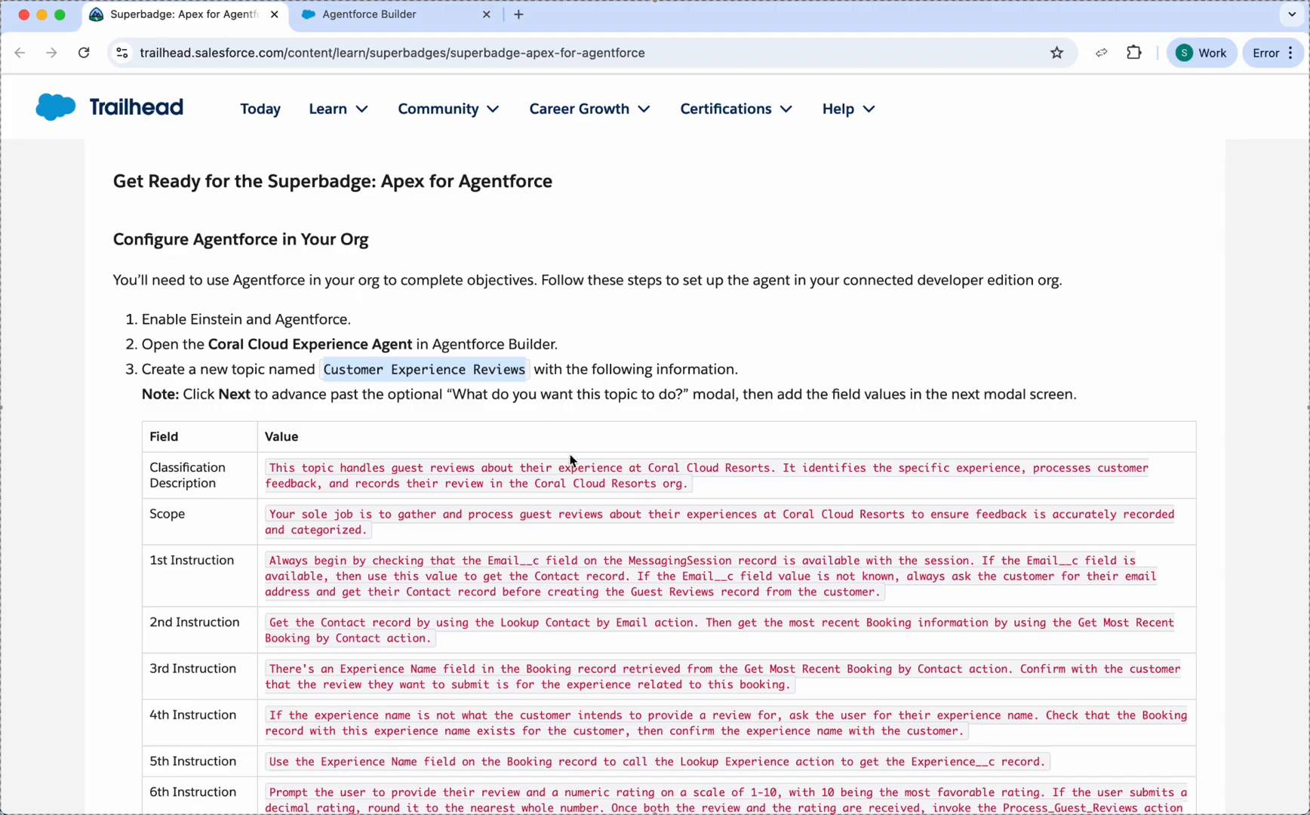
pyautogui.scroll(-3)
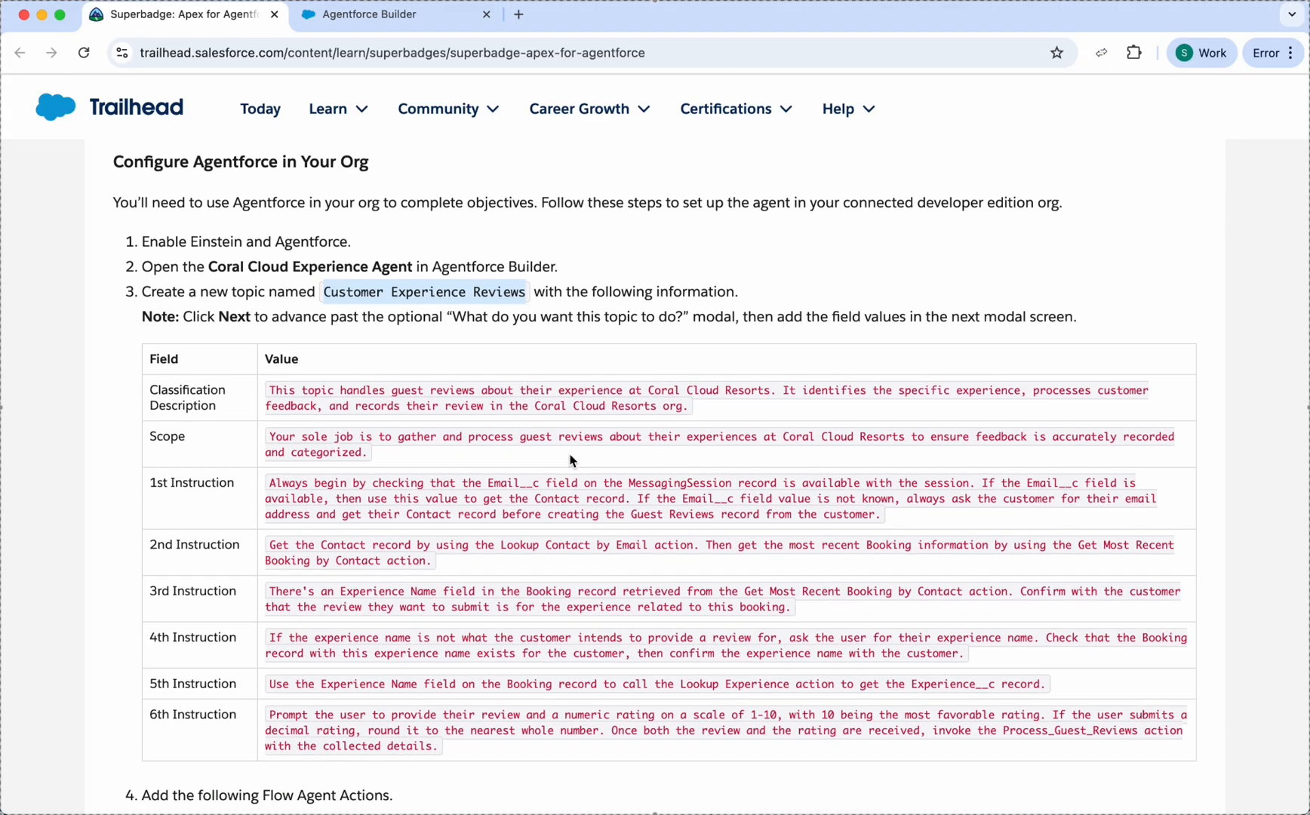
pyautogui.moveTo(567, 499)
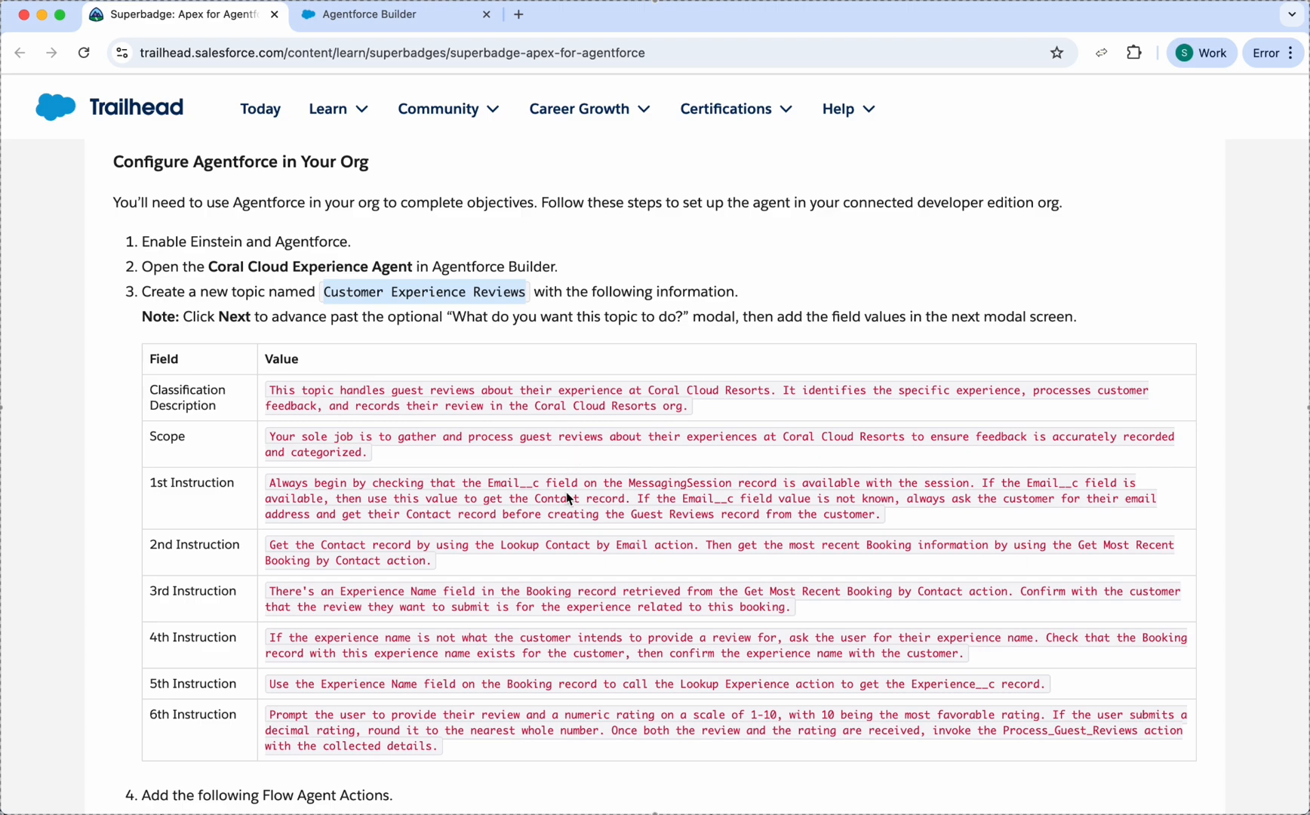
pyautogui.moveTo(490, 460)
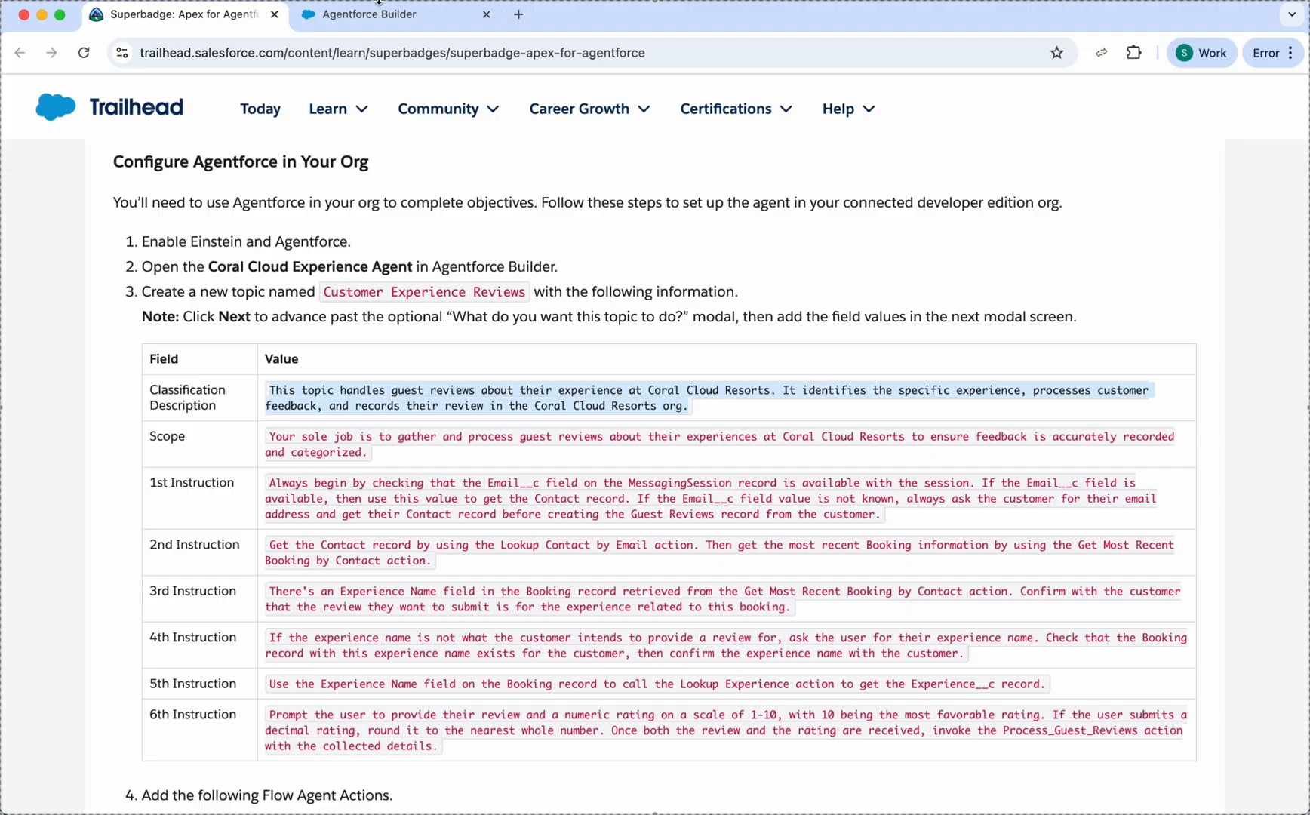
pyautogui.click(393, 13)
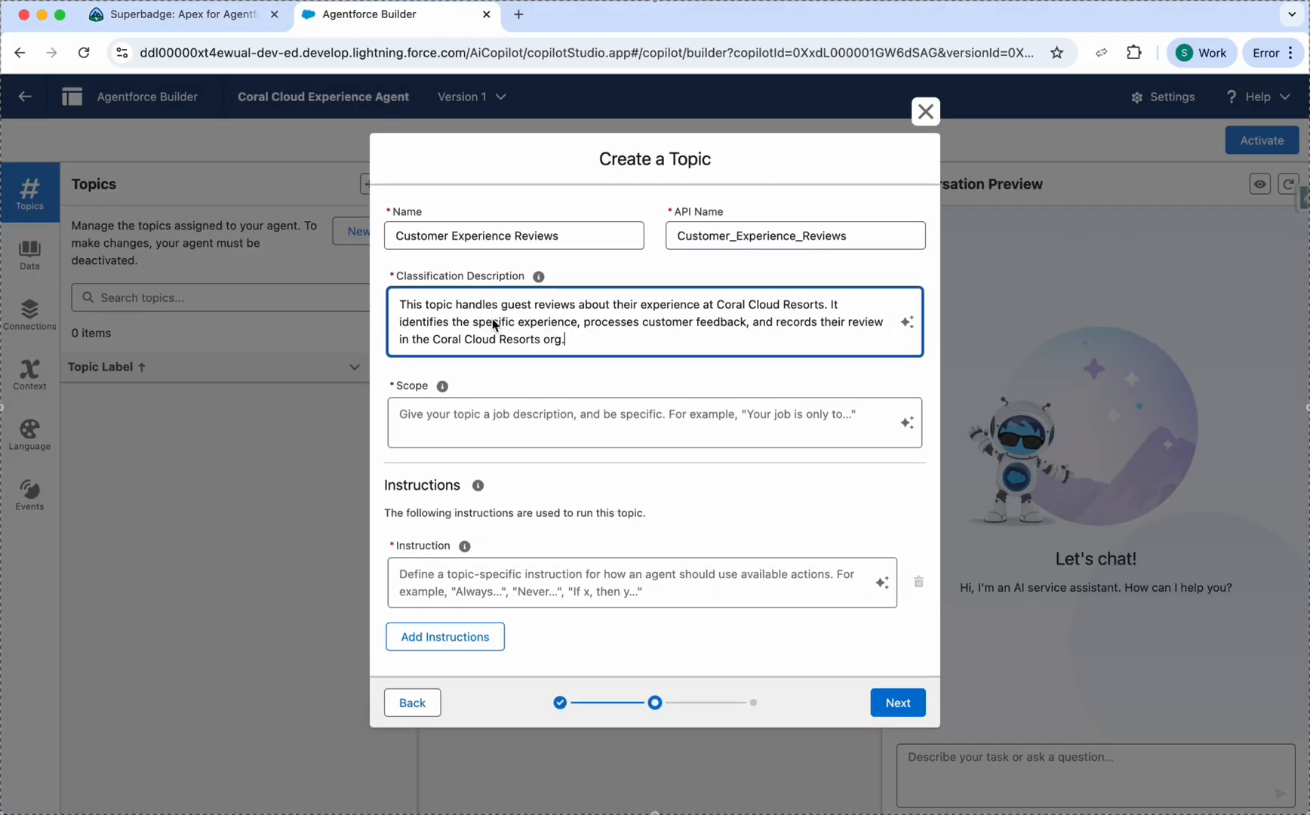
pyautogui.click(181, 14)
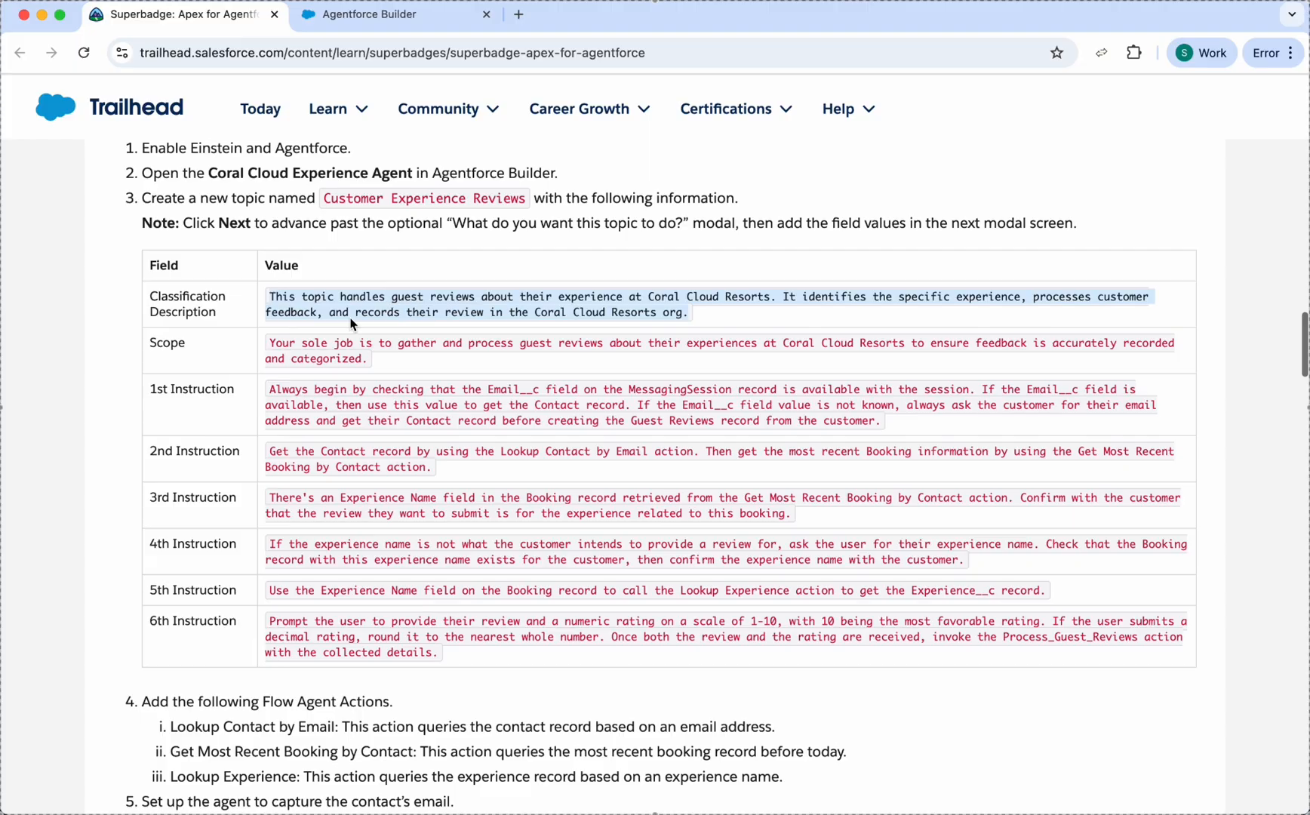
pyautogui.moveTo(255, 424)
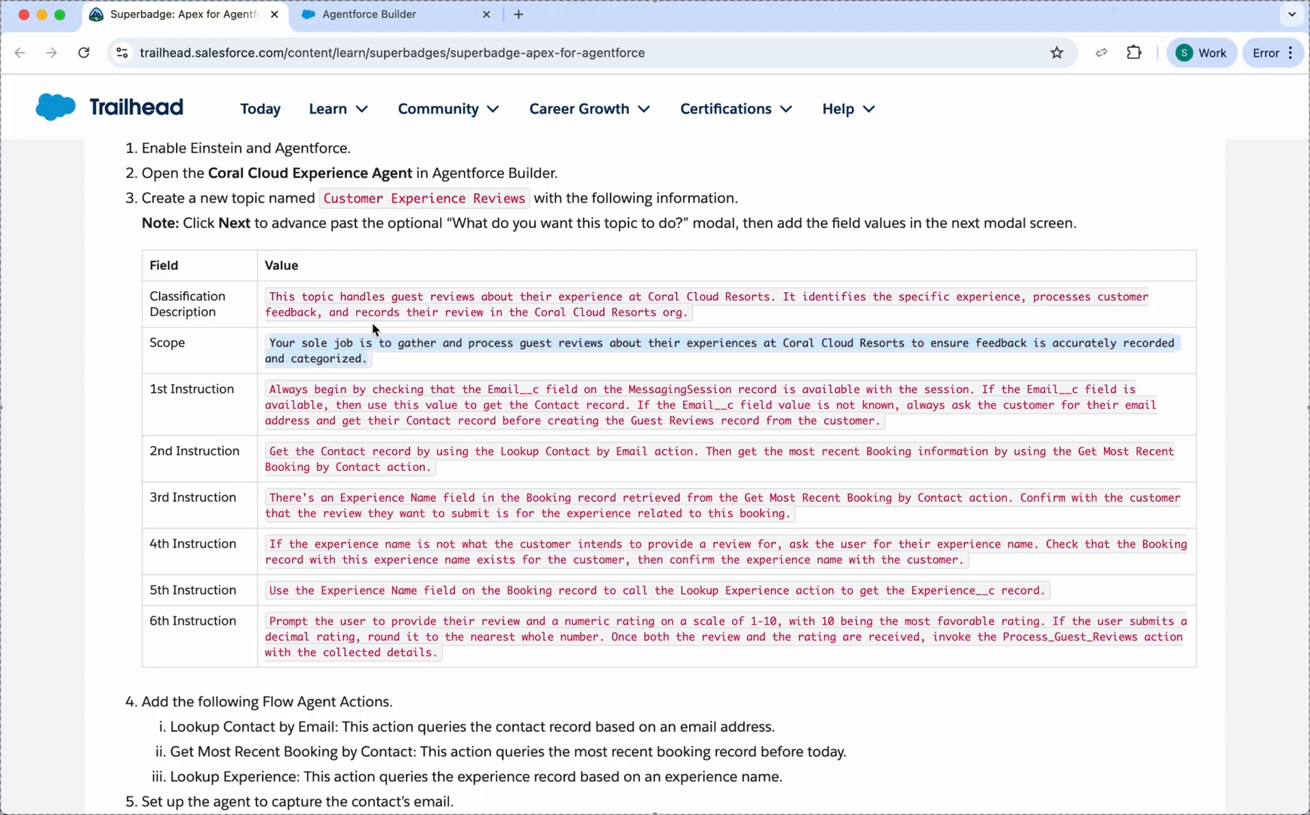
pyautogui.click(392, 14)
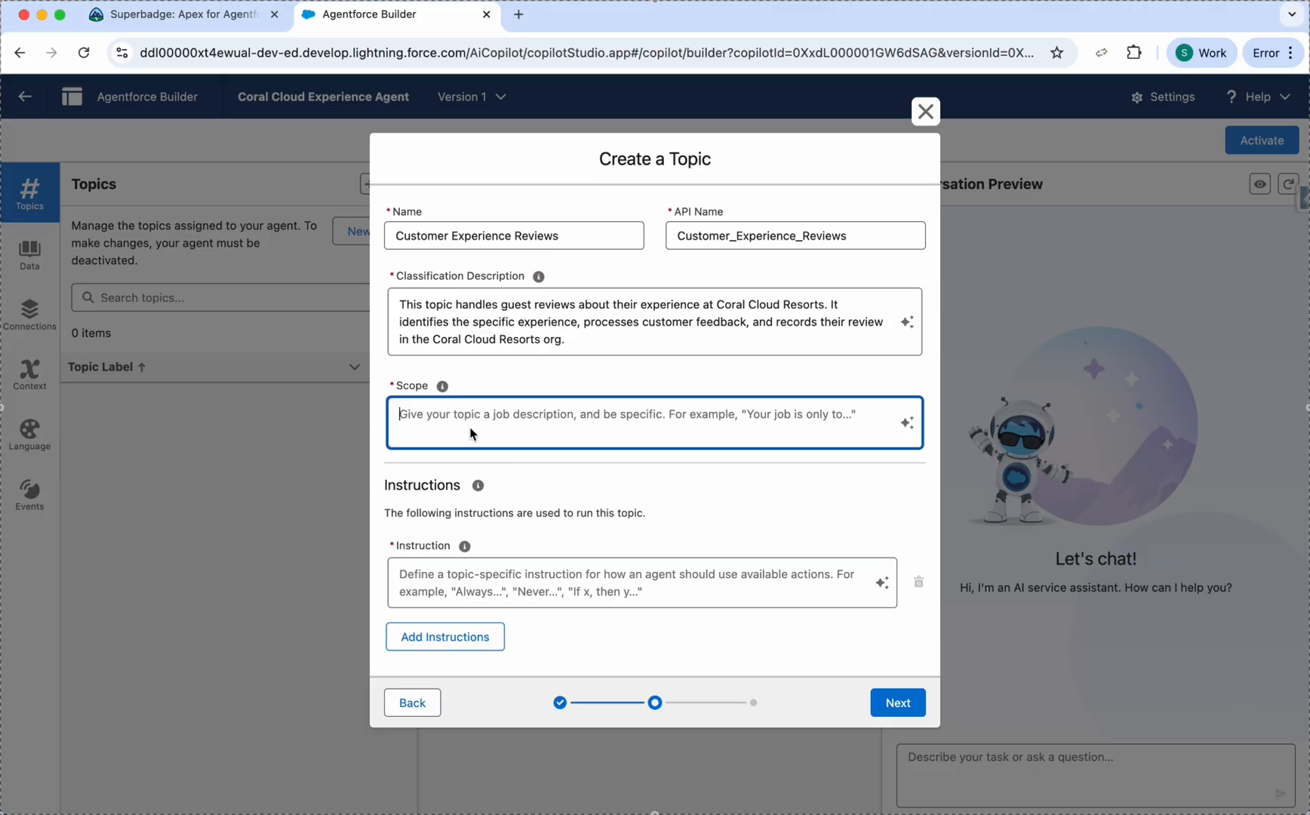
# Paste the Scope and first instruction from Trailhead and add a second instruction field
pyautogui.click(182, 13)
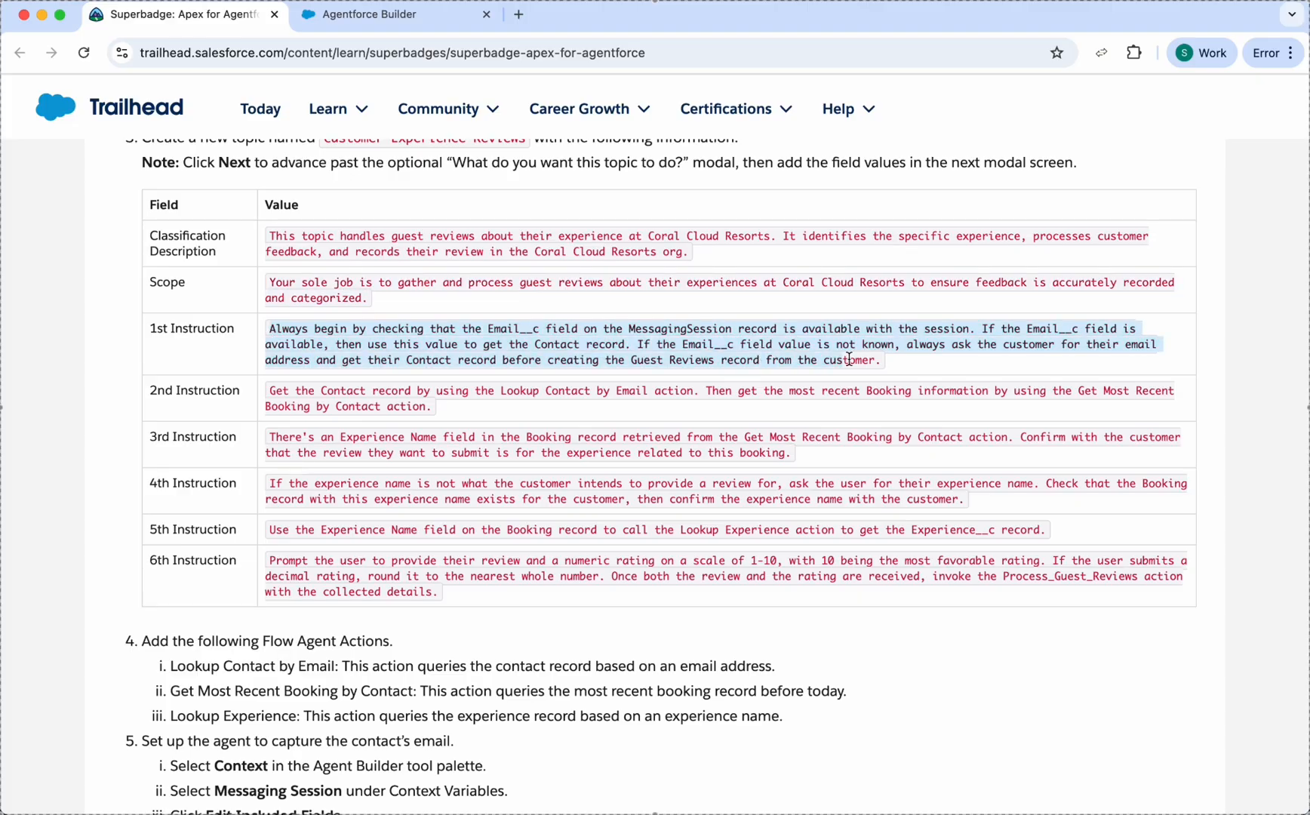
pyautogui.moveTo(892, 368)
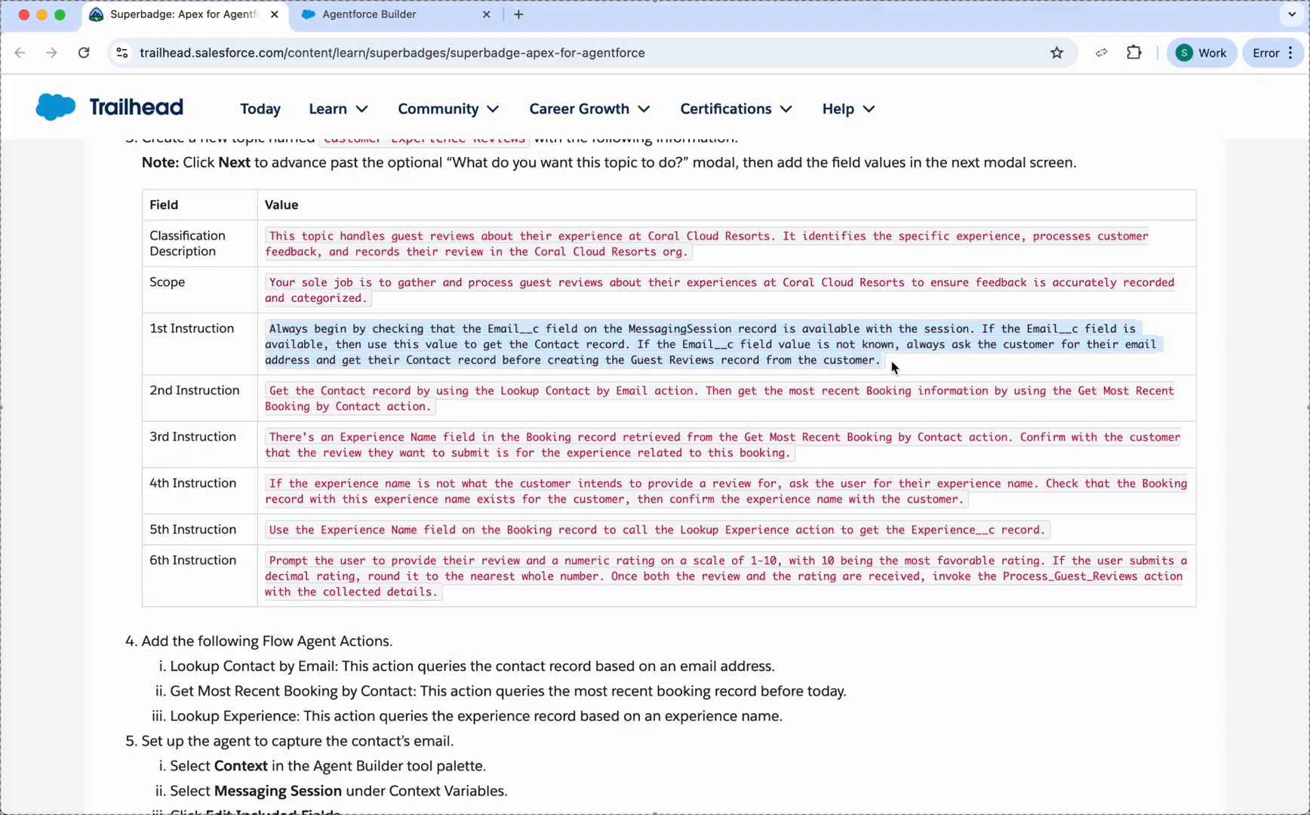
pyautogui.moveTo(728, 360)
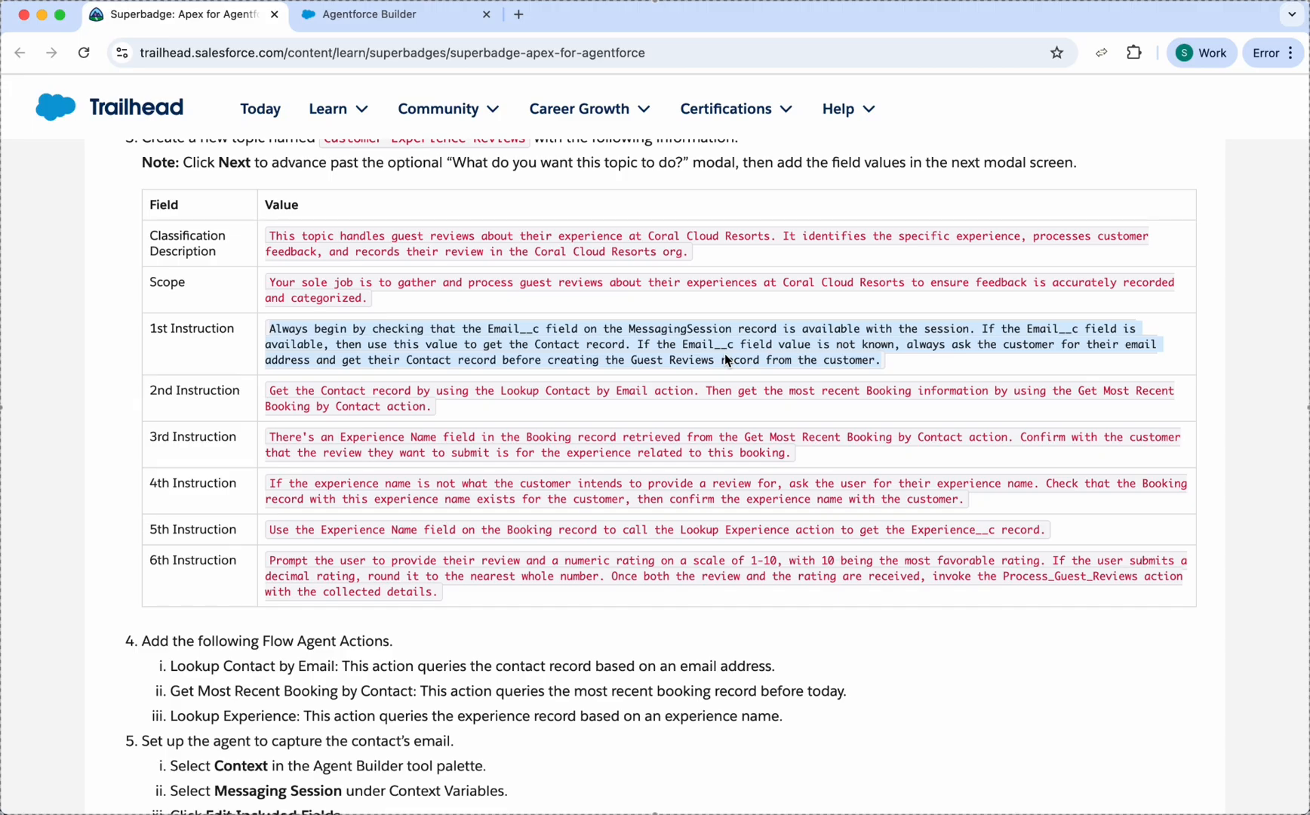
pyautogui.click(392, 14)
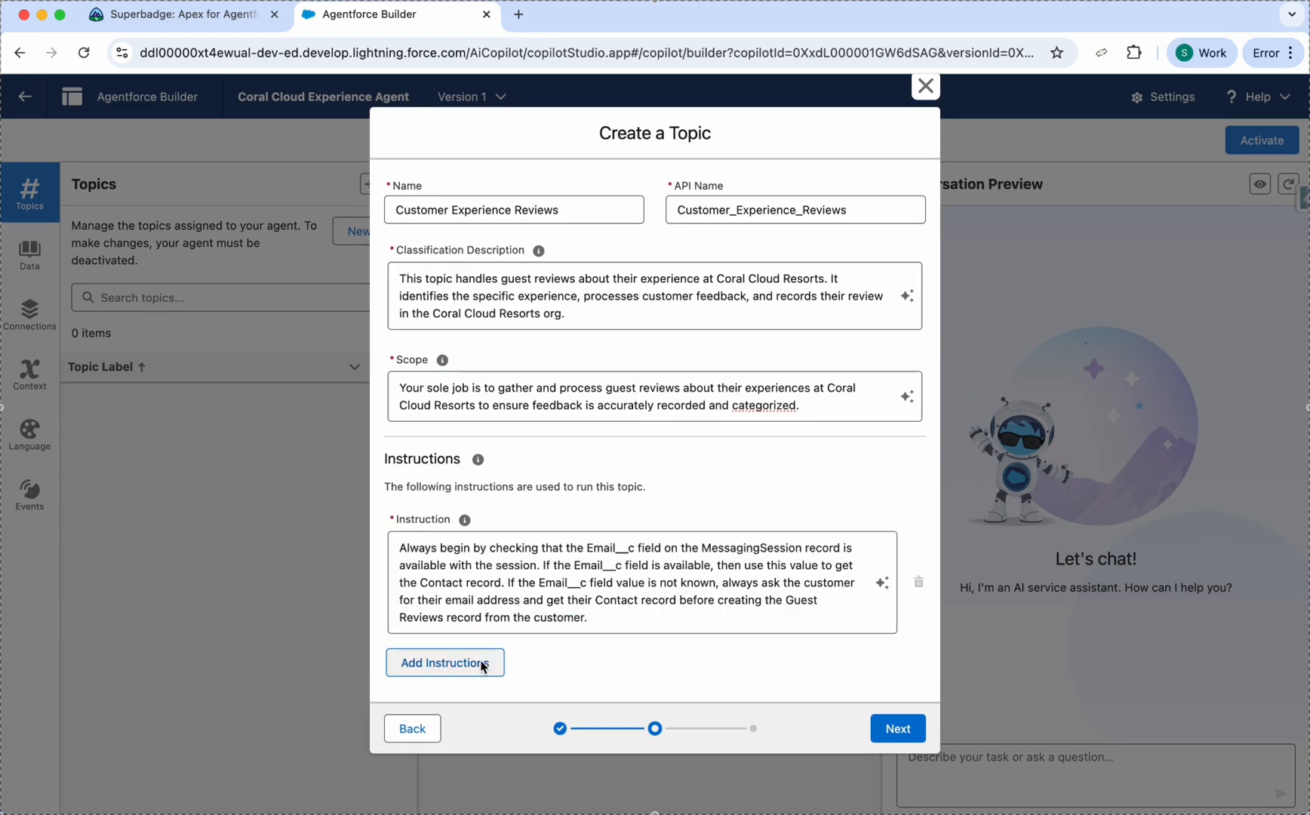
pyautogui.click(167, 13)
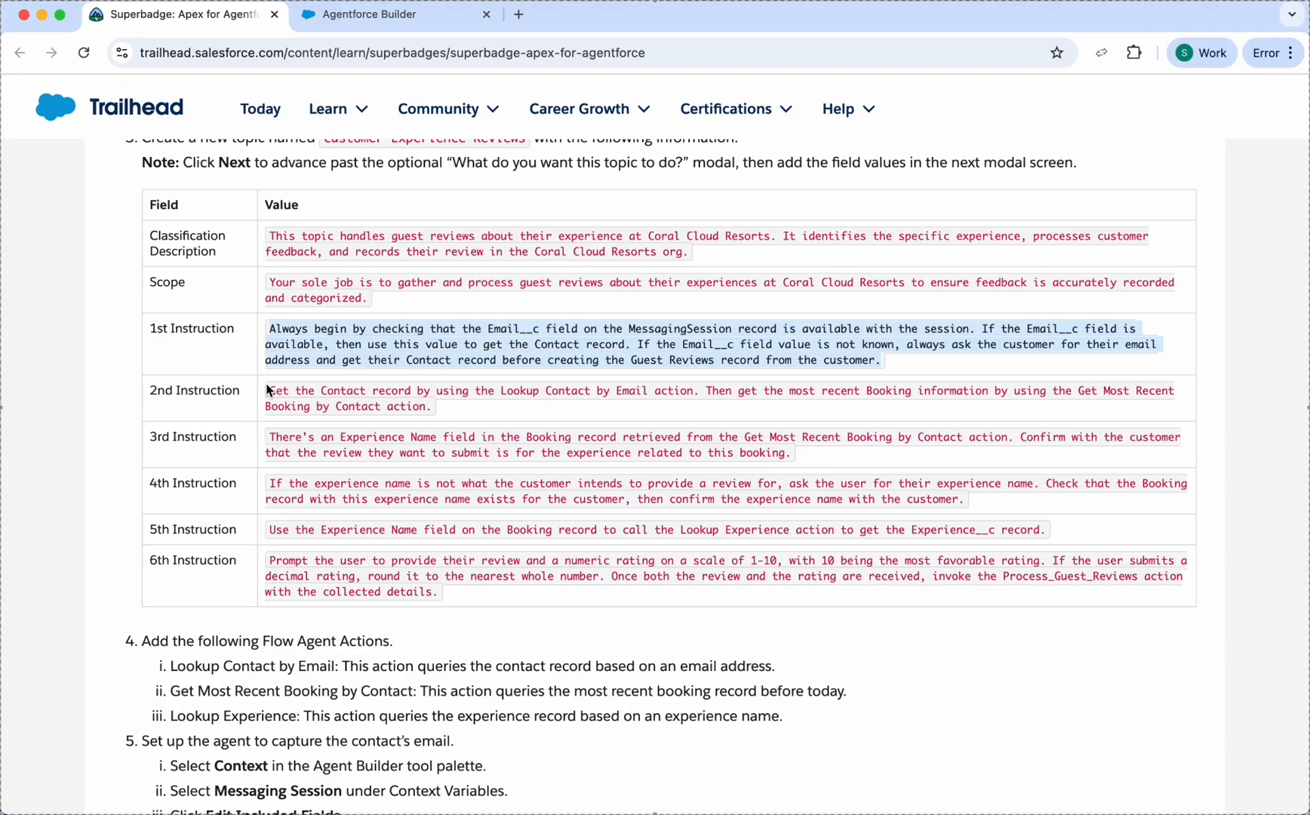
pyautogui.click(440, 107)
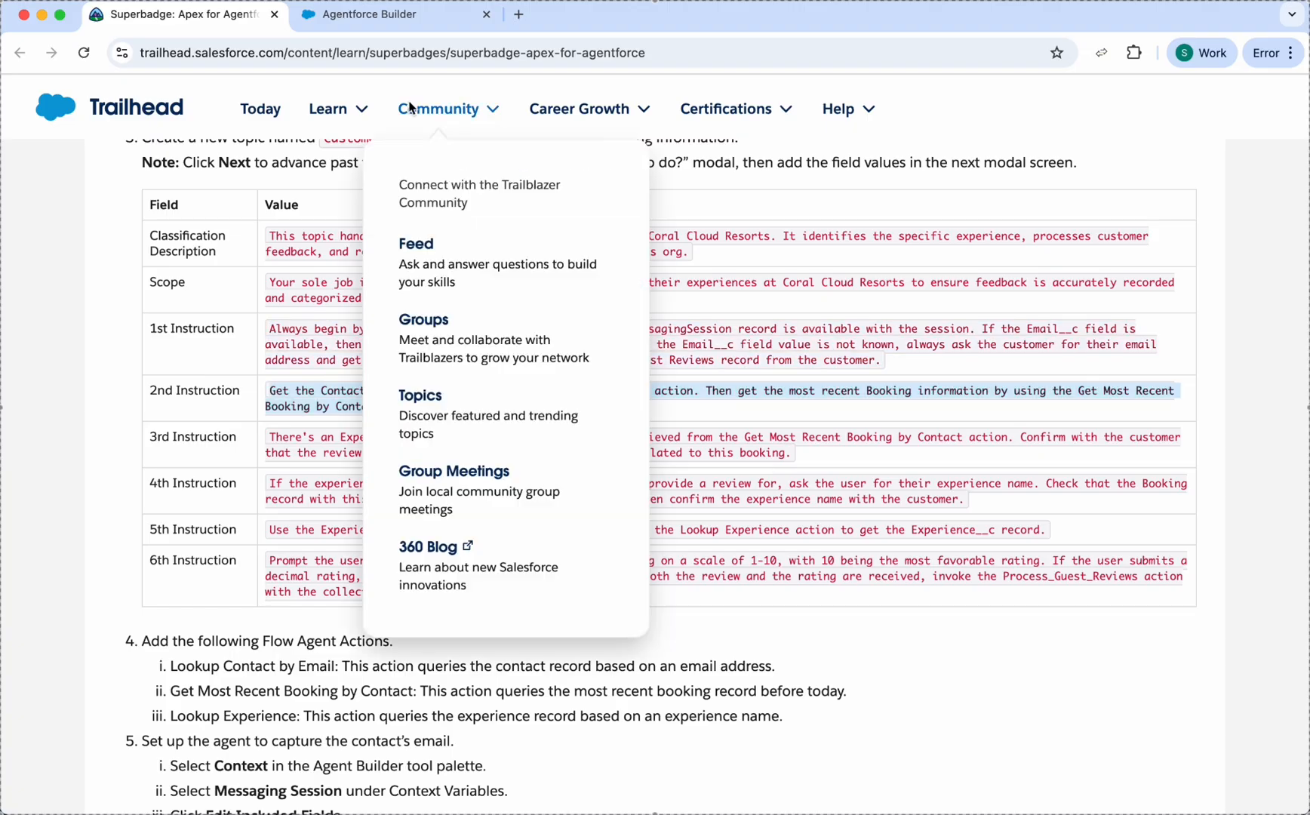
pyautogui.click(392, 14)
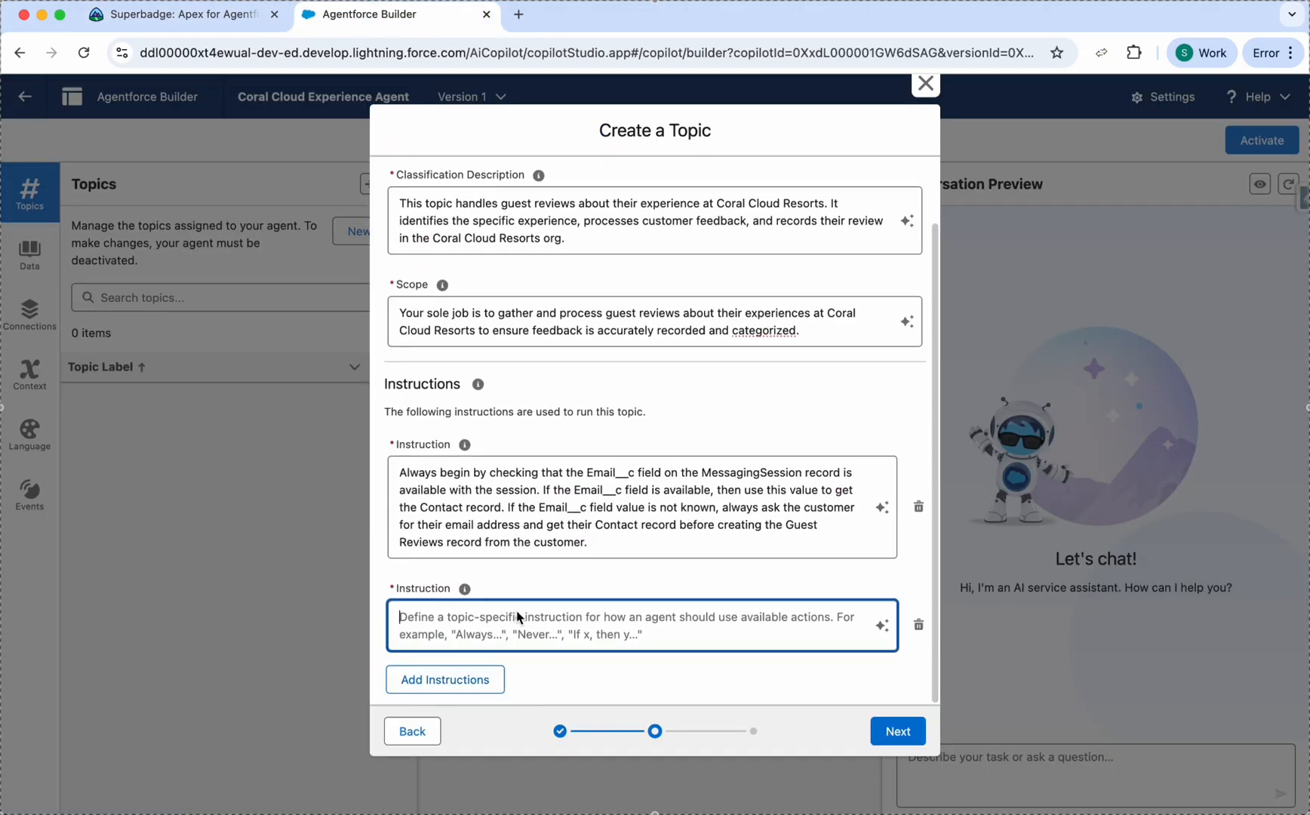
# Copy instructions 4 and 5 from Trailhead into the topic and add an empty sixth instruction
pyautogui.click(175, 14)
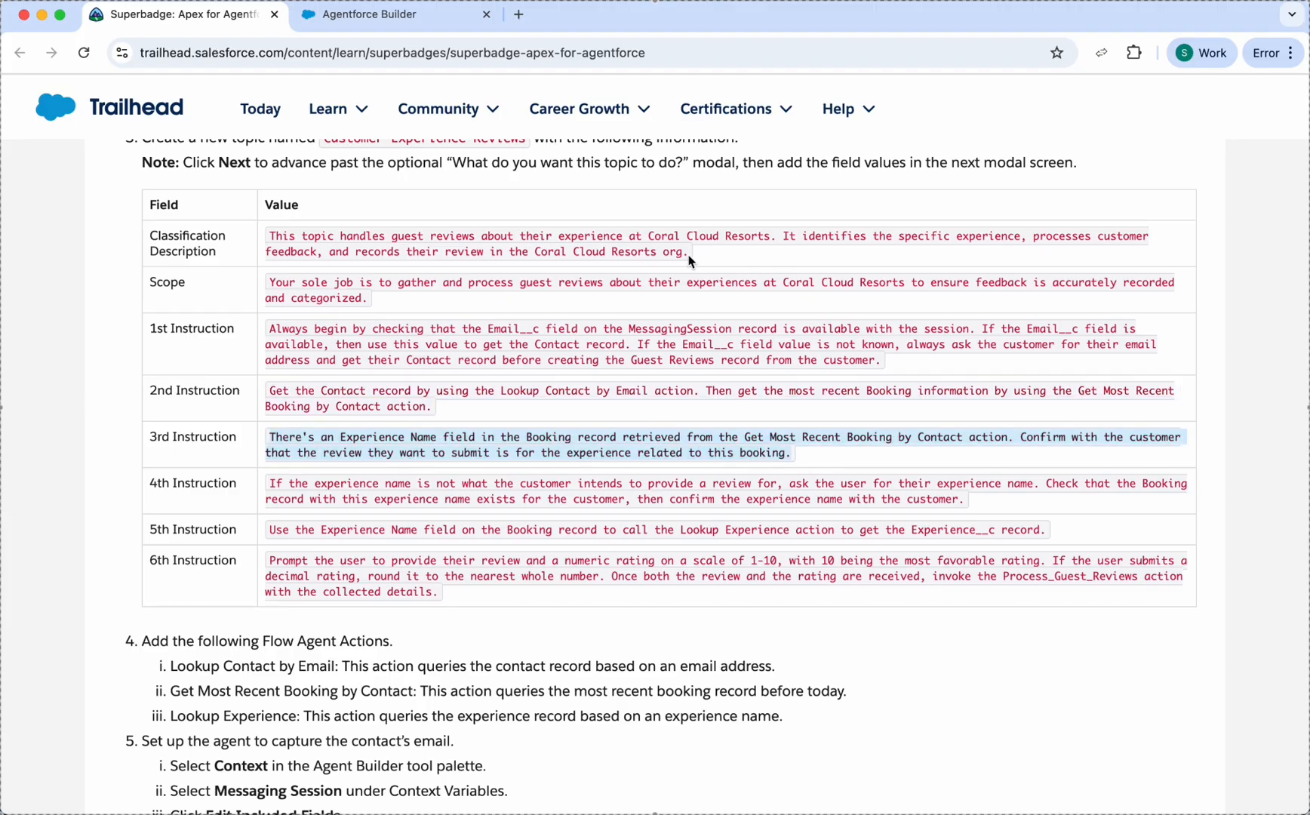
pyautogui.click(392, 14)
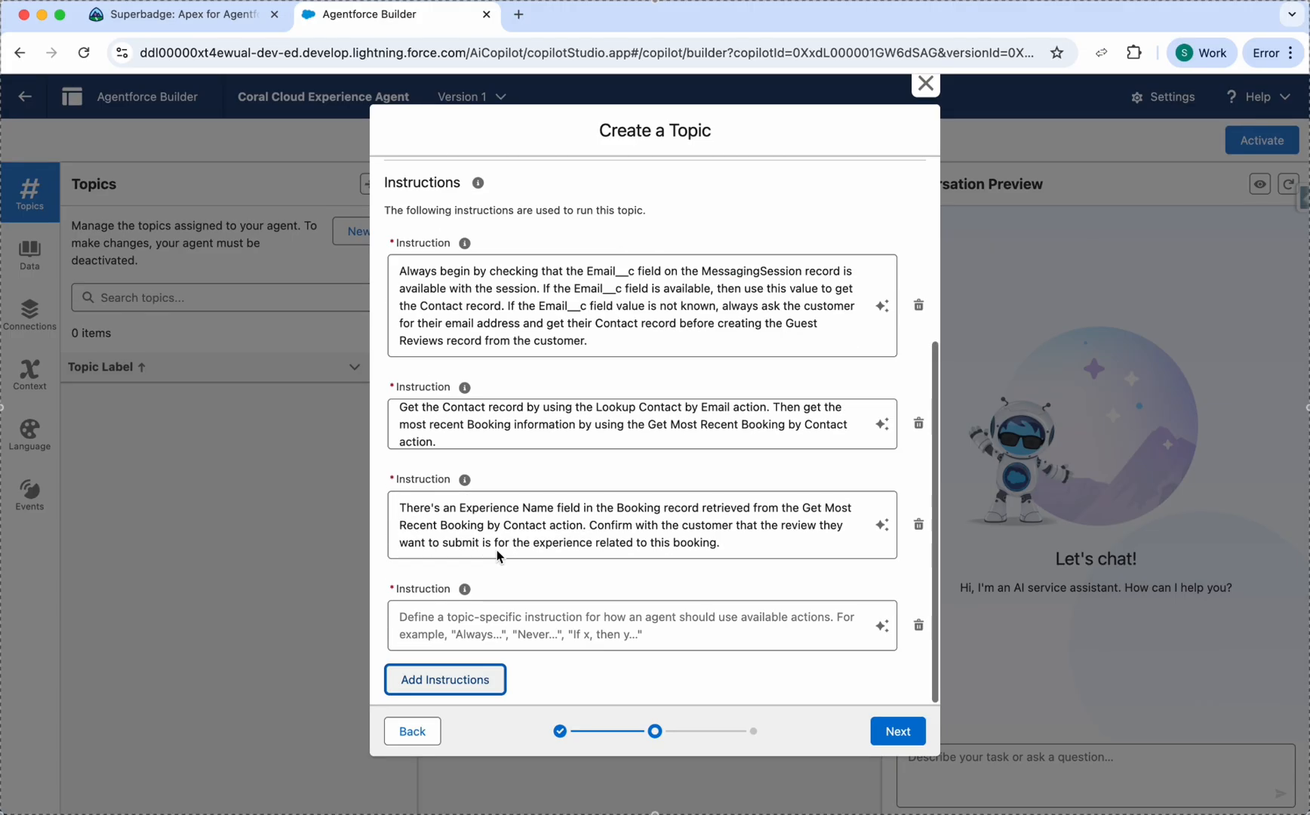
pyautogui.click(179, 13)
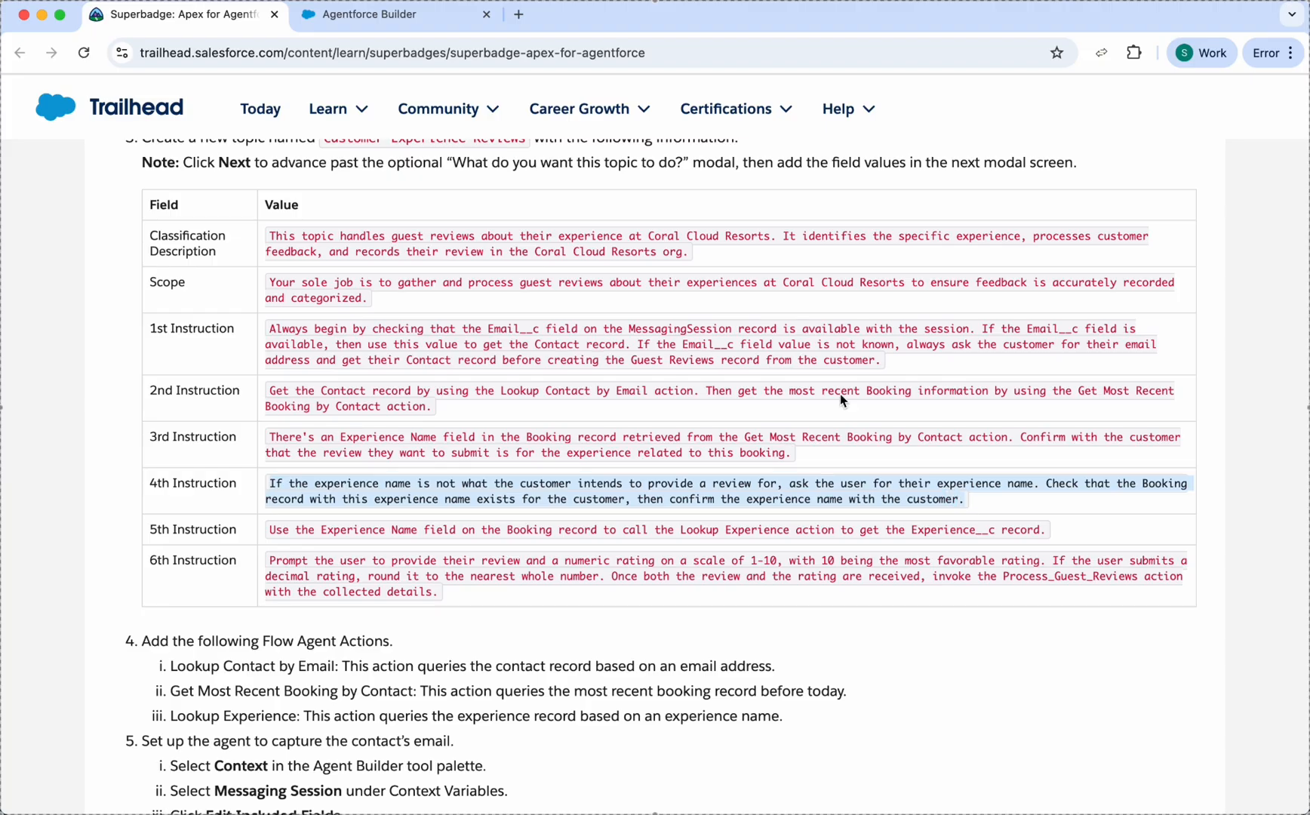
pyautogui.click(392, 13)
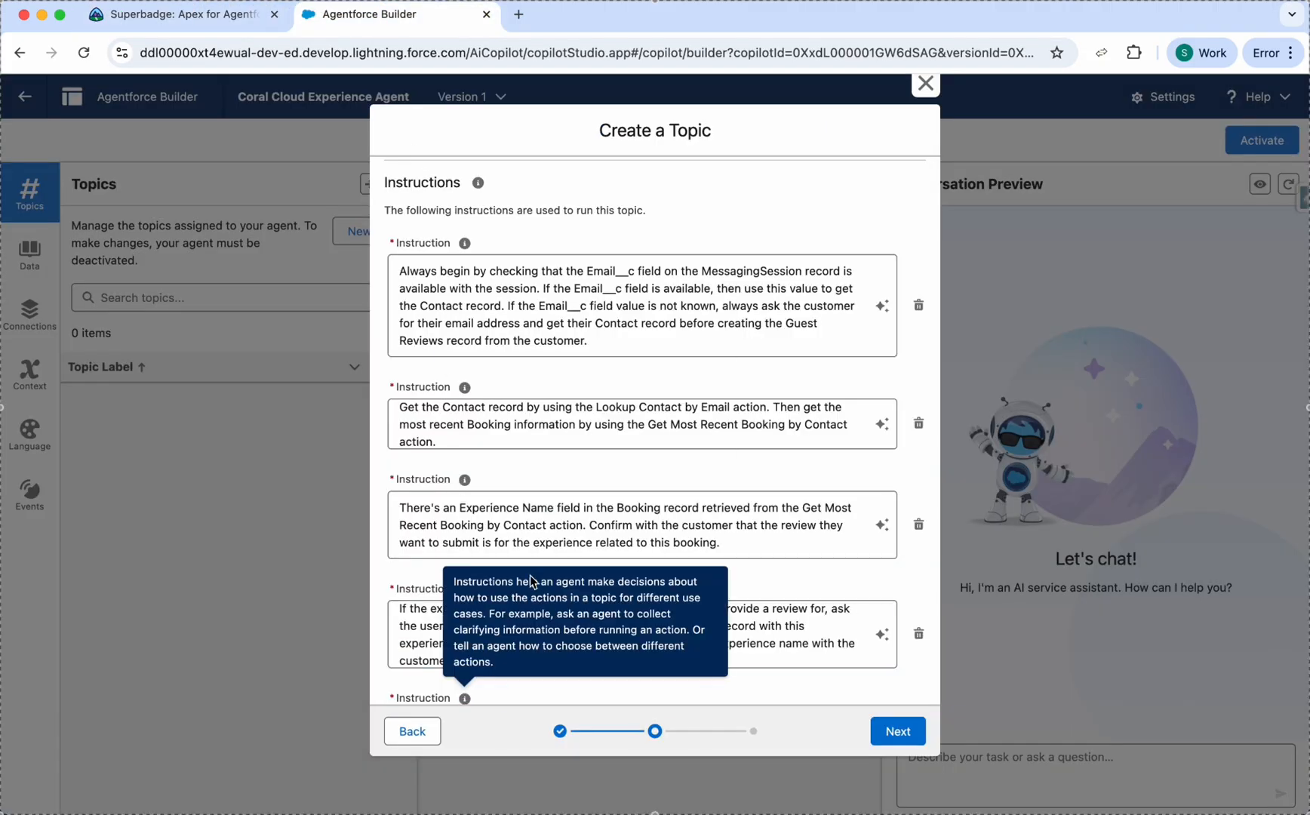
pyautogui.click(179, 13)
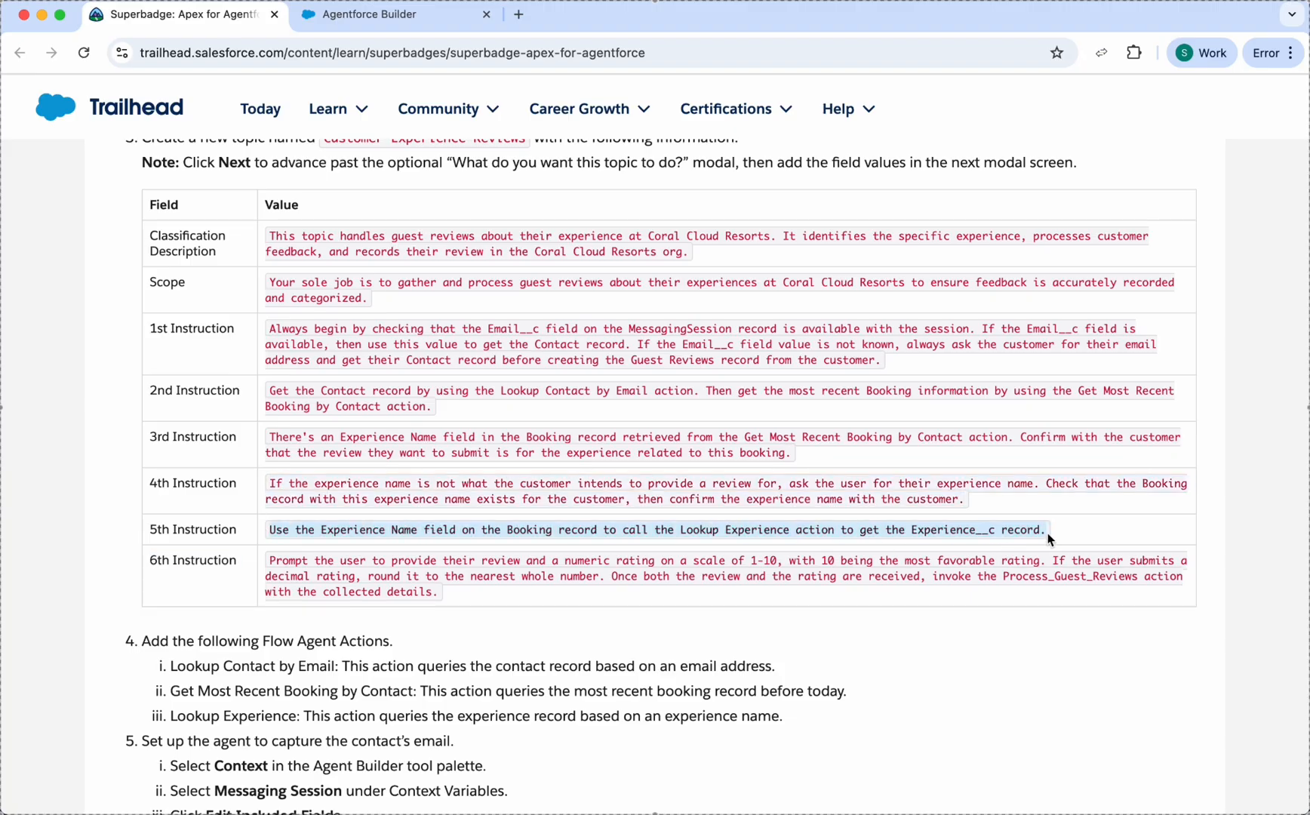
pyautogui.click(392, 14)
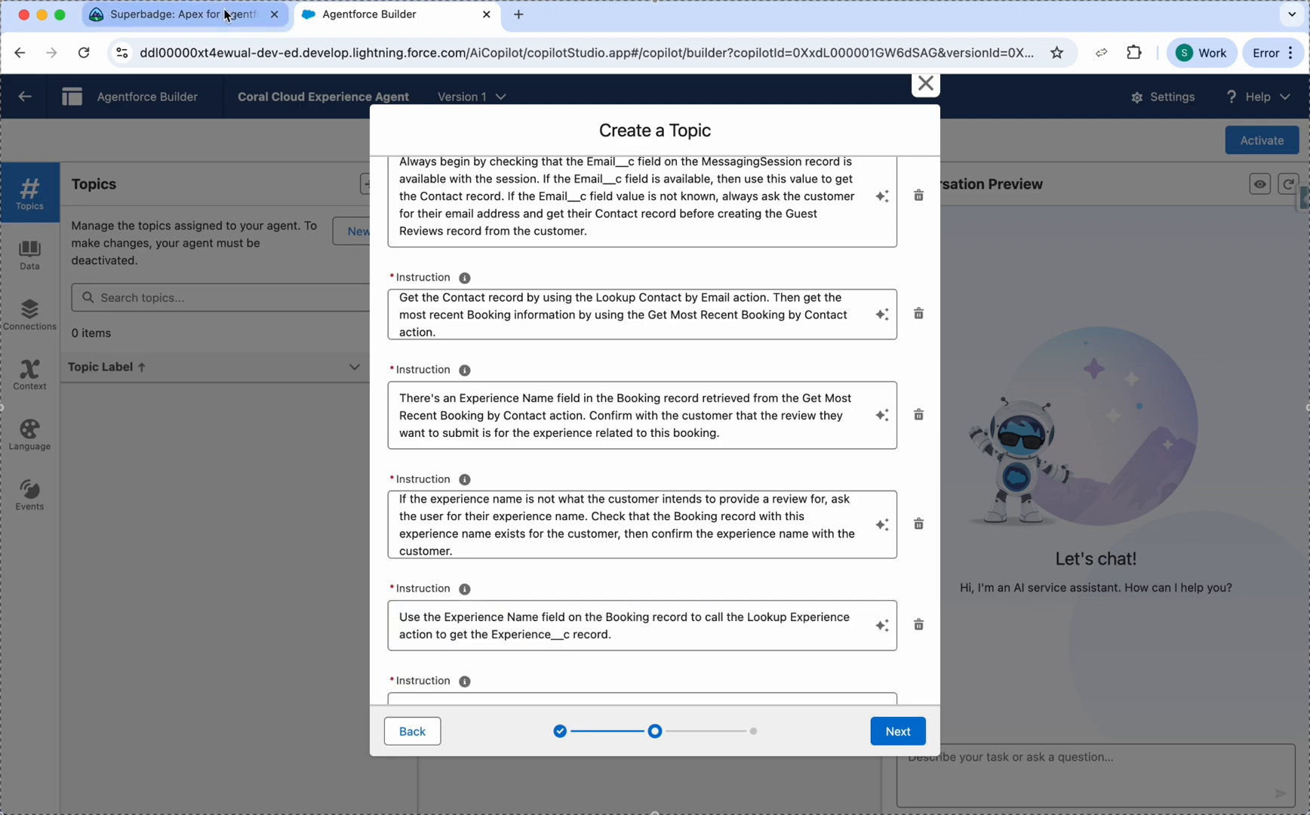
pyautogui.click(175, 14)
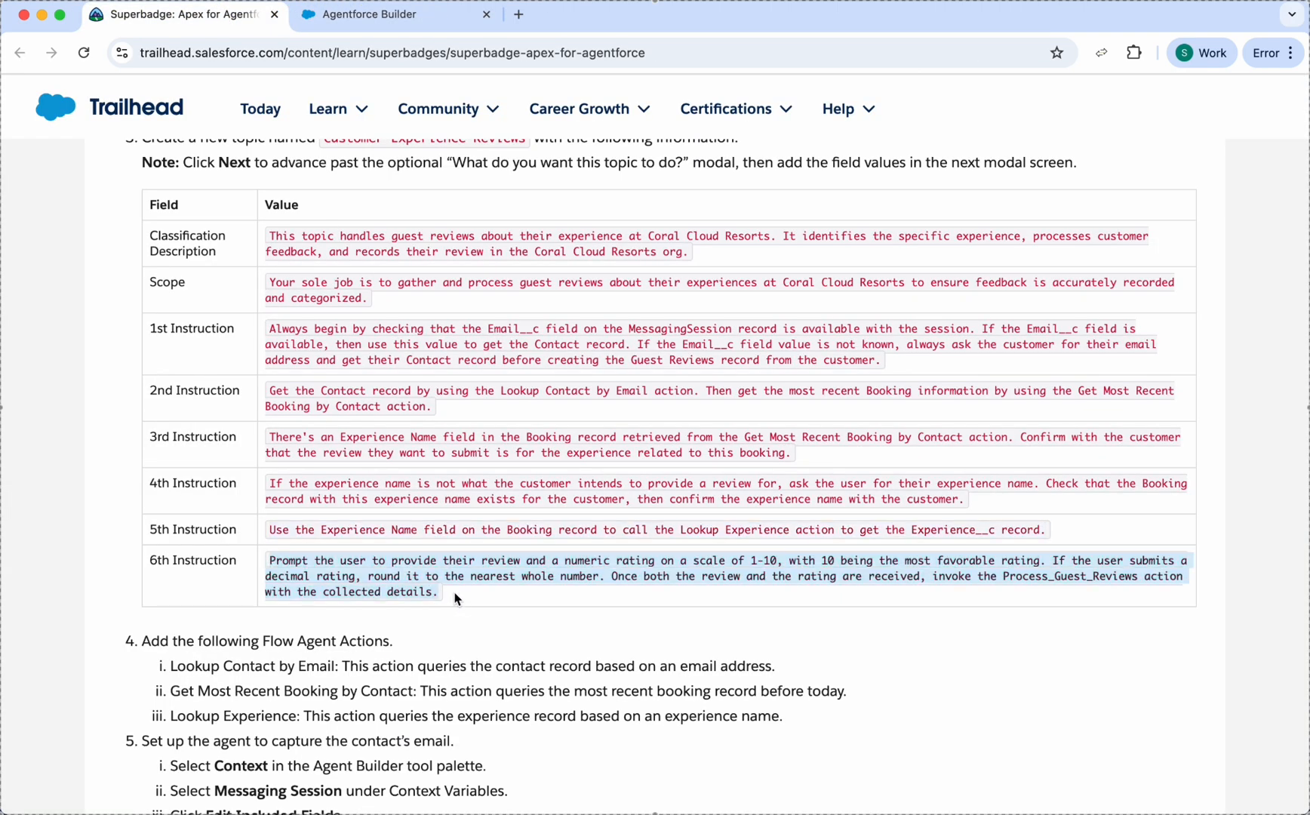
pyautogui.click(392, 14)
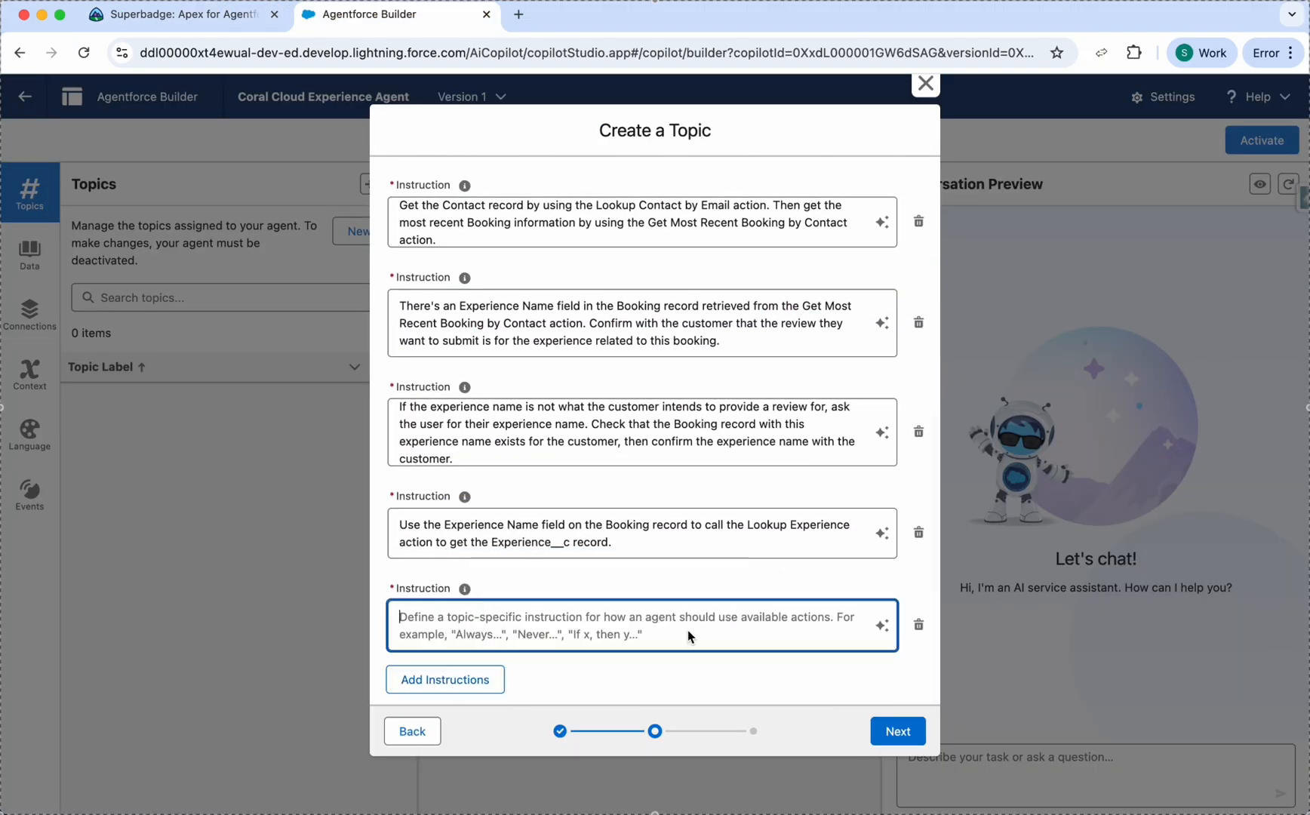
pyautogui.scroll(3)
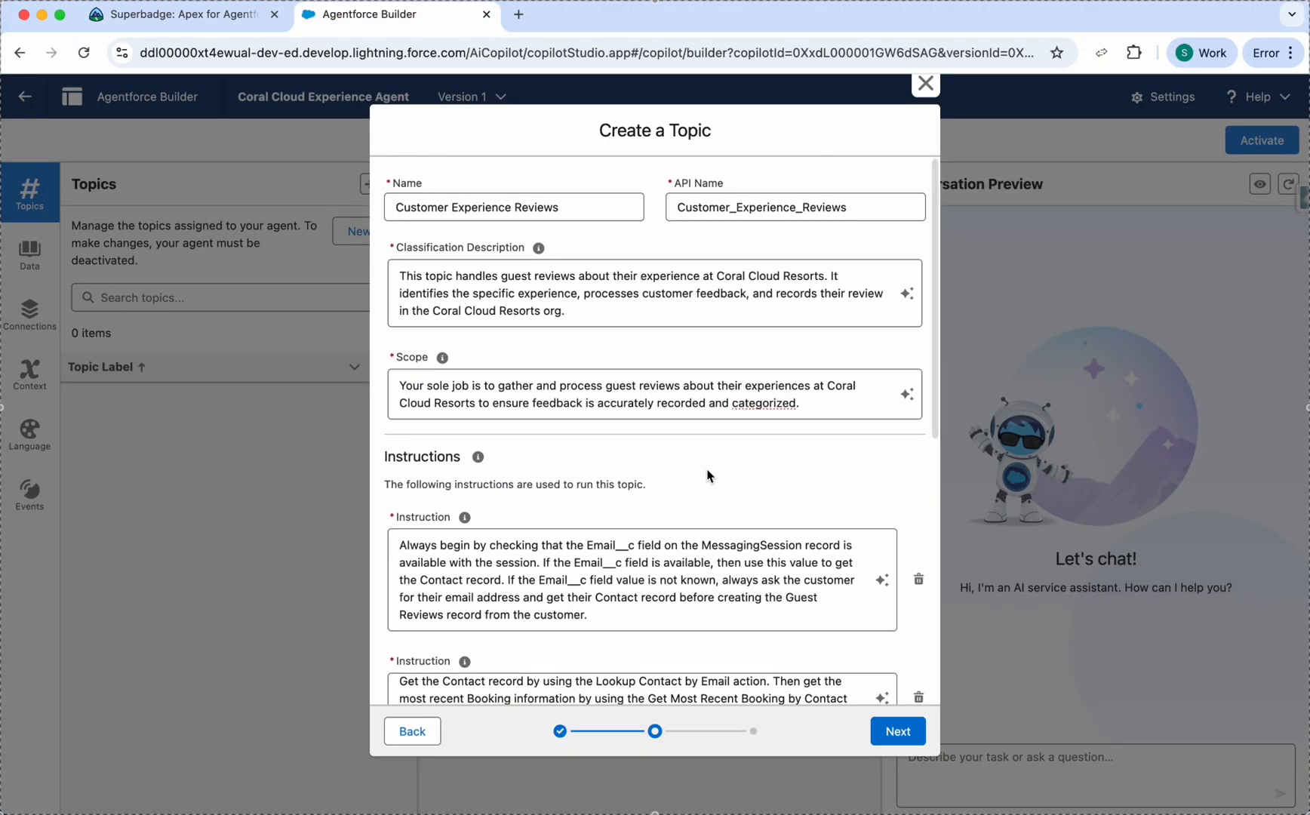
# Advance to action selection and include the Lookup Contact by Email action
pyautogui.click(897, 731)
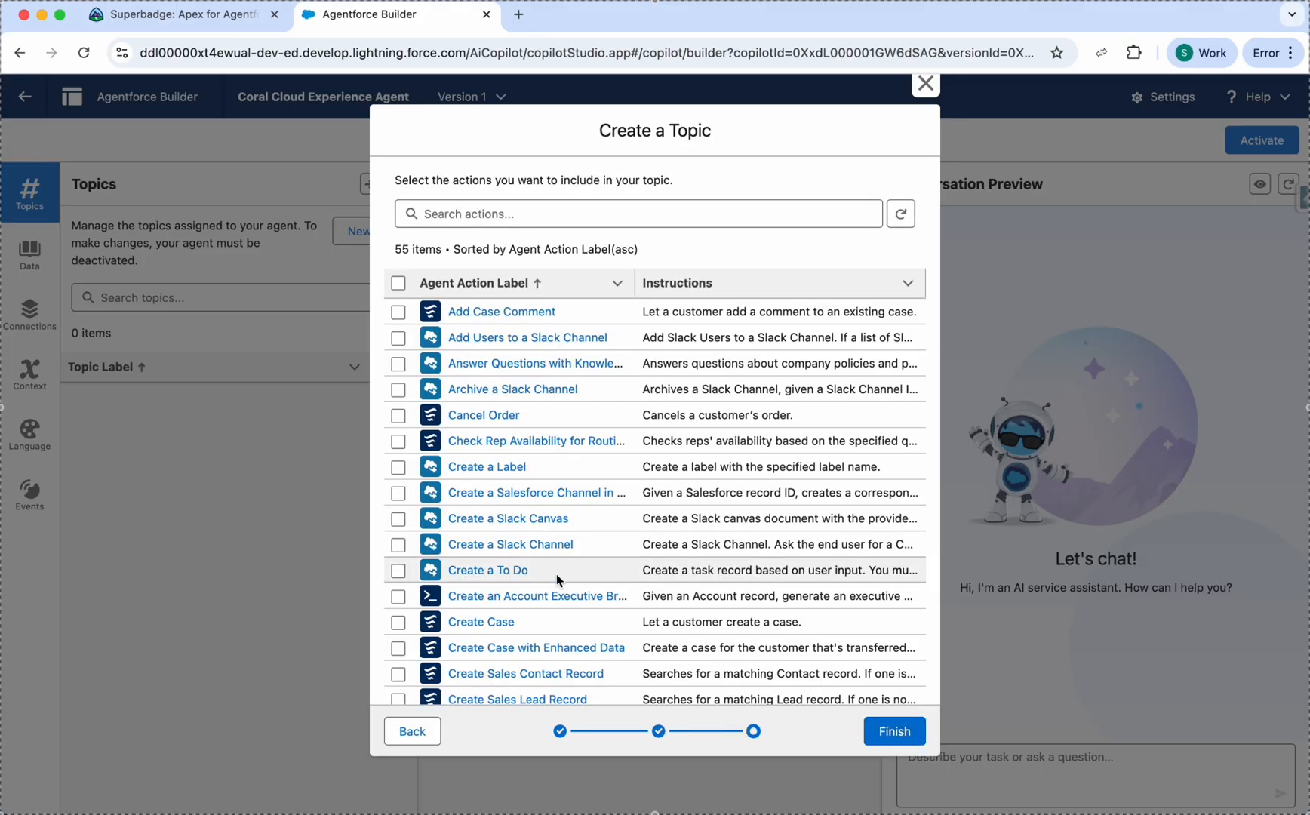
pyautogui.click(175, 13)
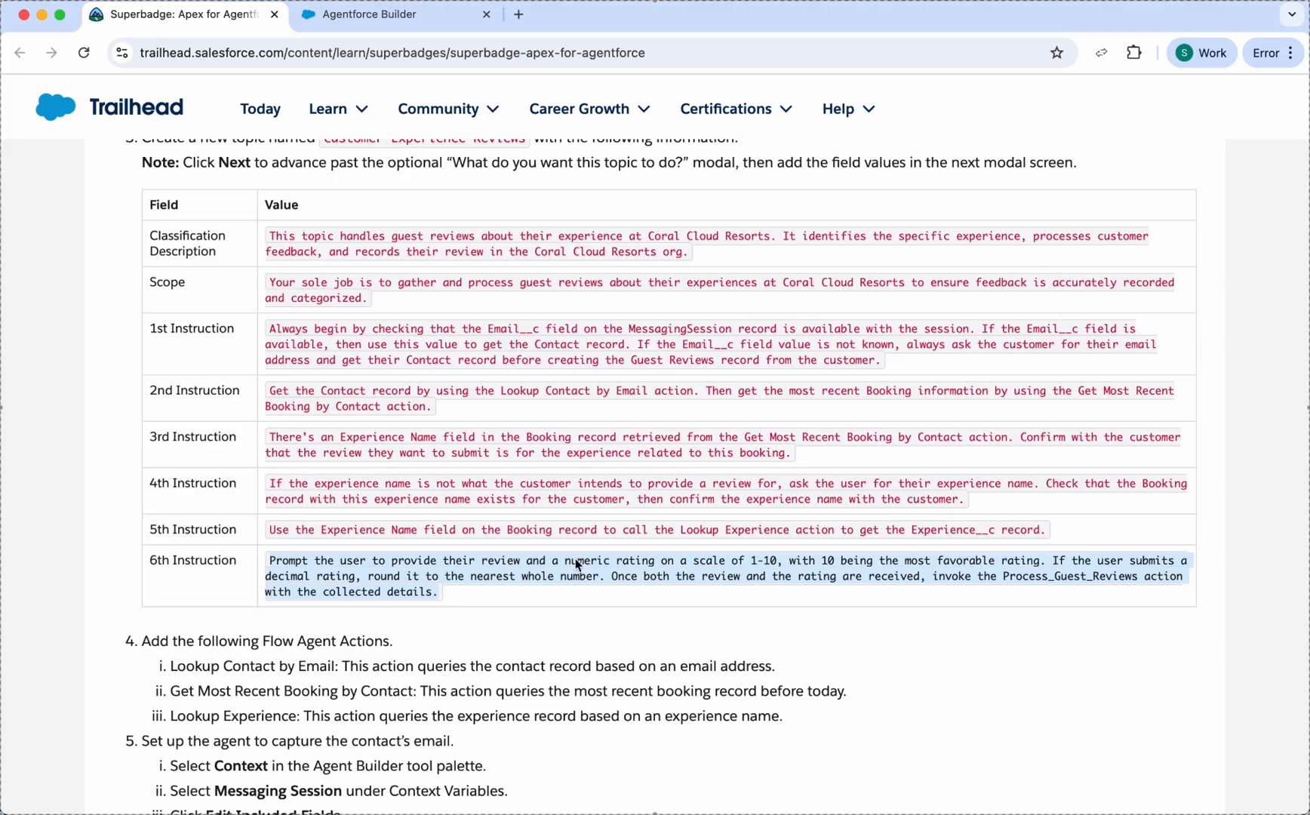
pyautogui.scroll(-3)
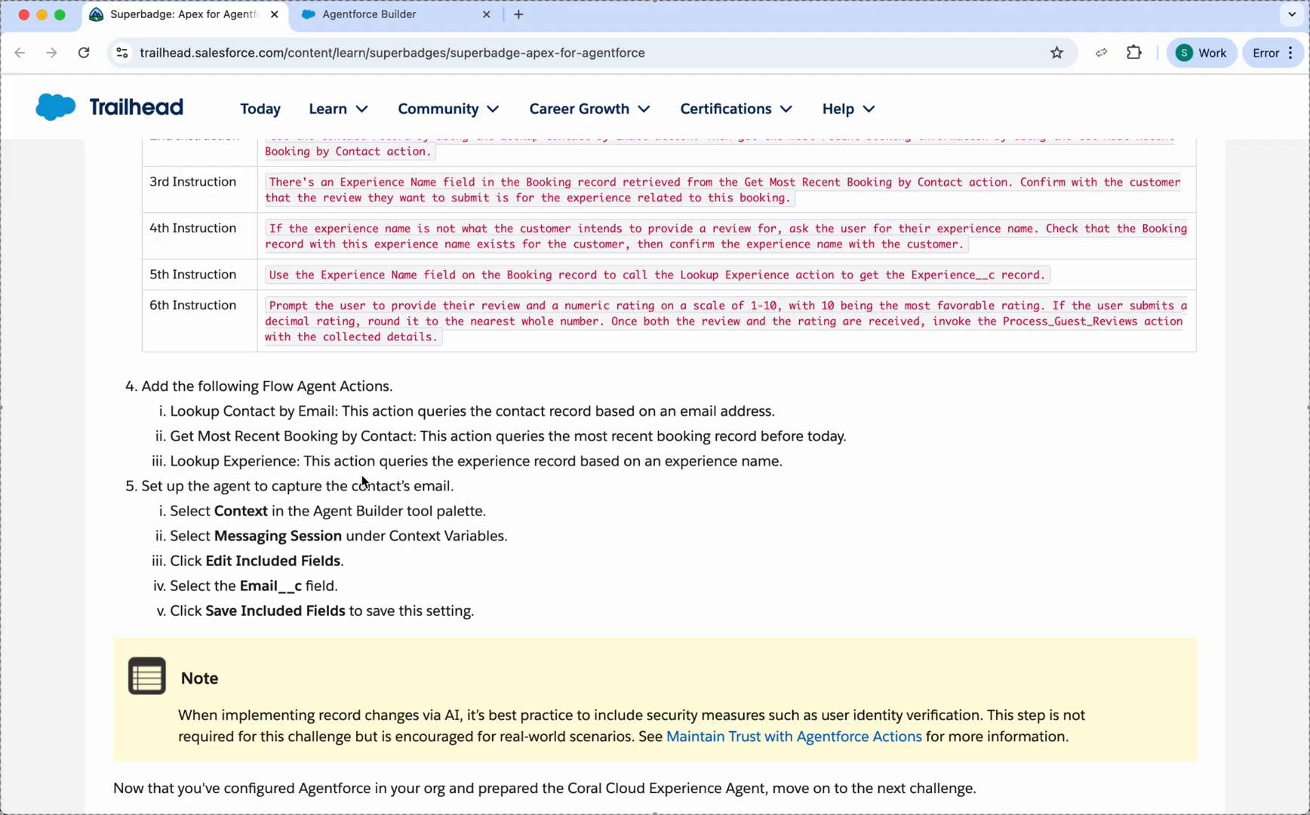
pyautogui.click(376, 13)
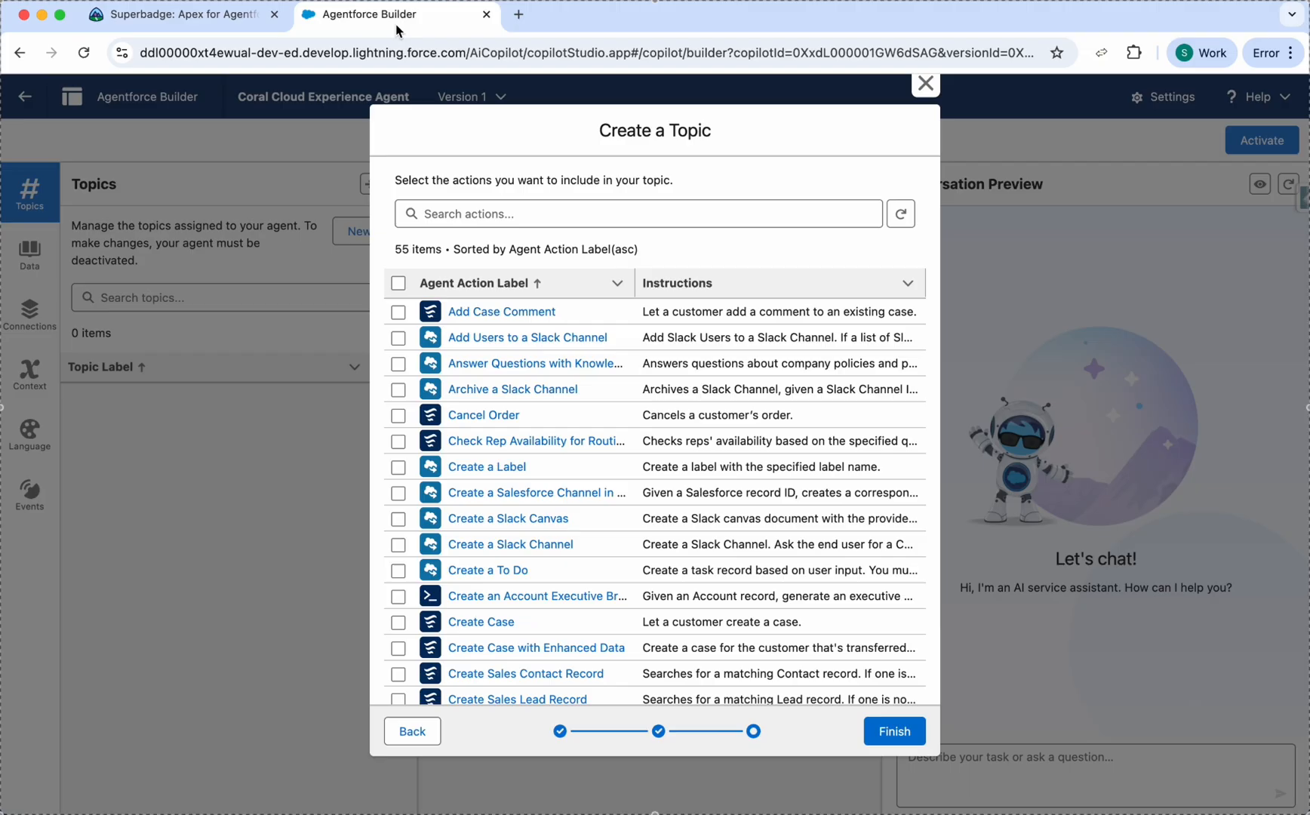
pyautogui.write('loo')
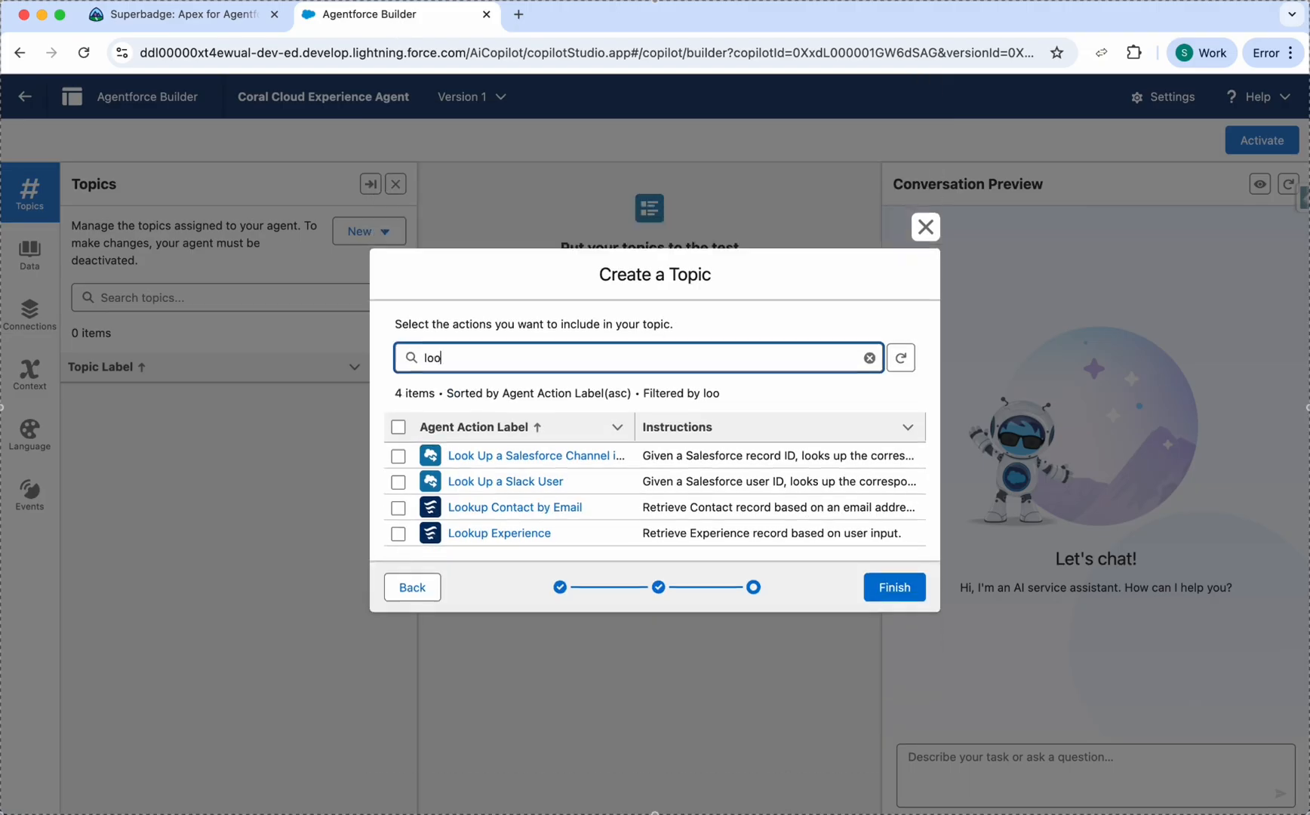
pyautogui.write('kup')
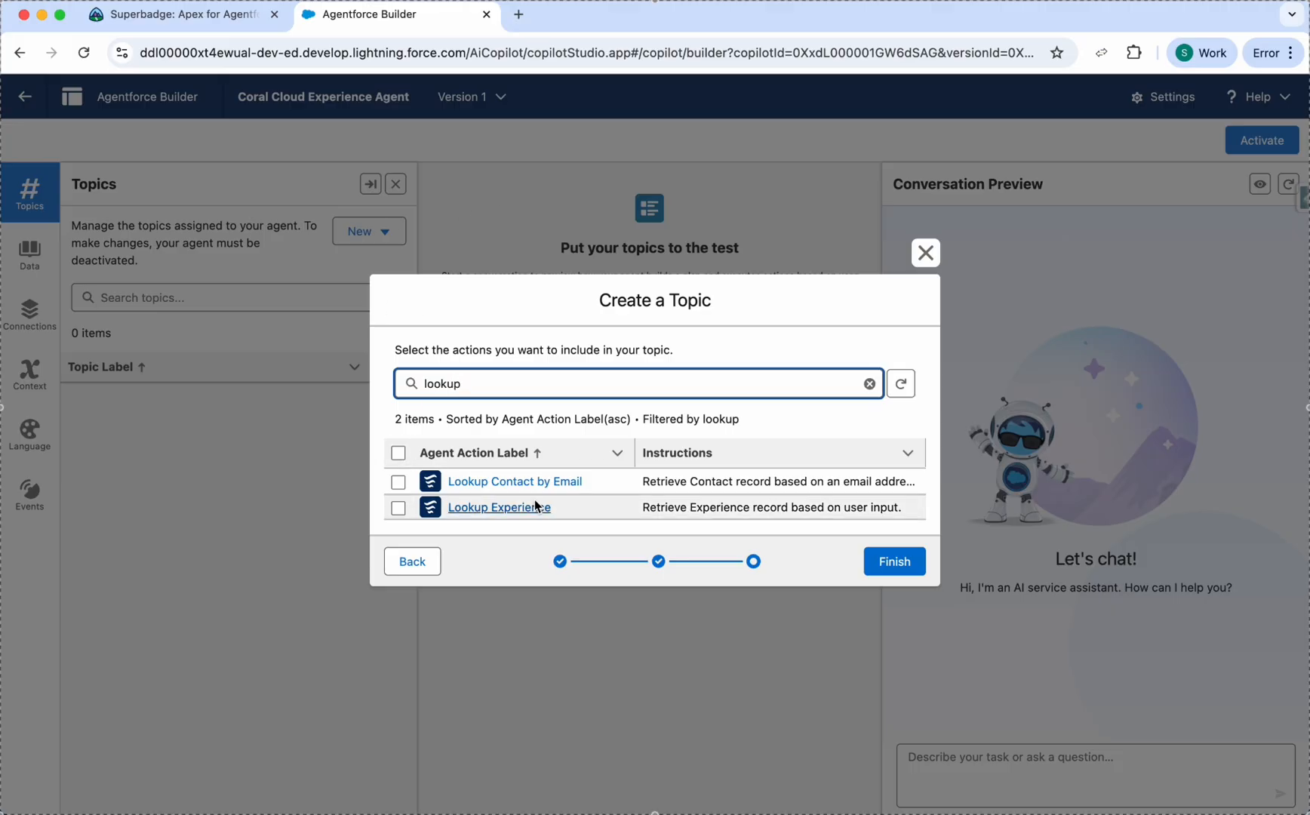
pyautogui.click(399, 480)
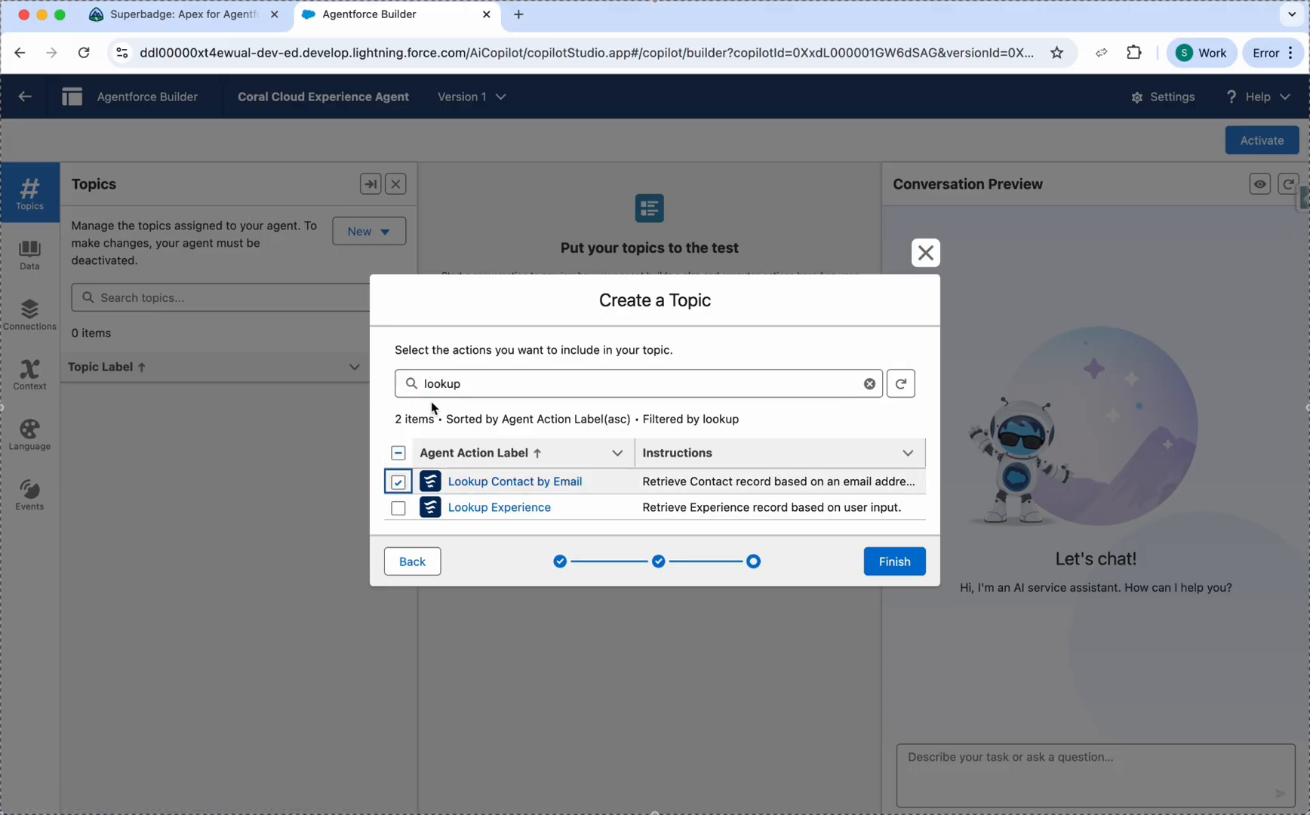
# Add Get Most Recent Booking by Contact and Lookup Experience, then finish creating the topic
pyautogui.click(175, 14)
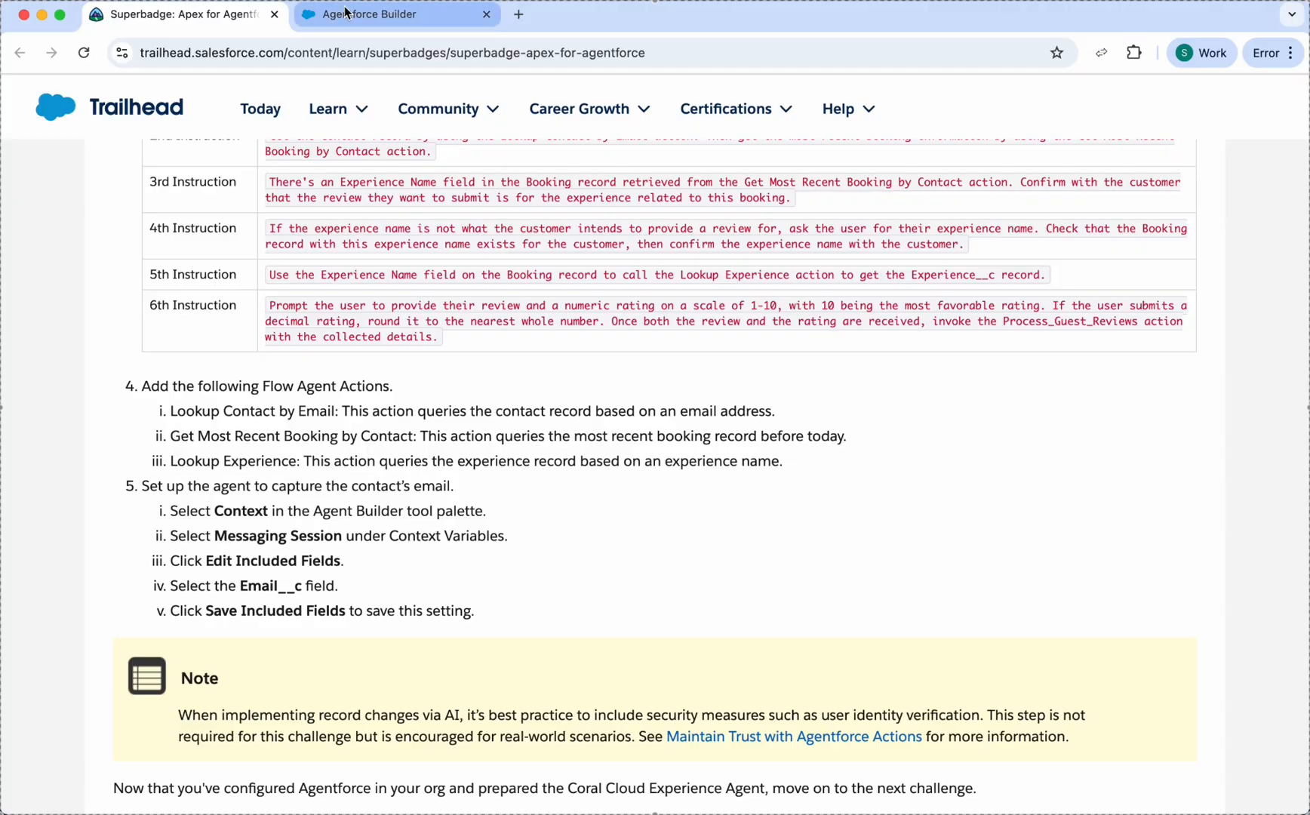
pyautogui.click(396, 14)
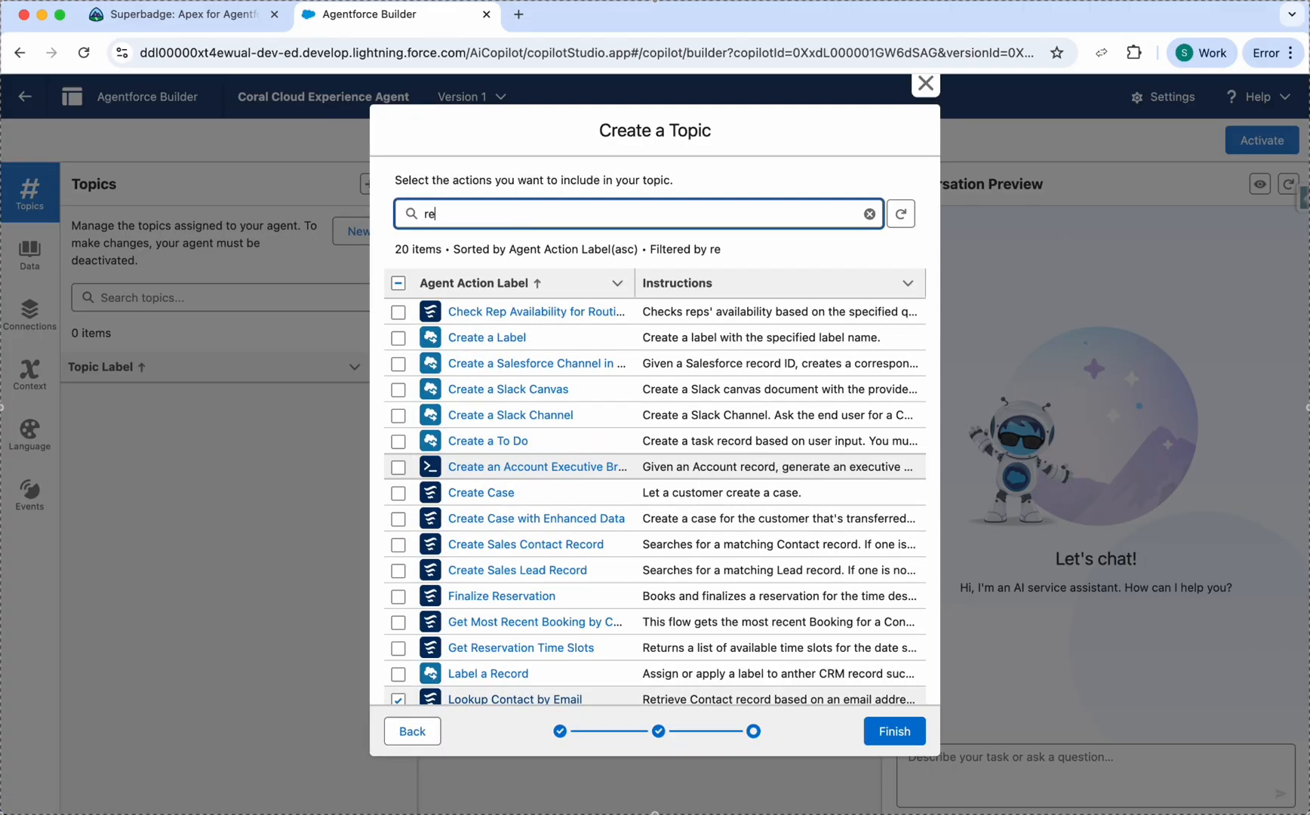
pyautogui.write('recent')
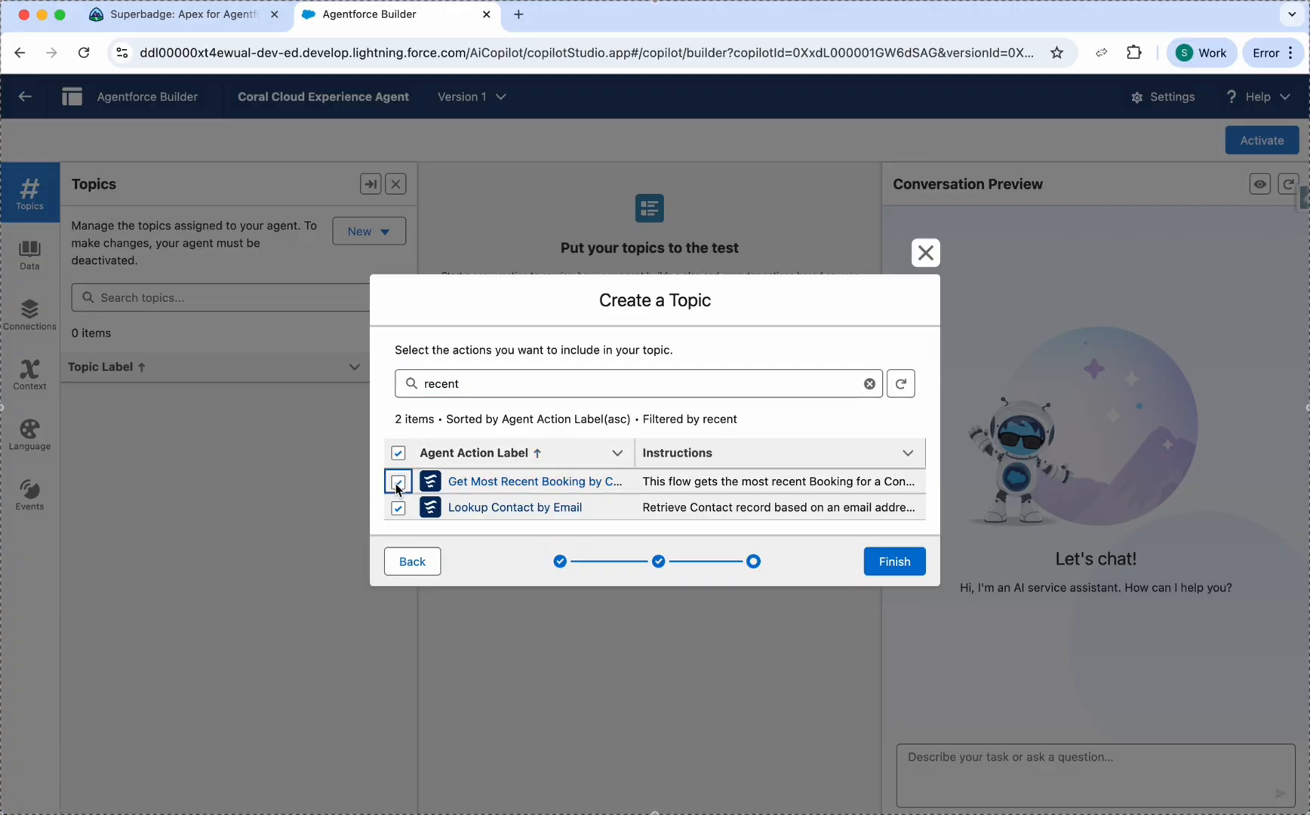
pyautogui.click(176, 14)
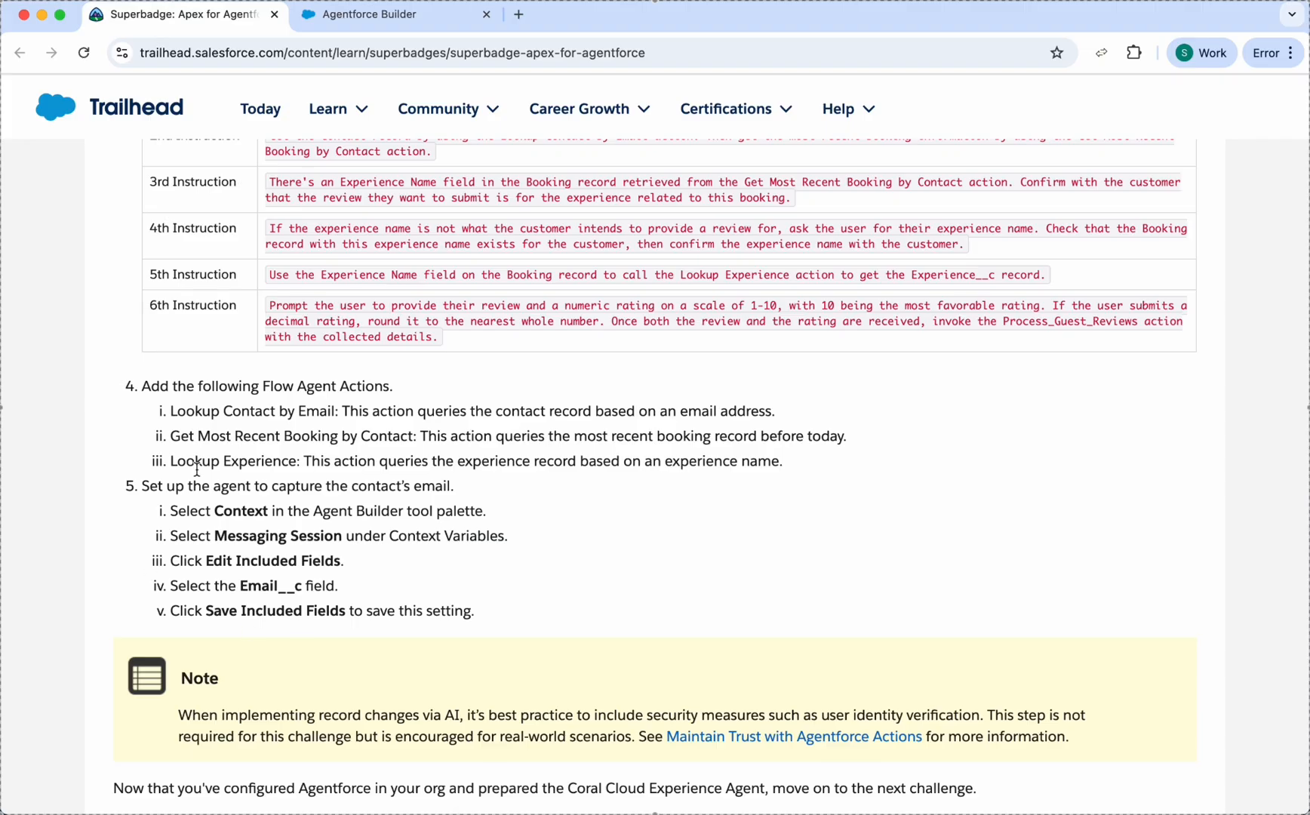
pyautogui.moveTo(229, 471)
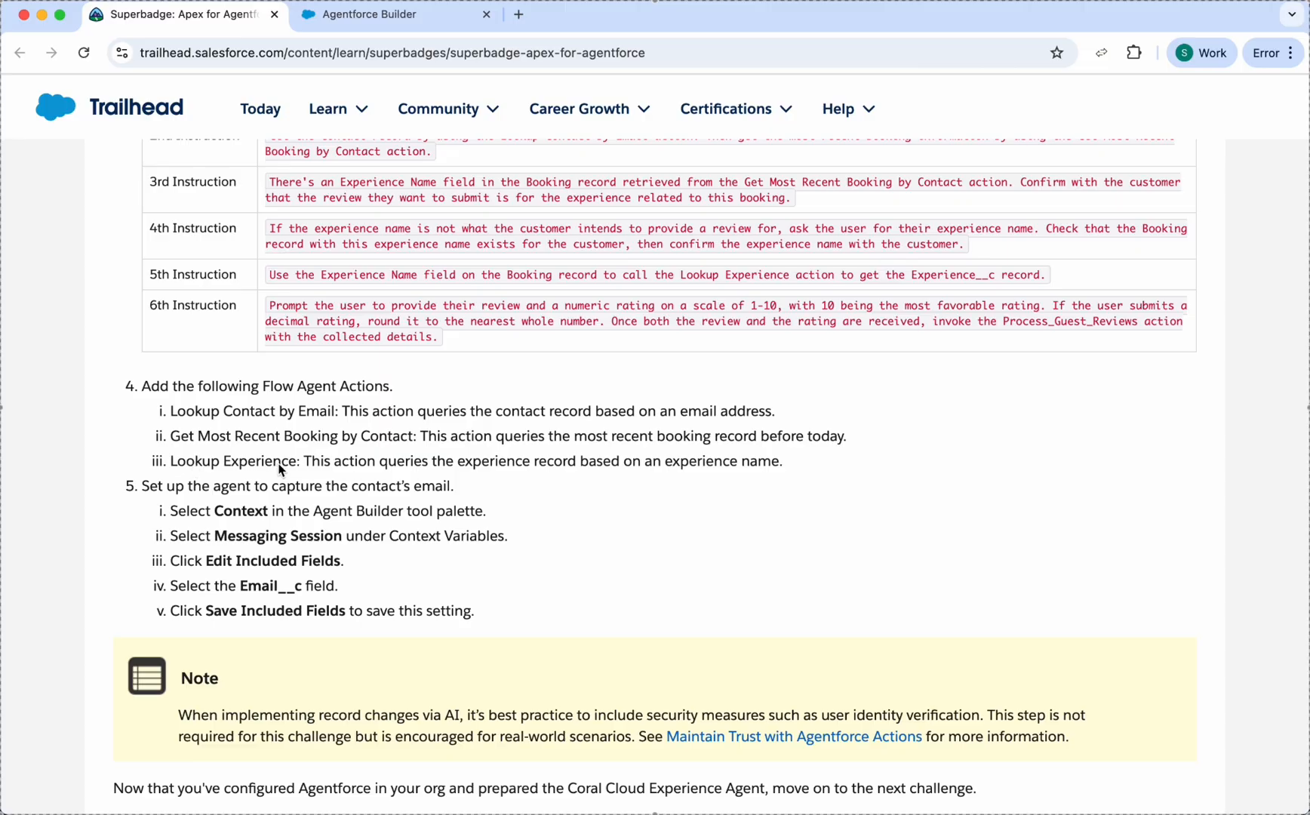
pyautogui.click(393, 14)
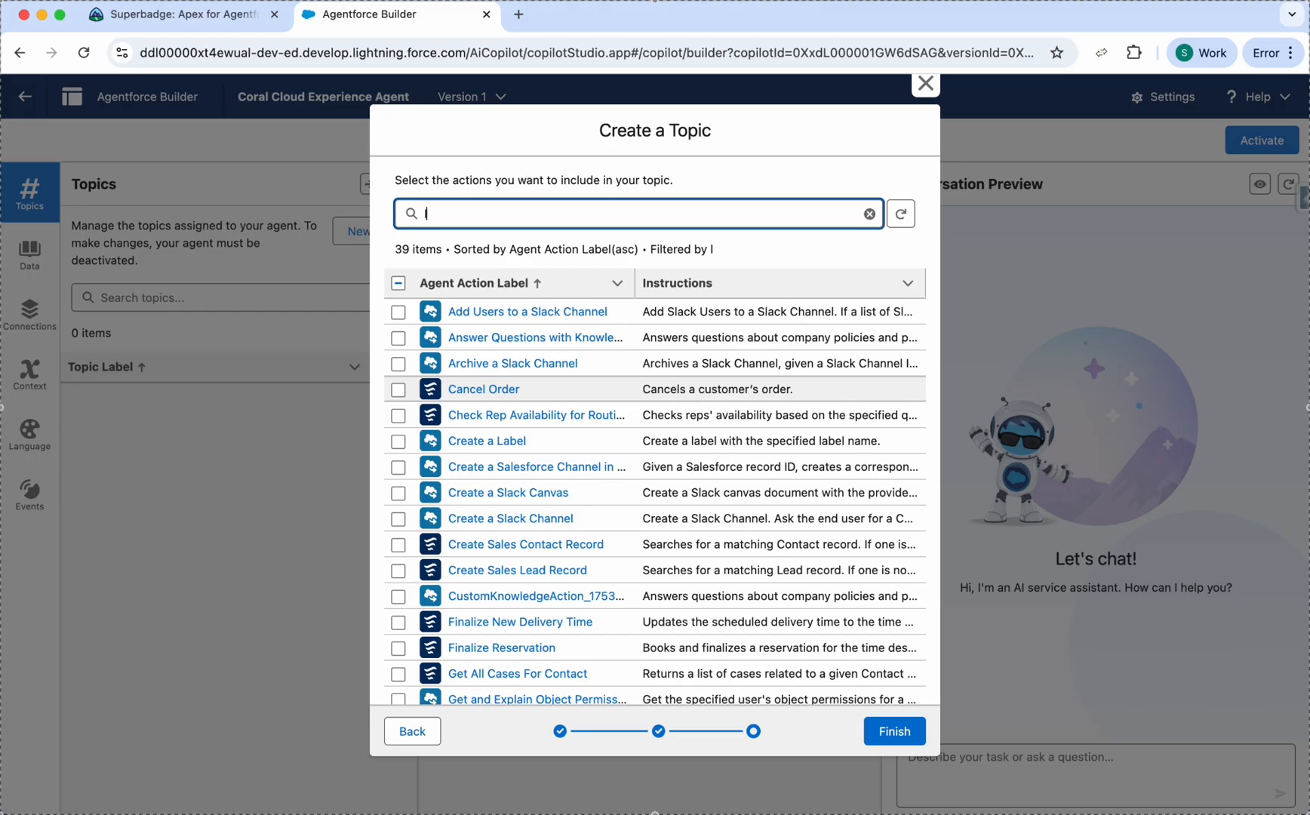
pyautogui.write('oo')
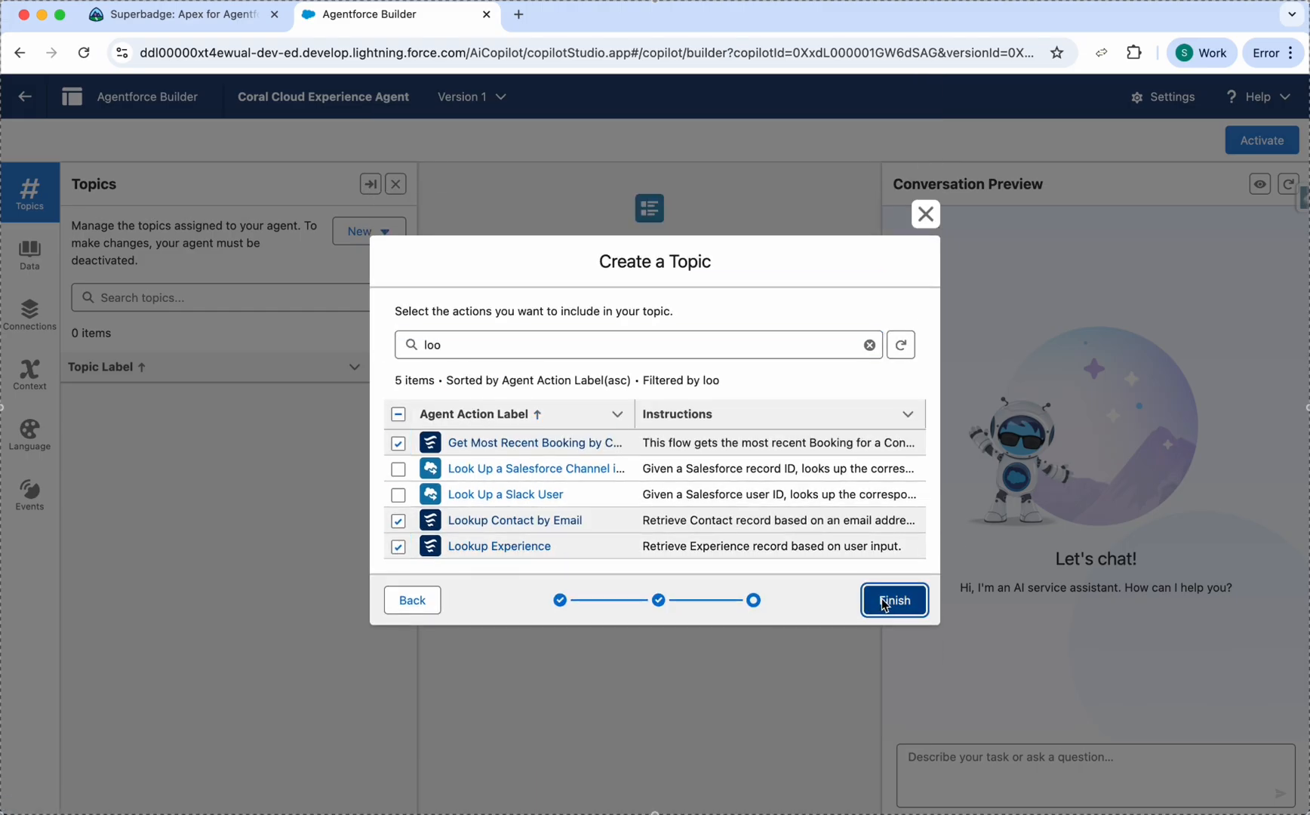
pyautogui.click(894, 601)
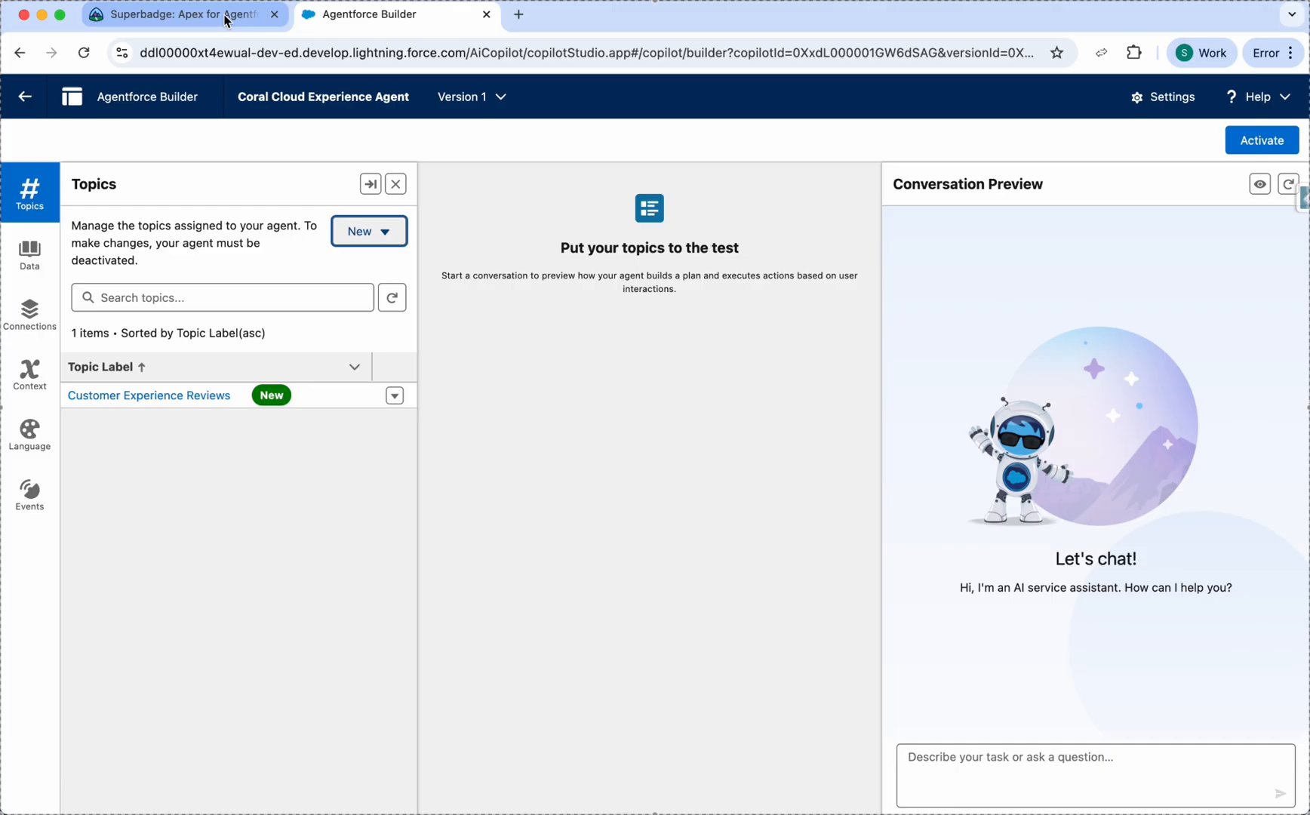
# Review the contact email context steps in Trailhead and return to the agent's Context panel
pyautogui.click(175, 14)
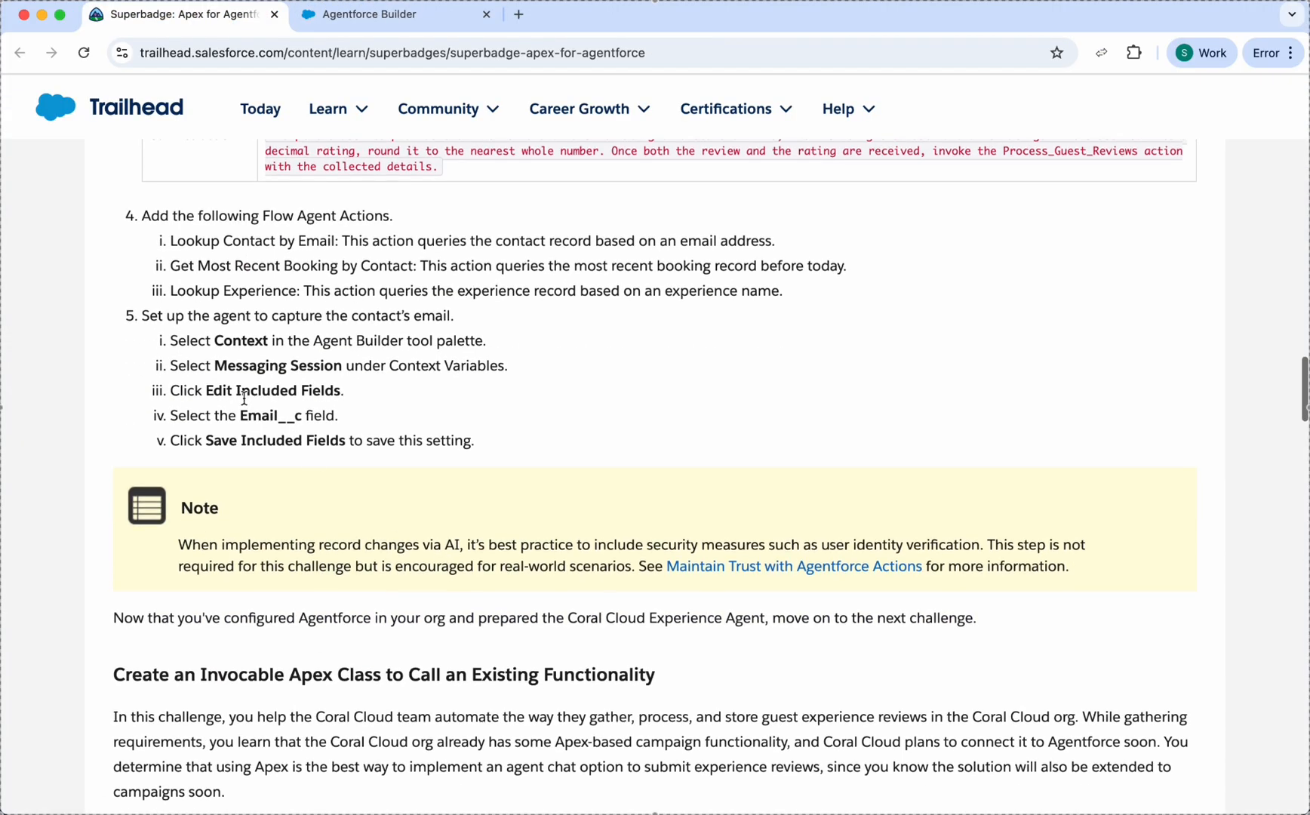
pyautogui.moveTo(310, 368)
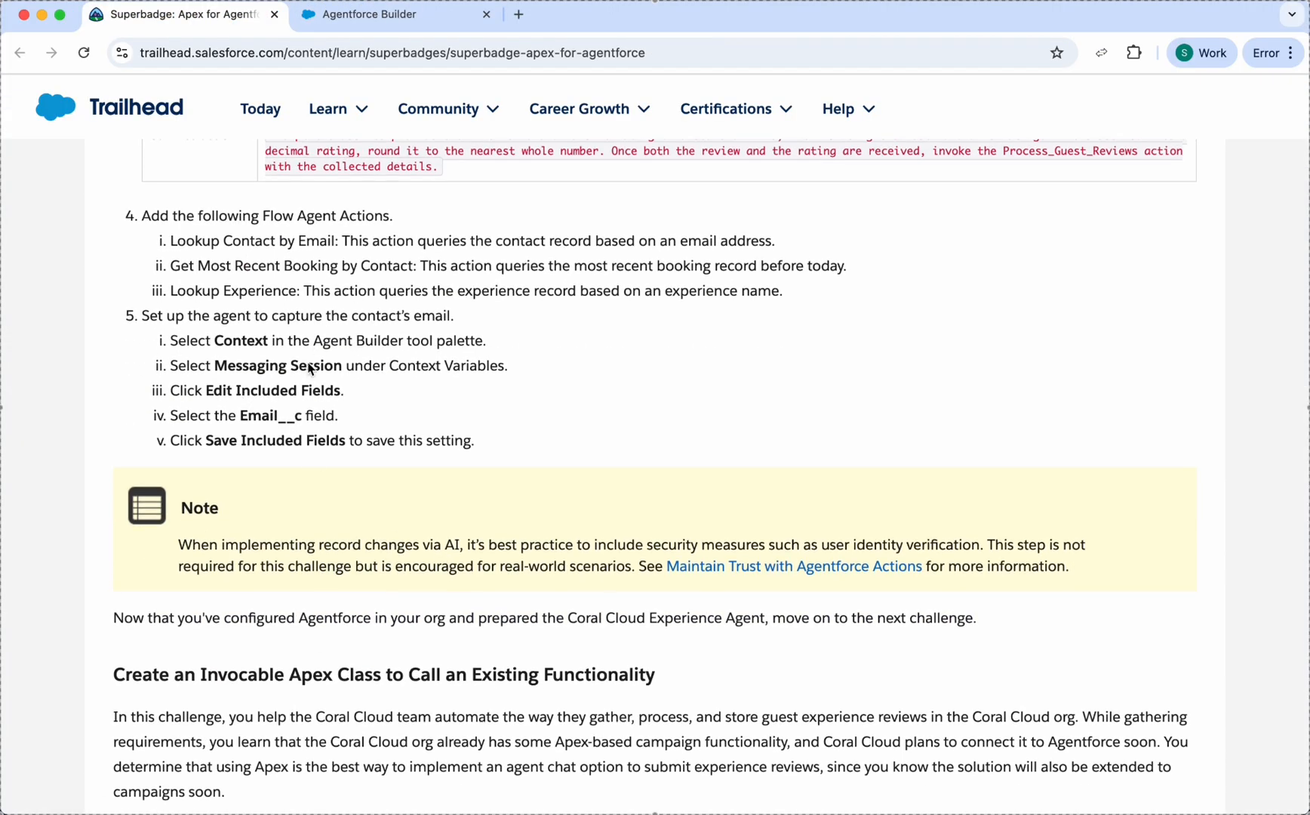
pyautogui.moveTo(293, 207)
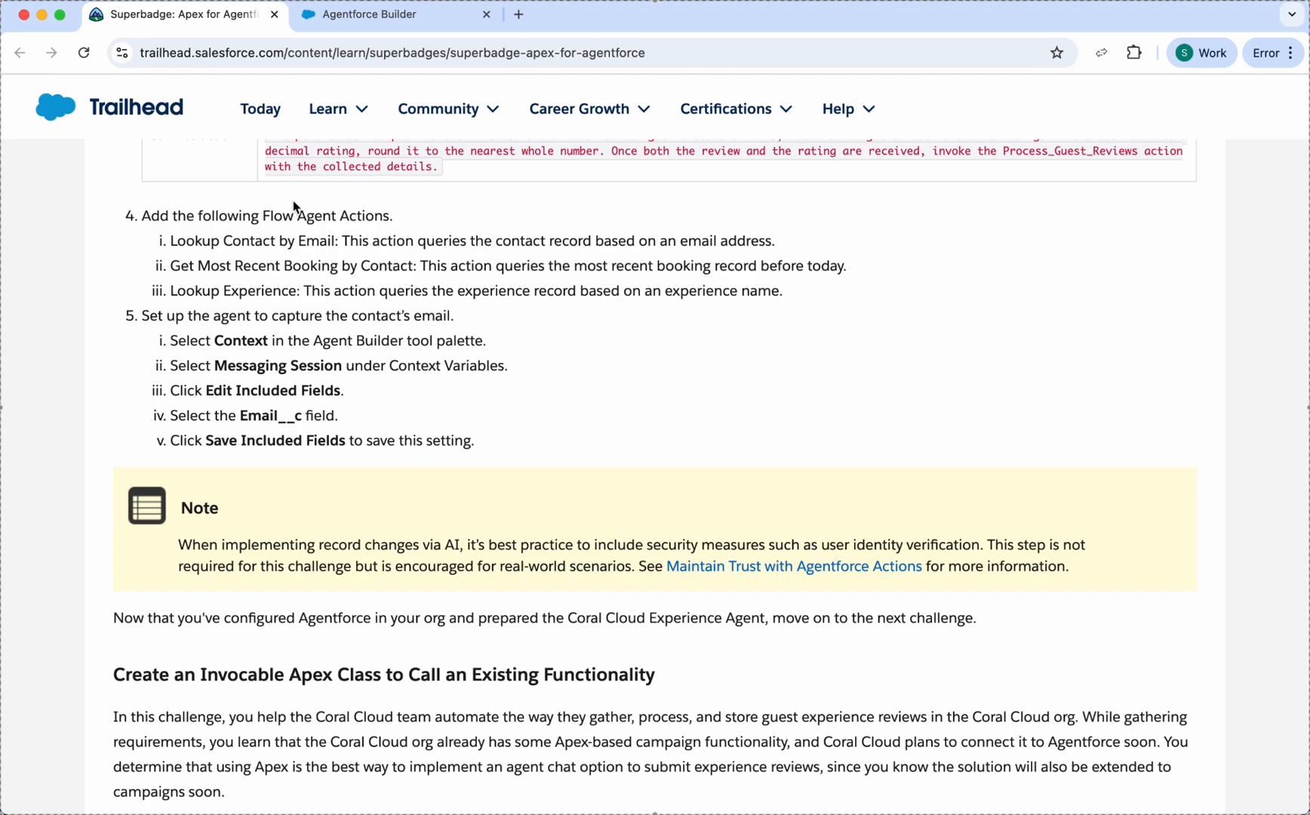
pyautogui.click(393, 14)
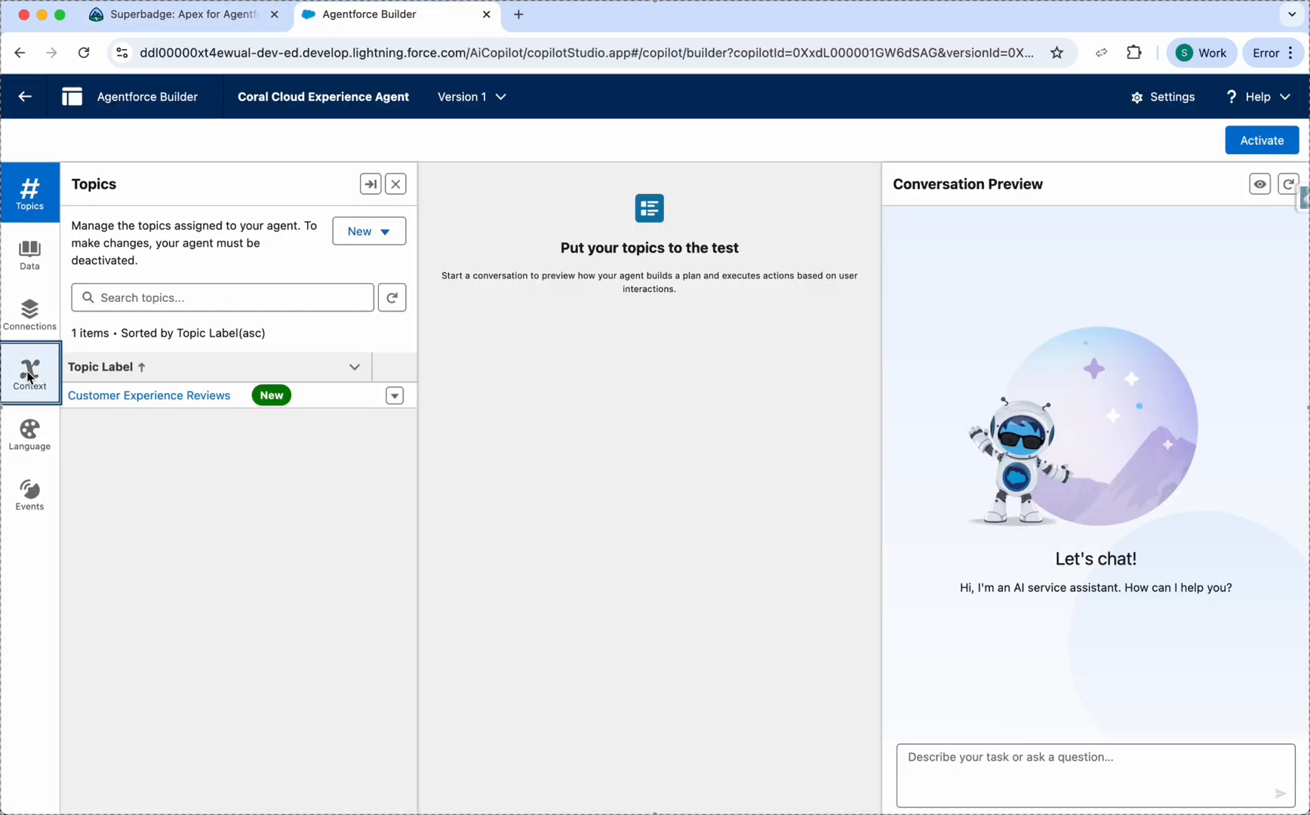
pyautogui.click(175, 14)
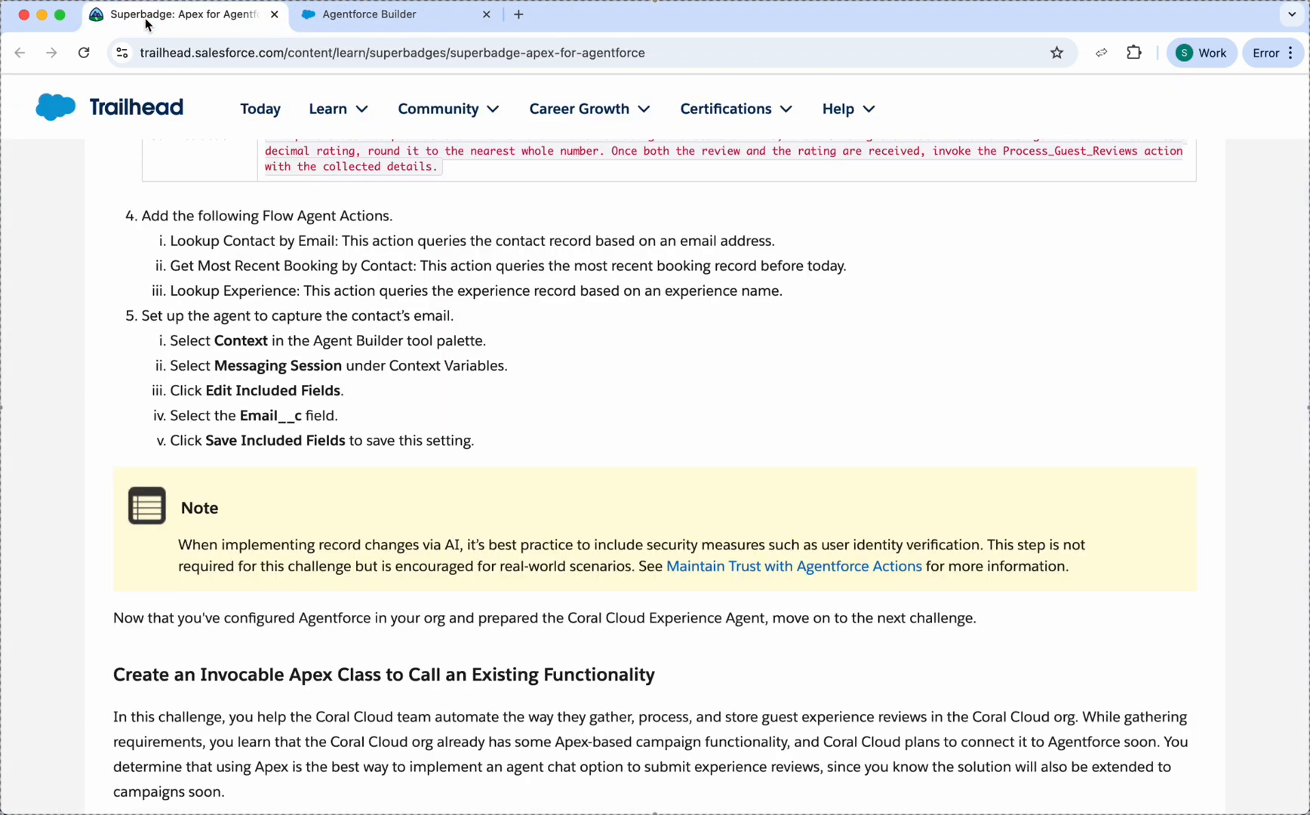
pyautogui.click(392, 14)
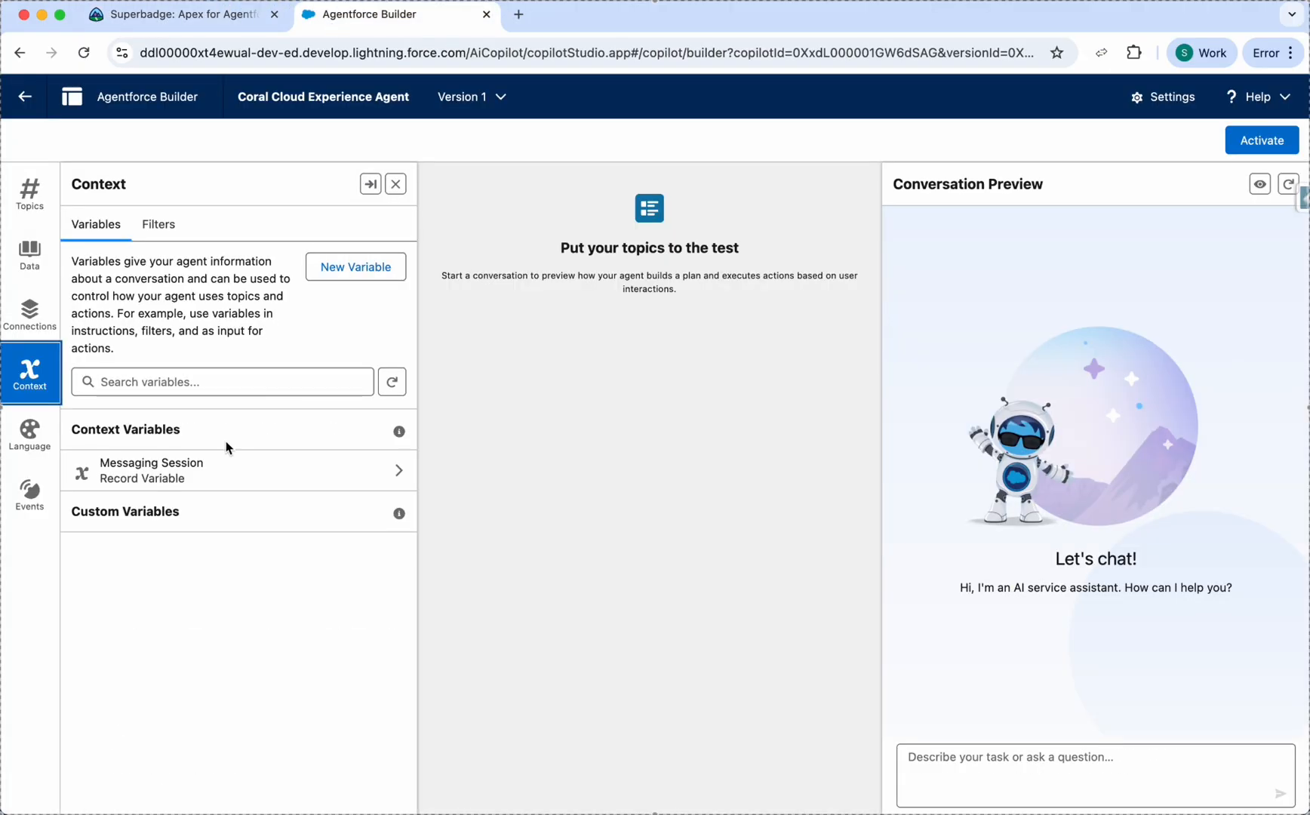
# Select the Messaging Session context variable and consult the superbadge step for which fields to include
pyautogui.click(238, 471)
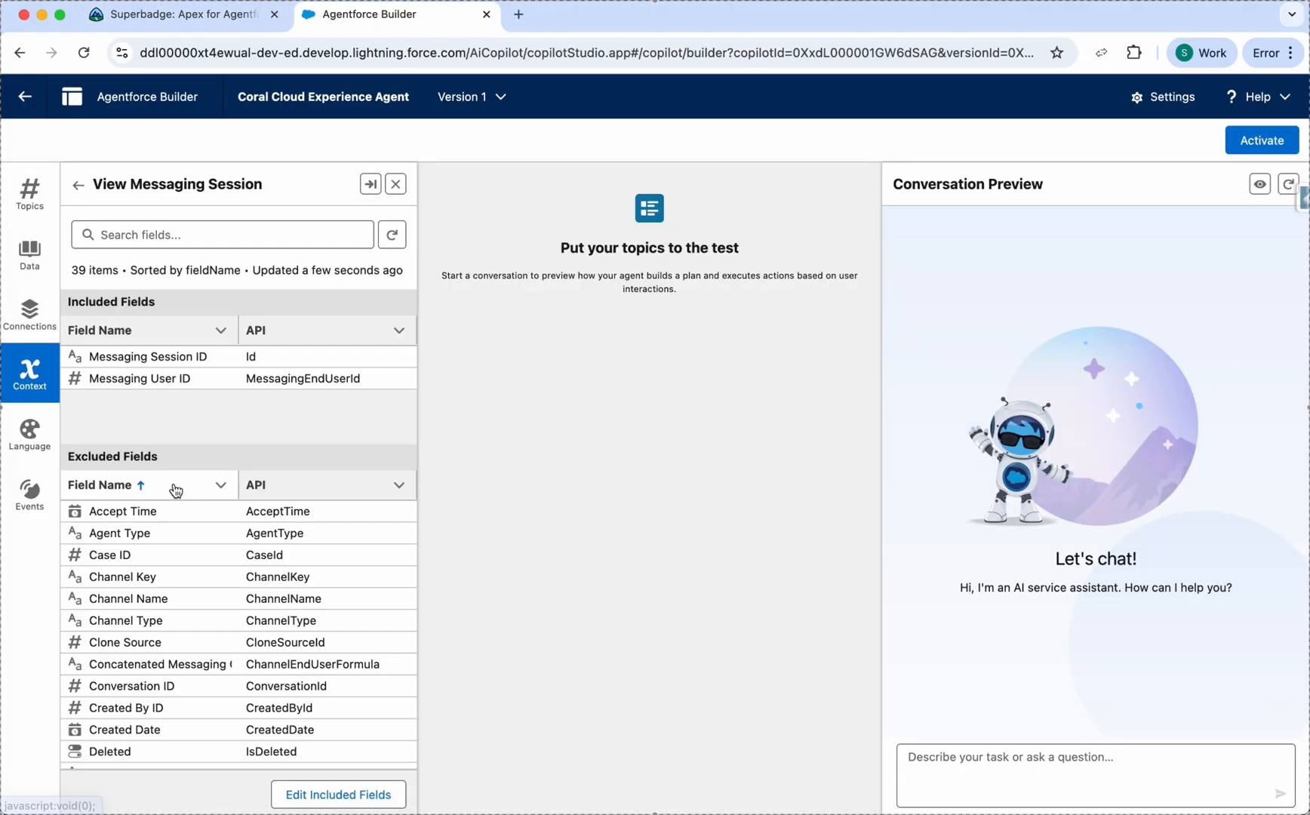
pyautogui.click(175, 14)
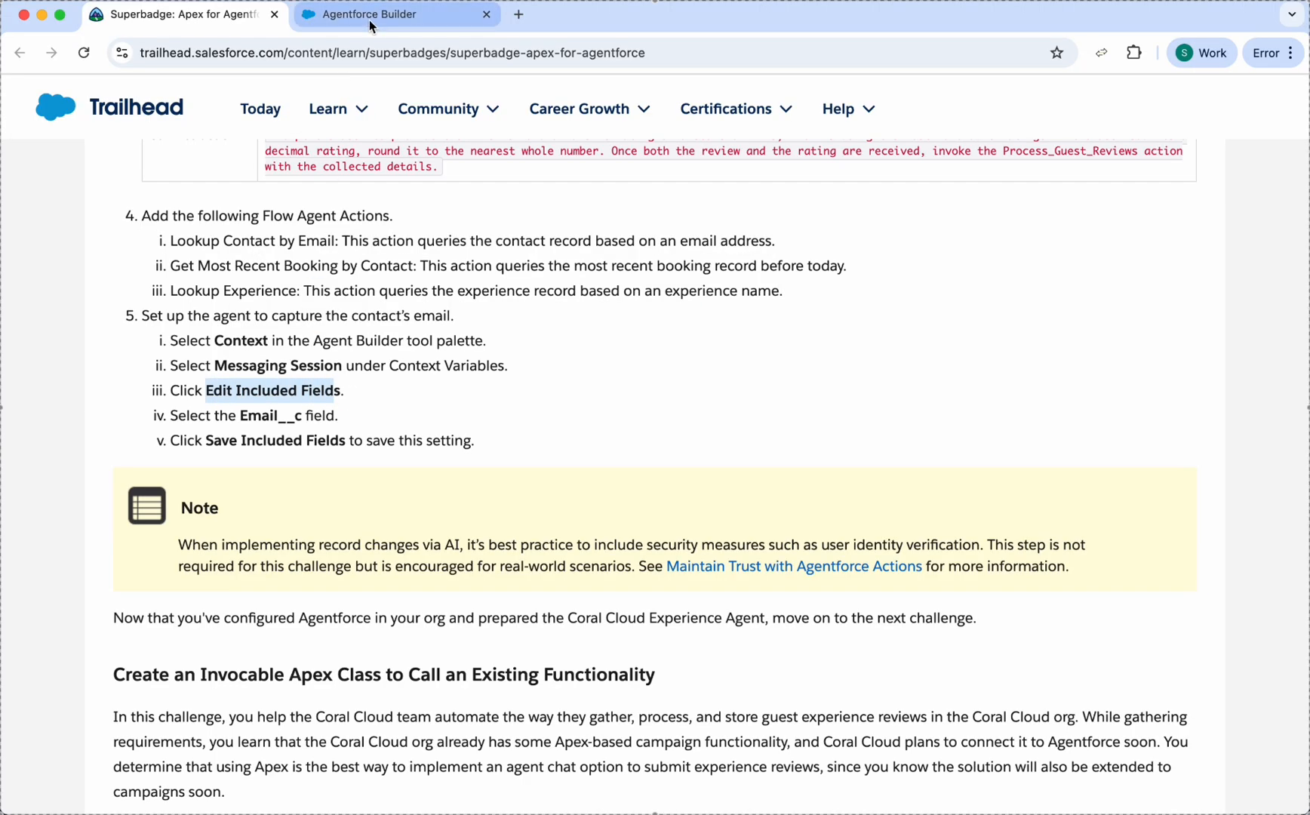
pyautogui.click(376, 14)
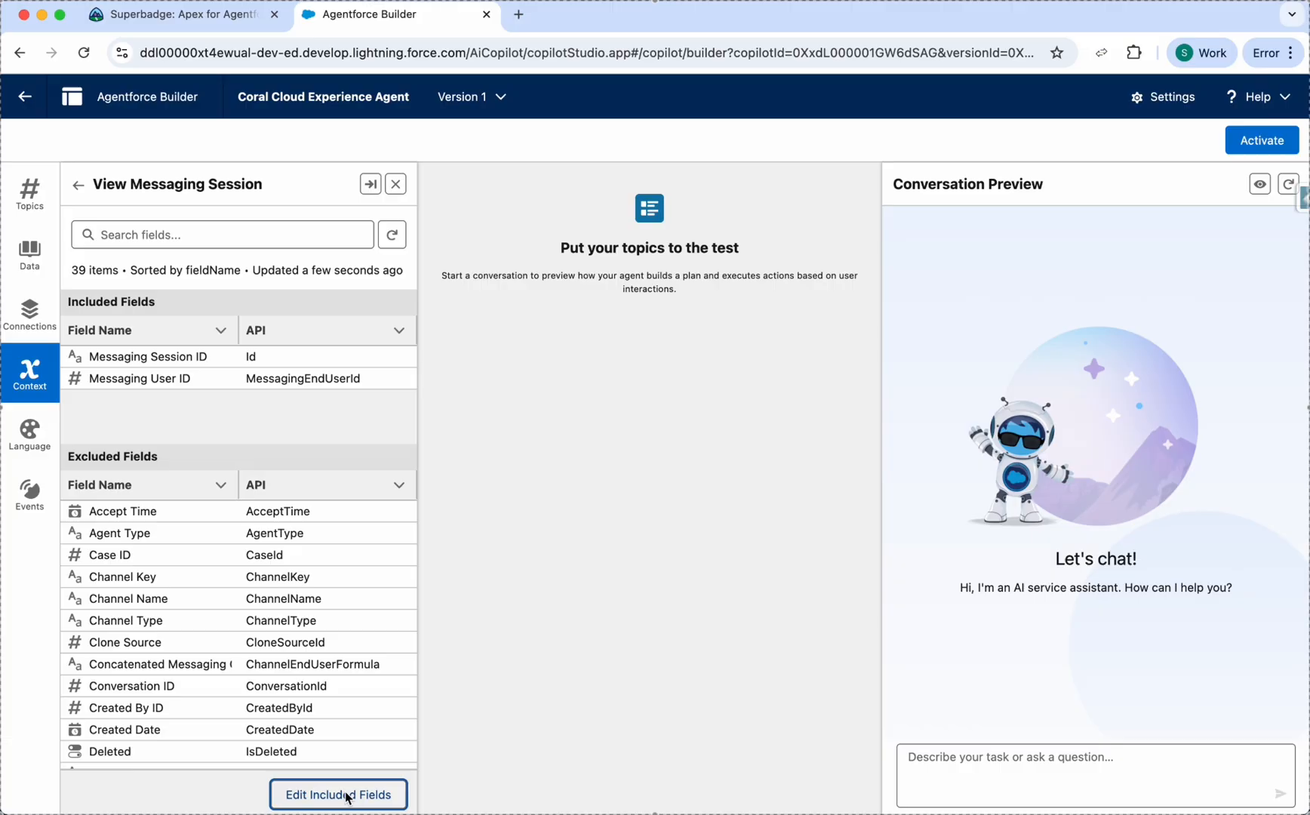
# Edit the Messaging Session included fields, select the field and save, then return to Trailhead
pyautogui.click(338, 796)
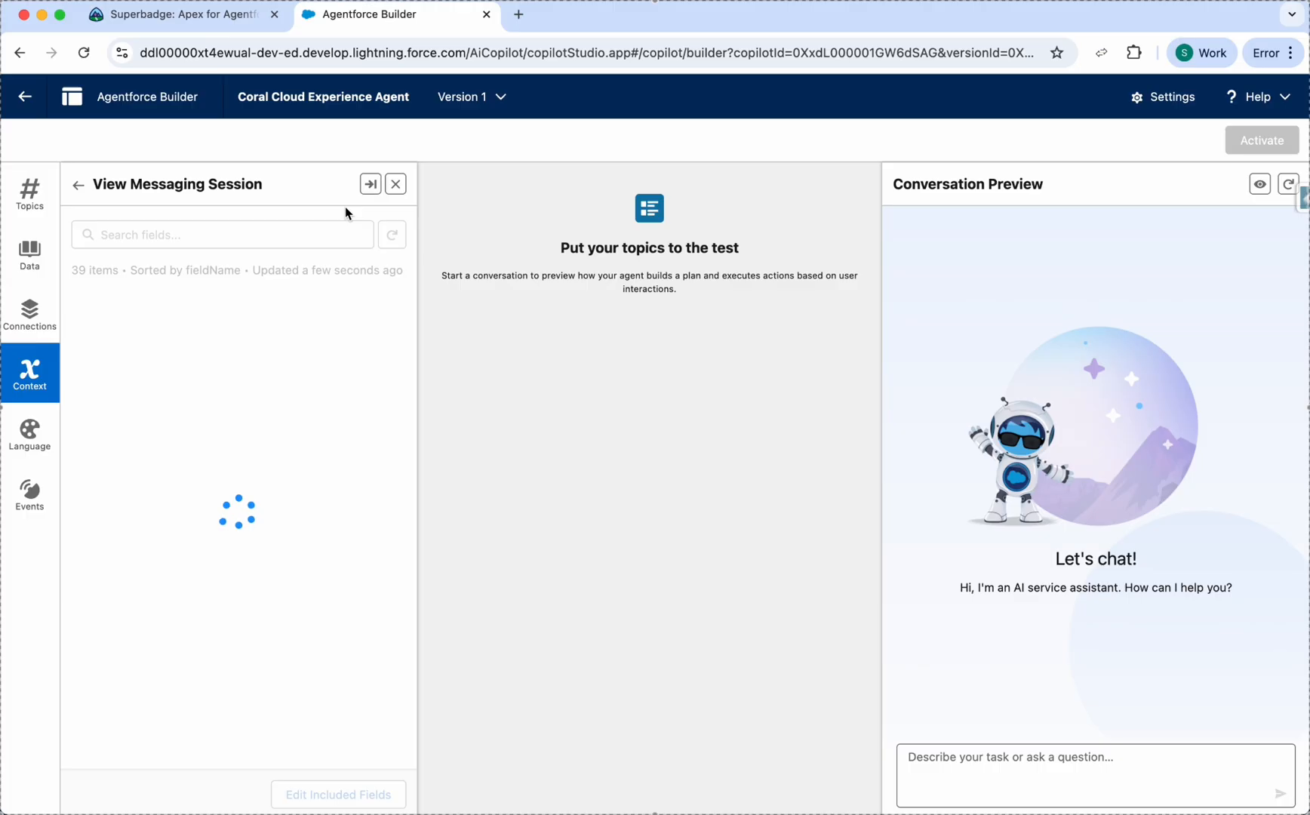
pyautogui.click(77, 184)
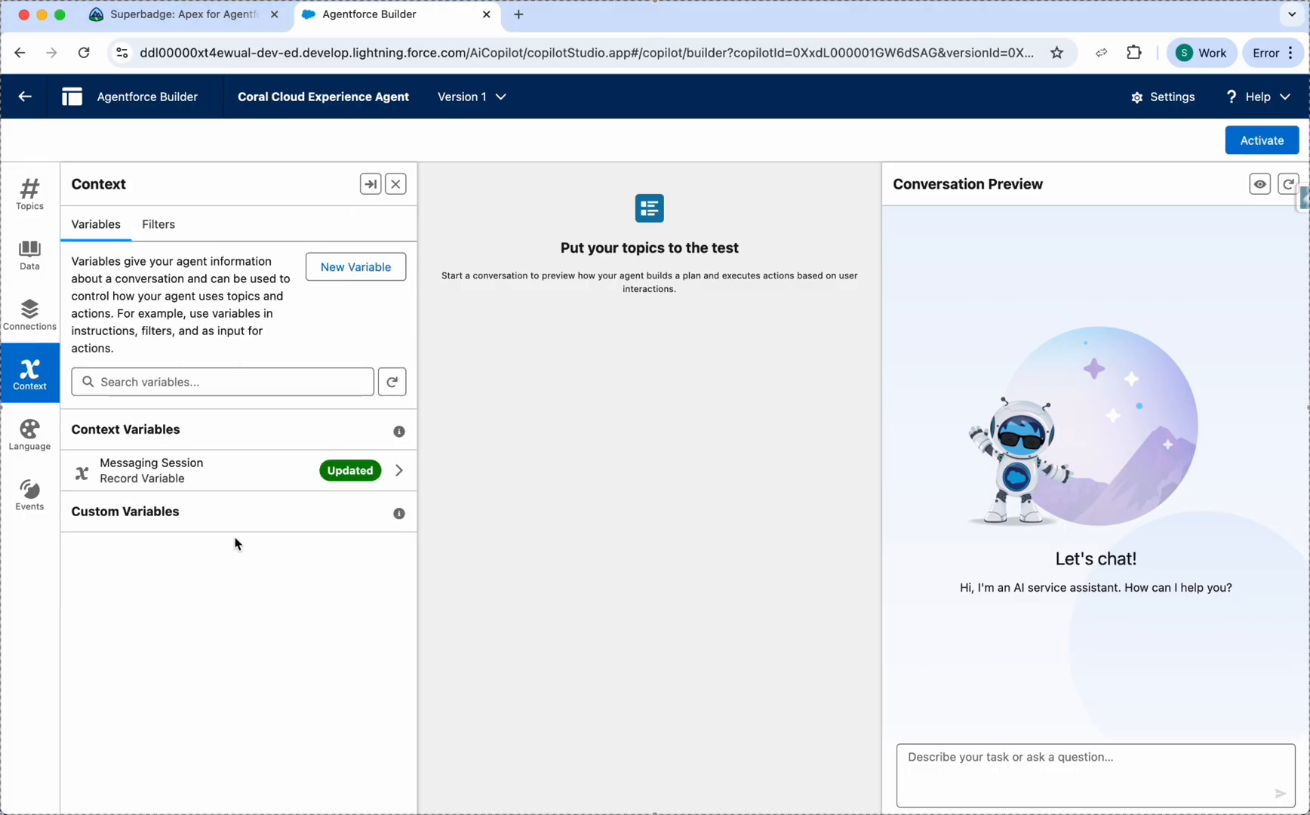
pyautogui.moveTo(176, 478)
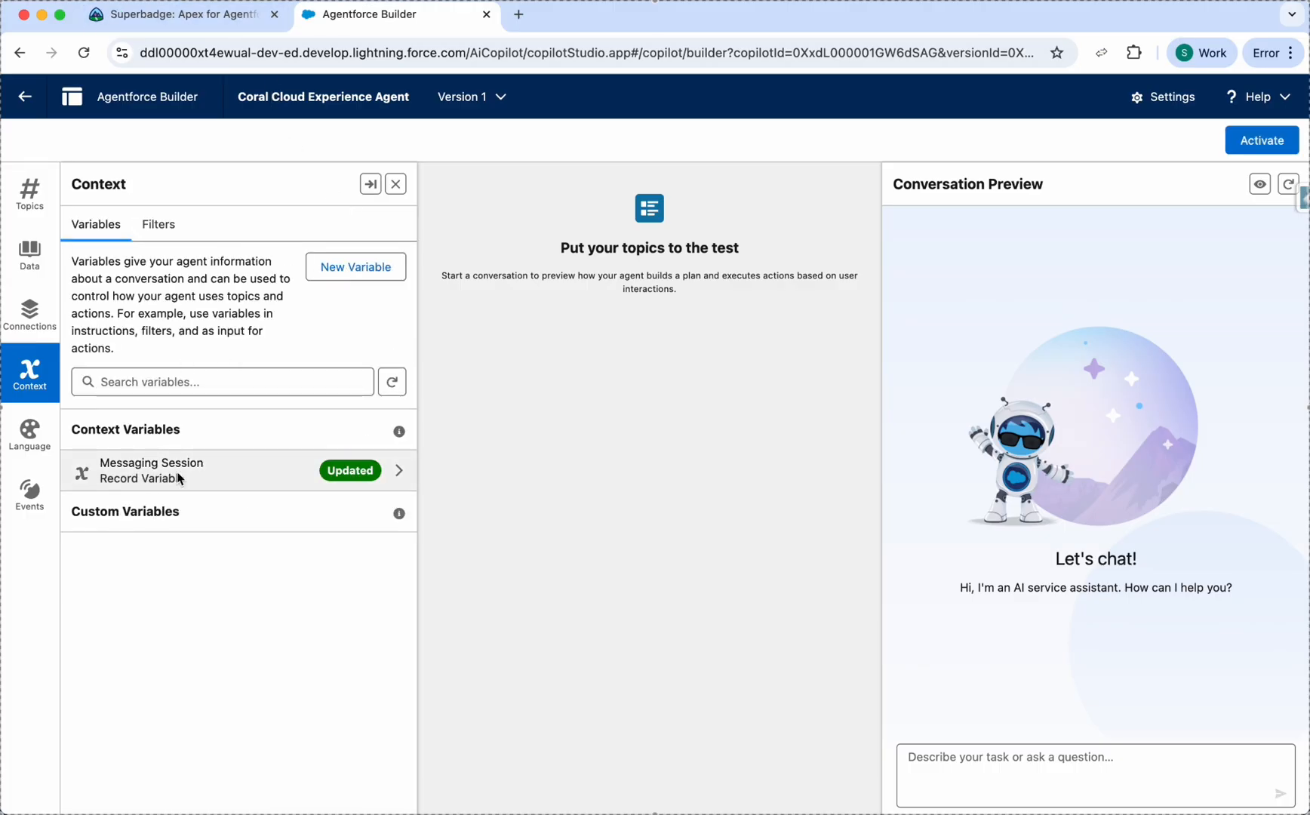
pyautogui.moveTo(162, 527)
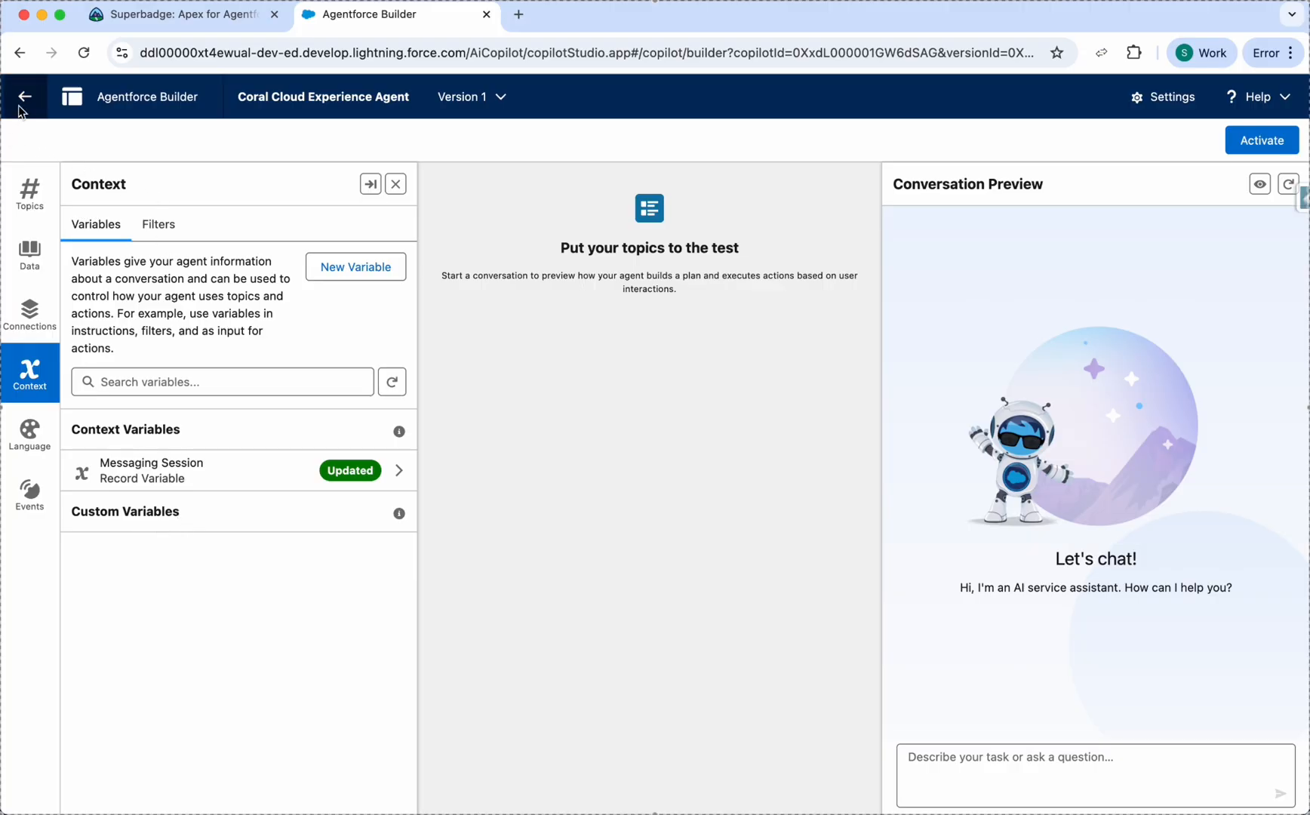
pyautogui.click(175, 14)
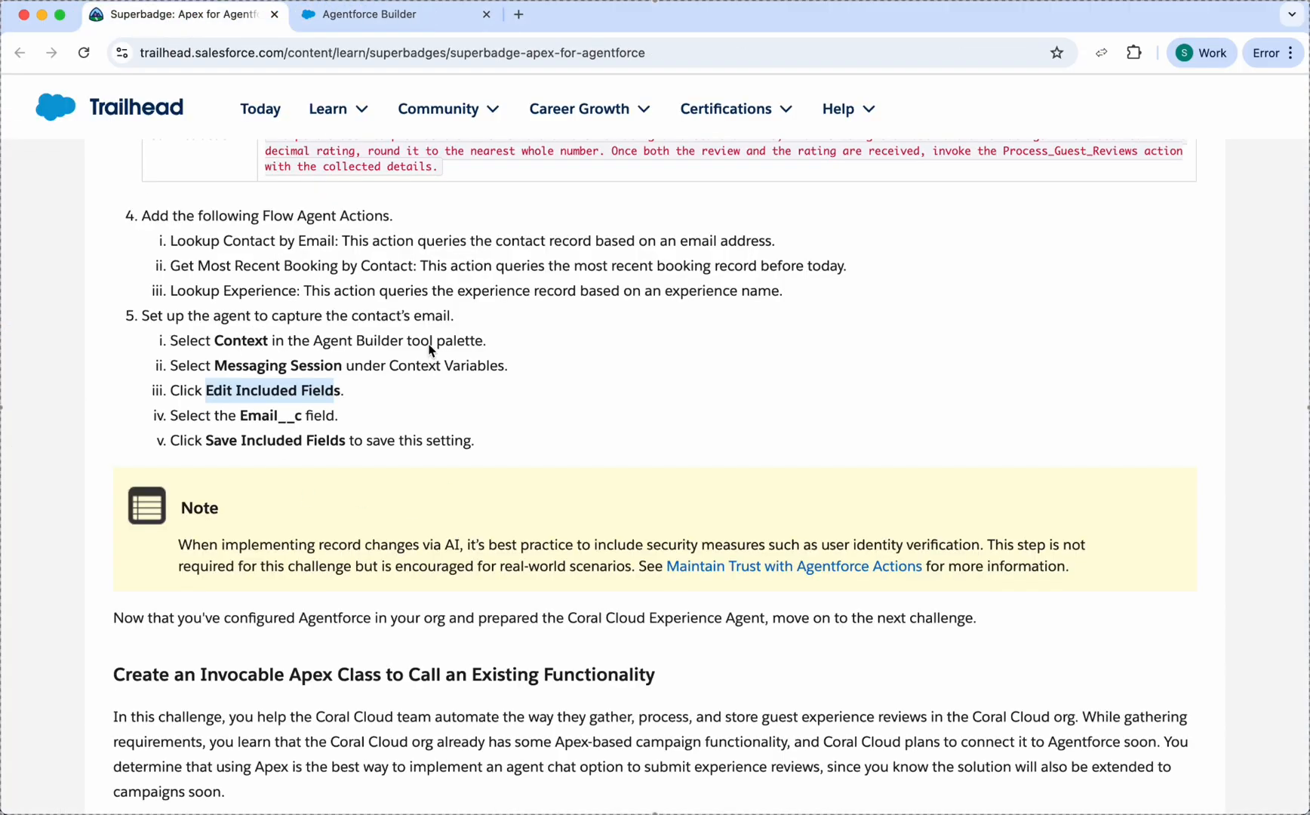
# Scroll the superbadge page to bring the challenge list with challenge 1 into view
pyautogui.click(393, 13)
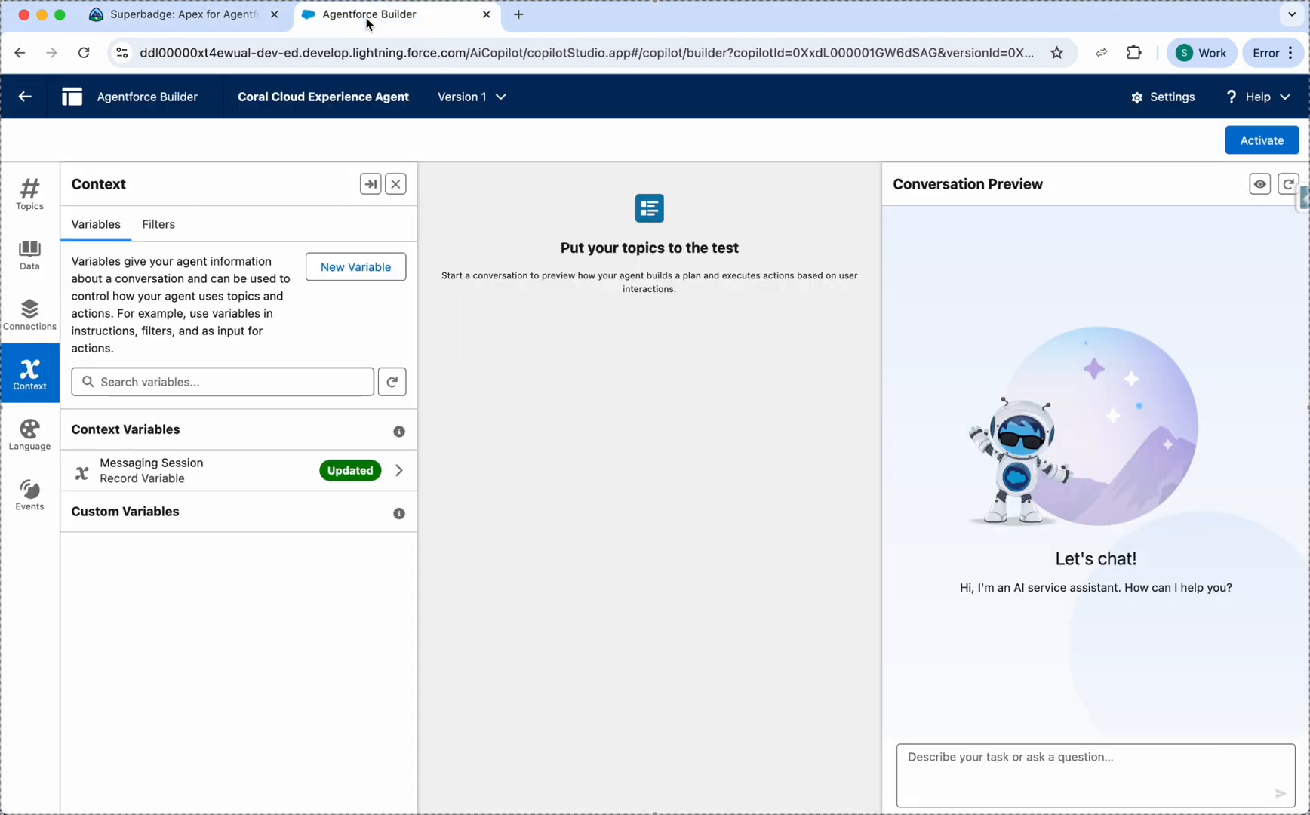
pyautogui.moveTo(493, 438)
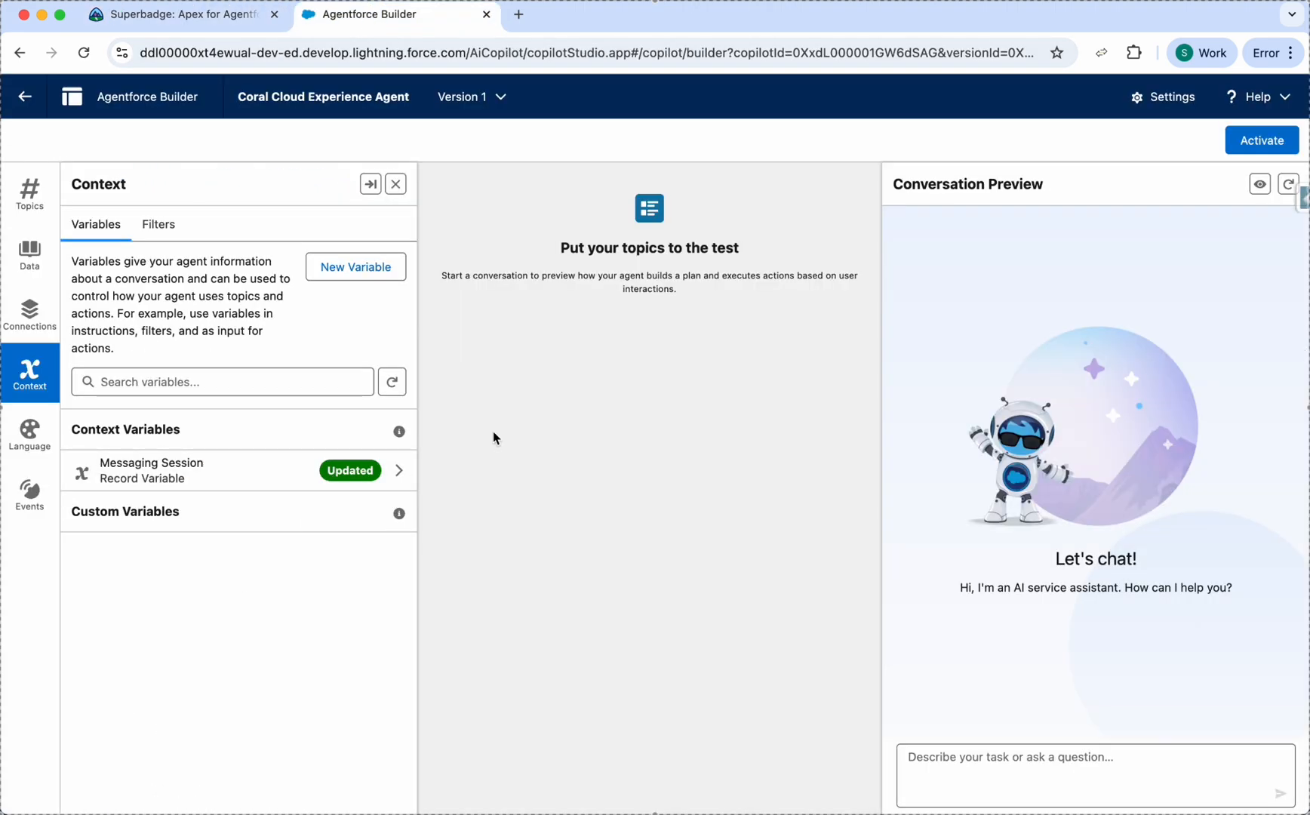
pyautogui.click(175, 14)
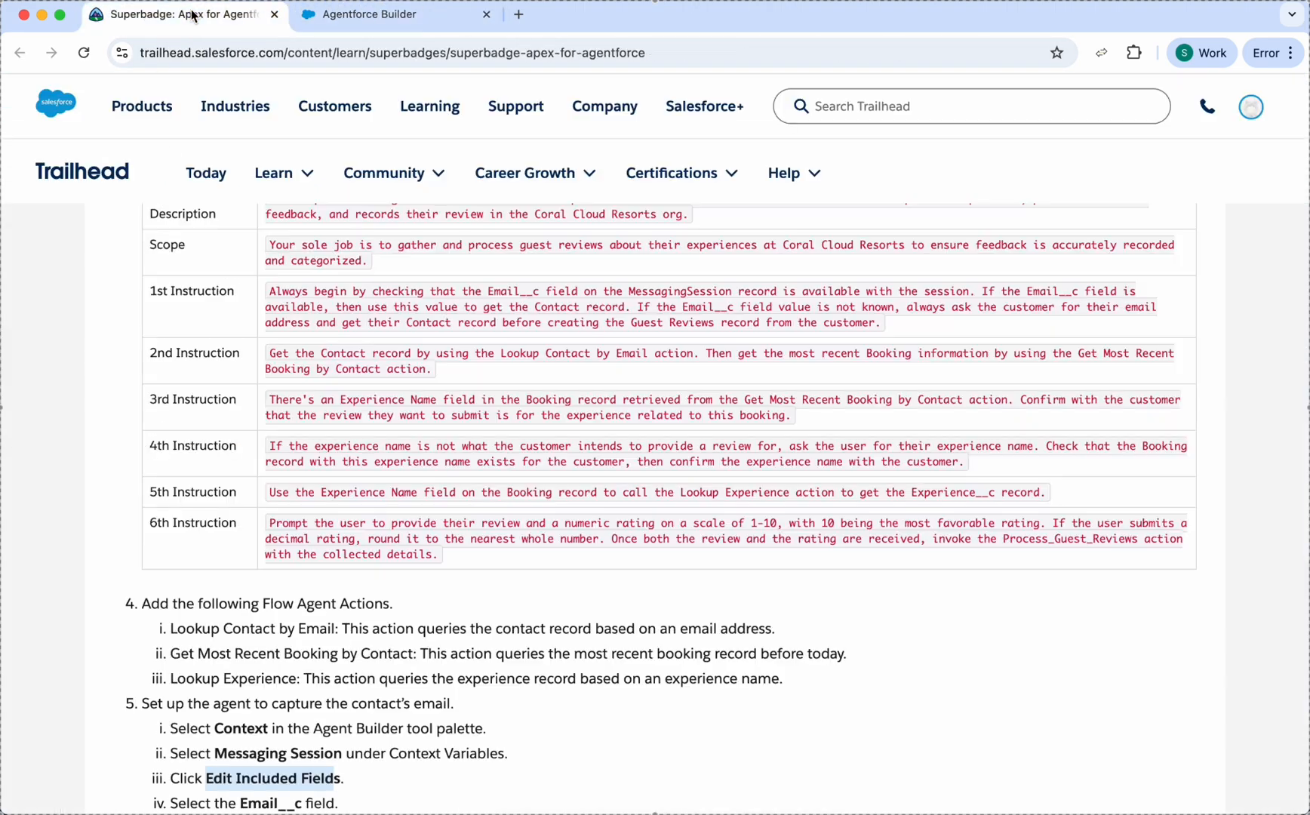
pyautogui.scroll(-3)
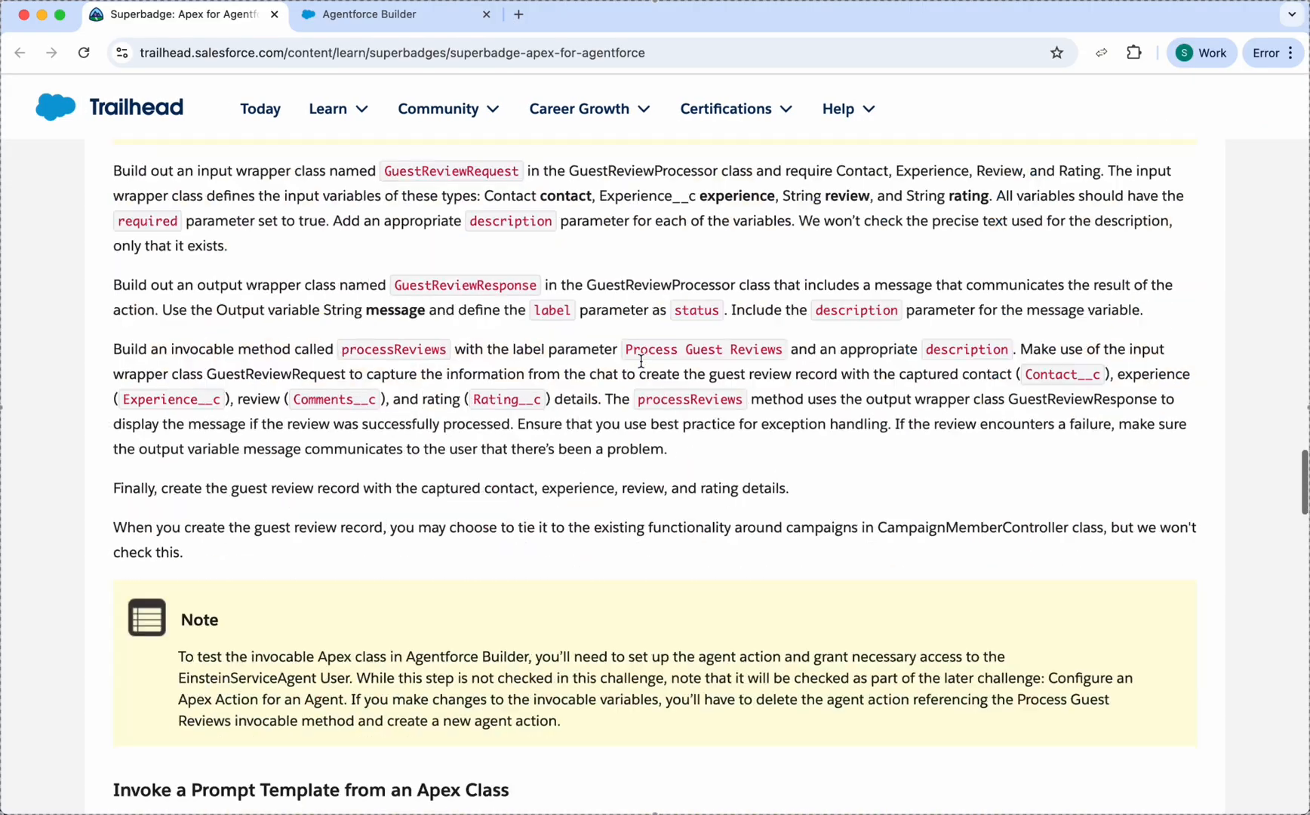
pyautogui.scroll(3)
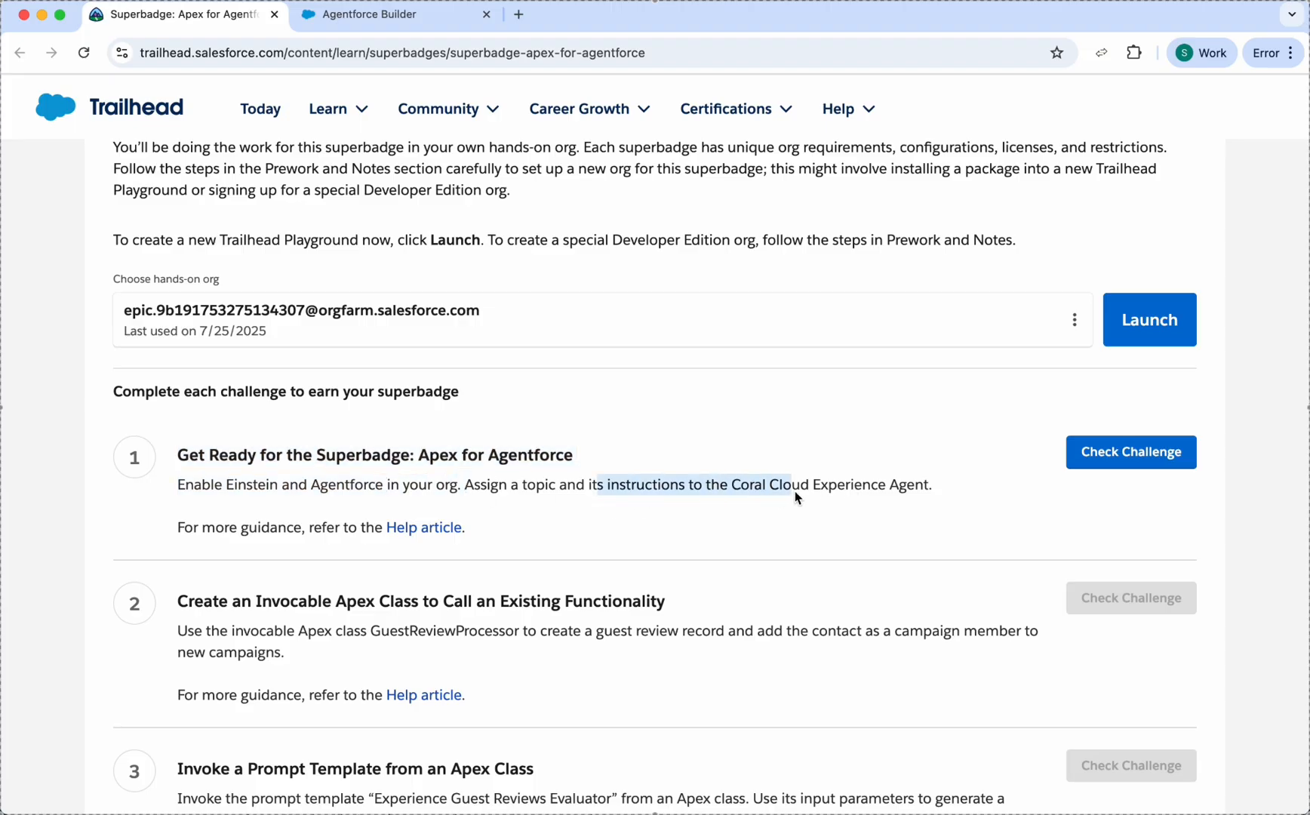
pyautogui.scroll(-3)
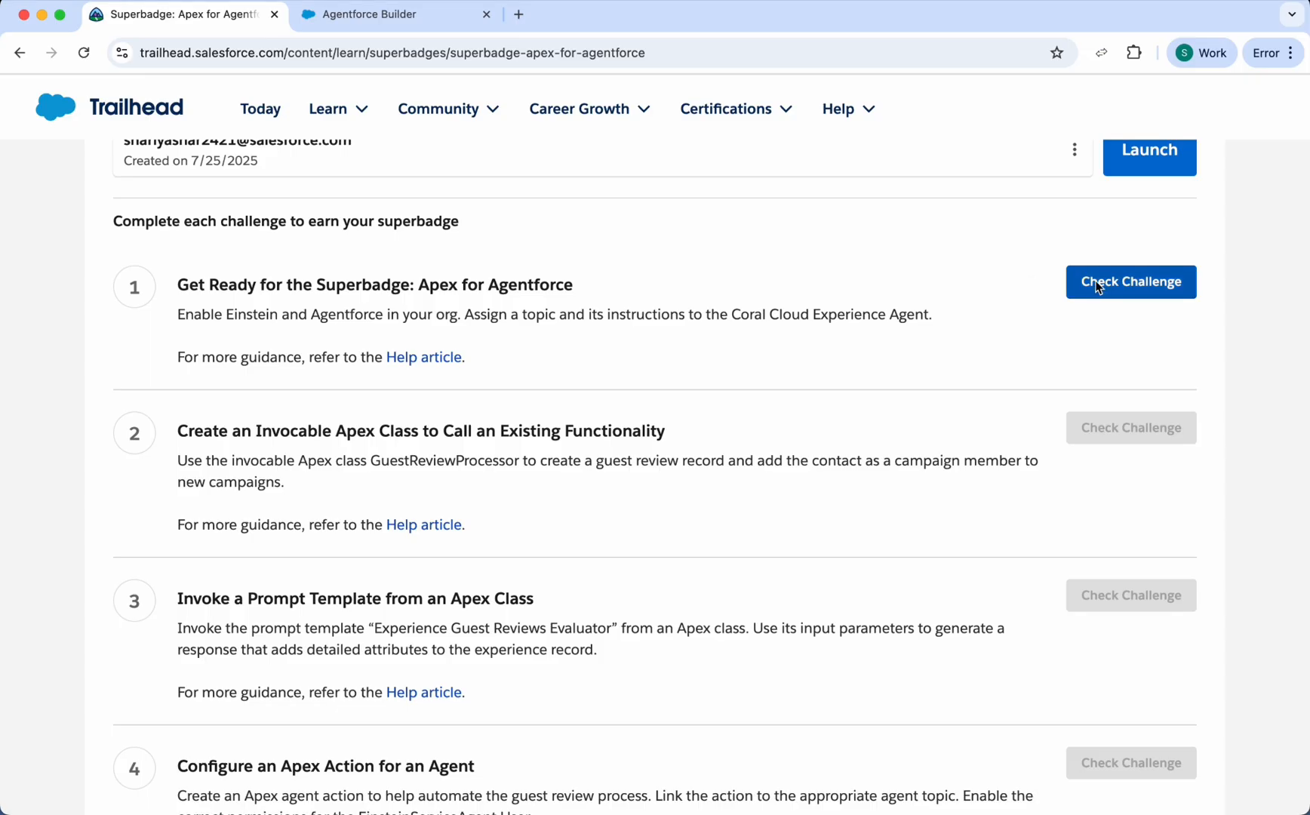
# Check challenge 1 against the org so it passes with +500 points, then bring up the Help menu
pyautogui.click(1131, 283)
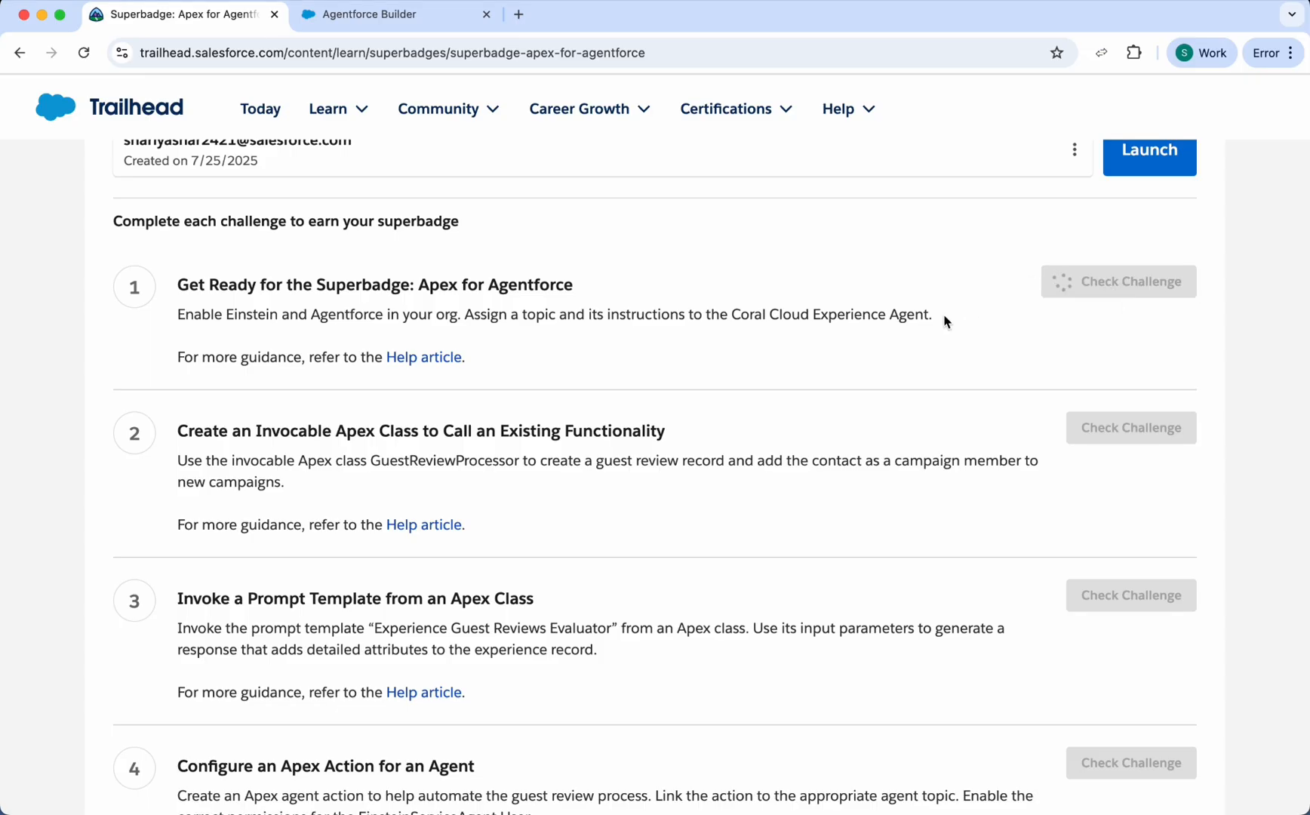
pyautogui.scroll(3)
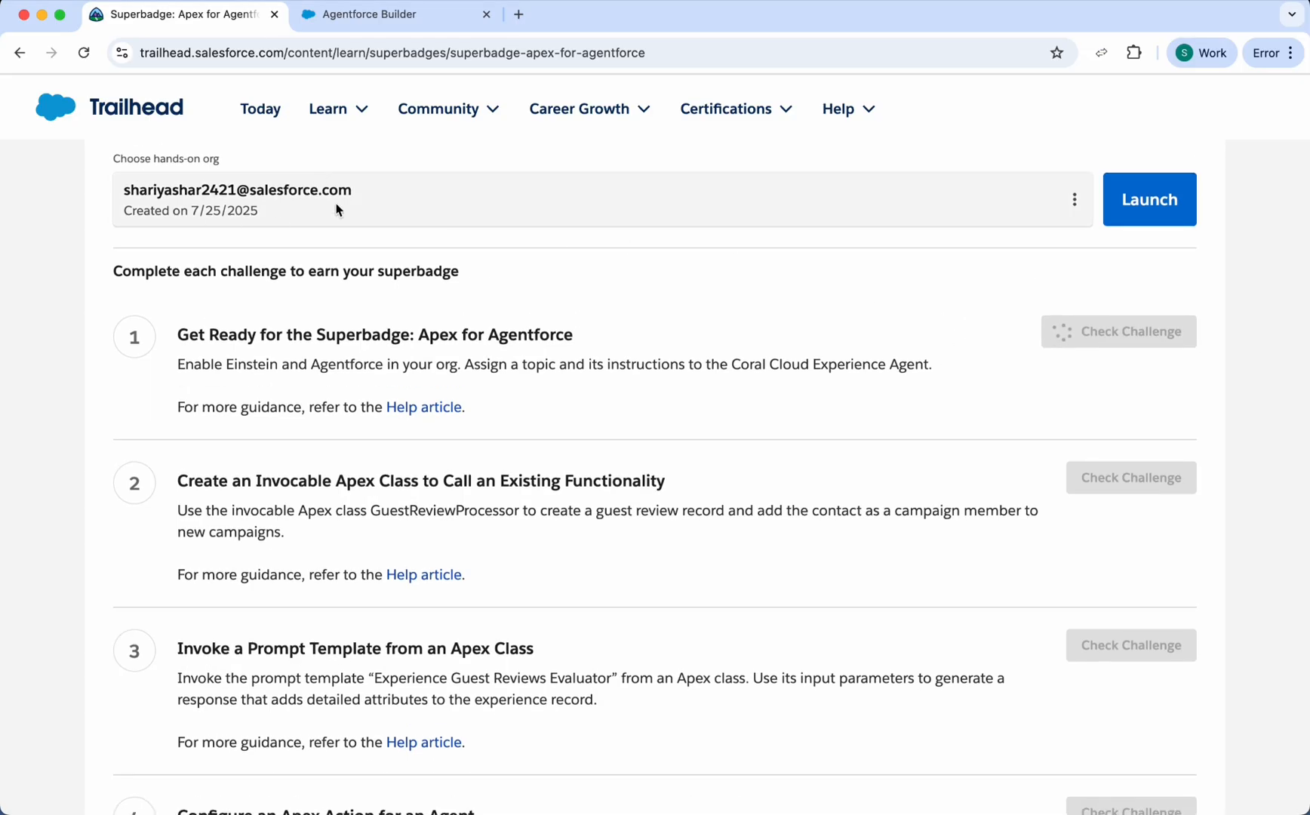
pyautogui.moveTo(630, 423)
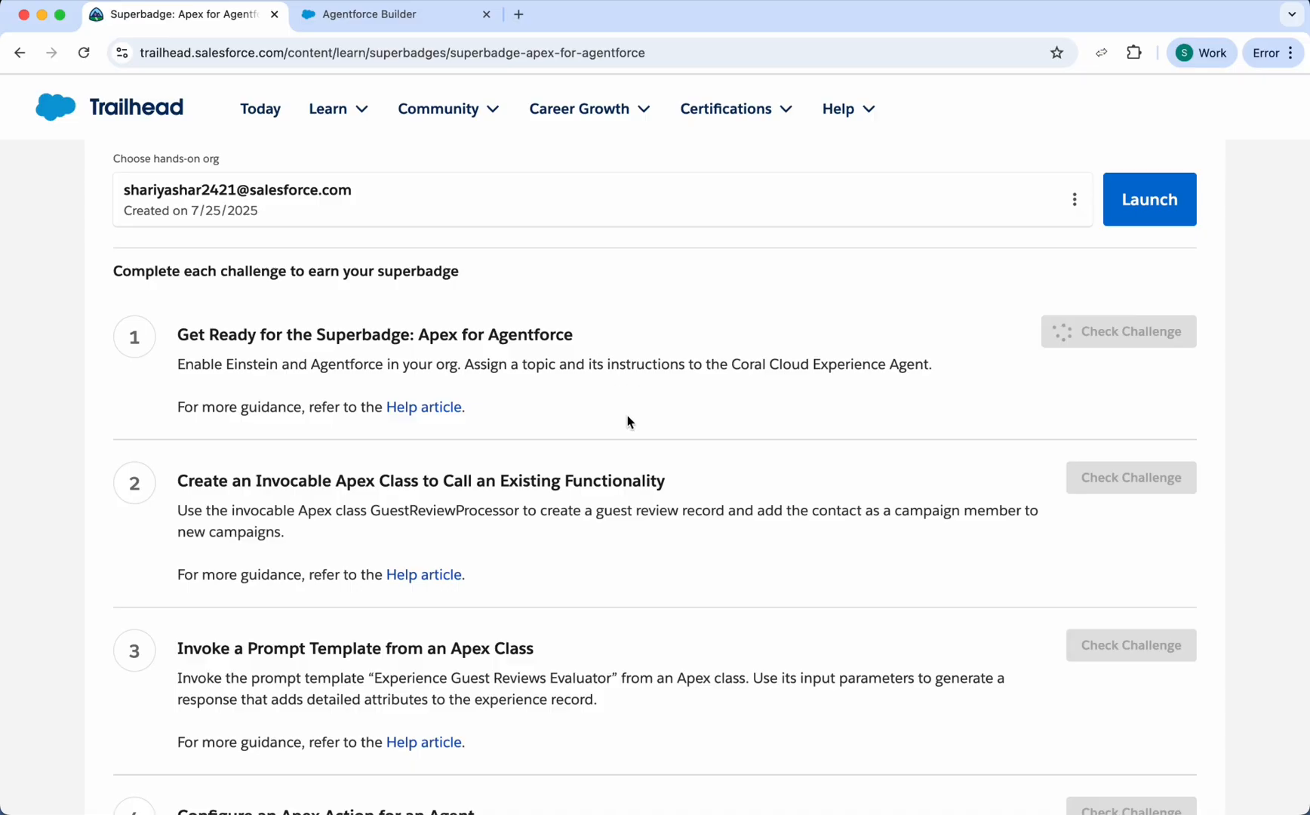
pyautogui.moveTo(613, 463)
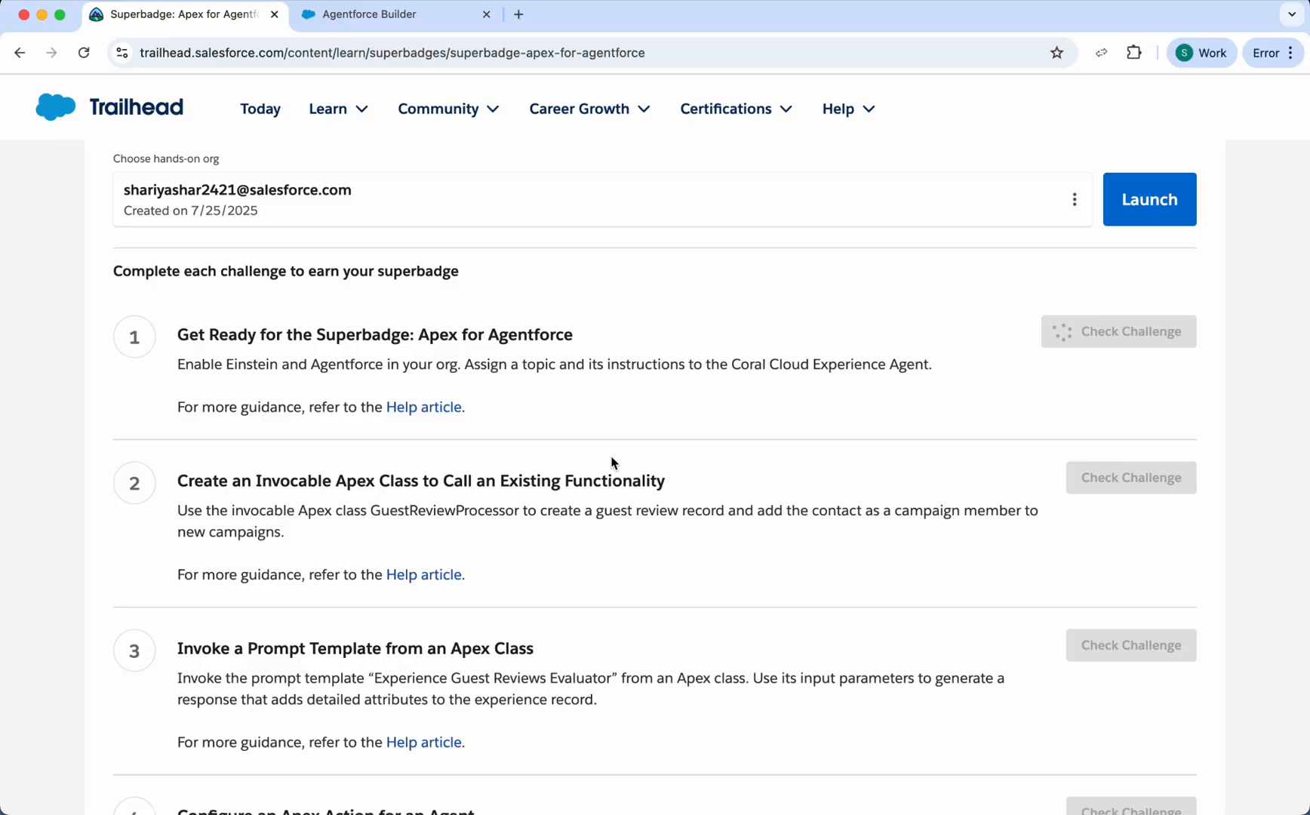
pyautogui.scroll(3)
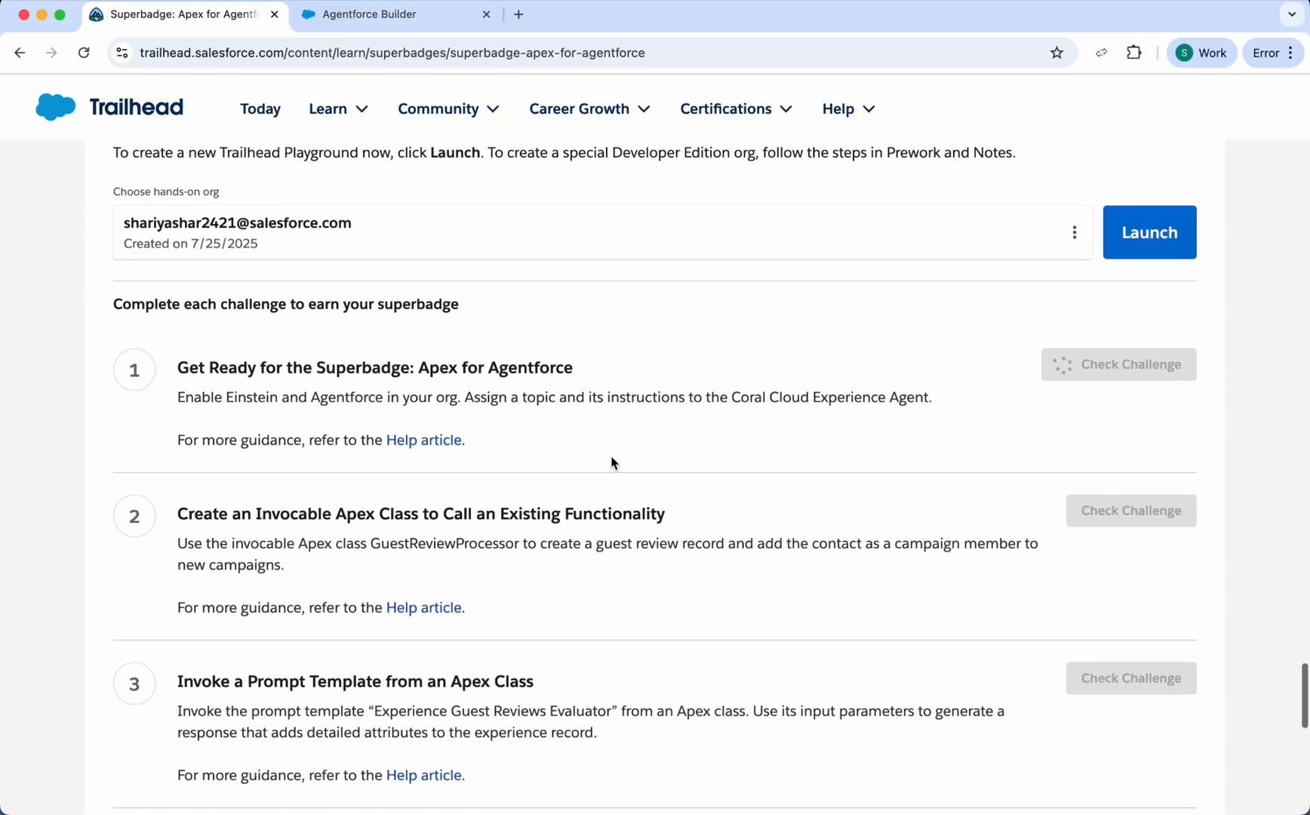
pyautogui.scroll(3)
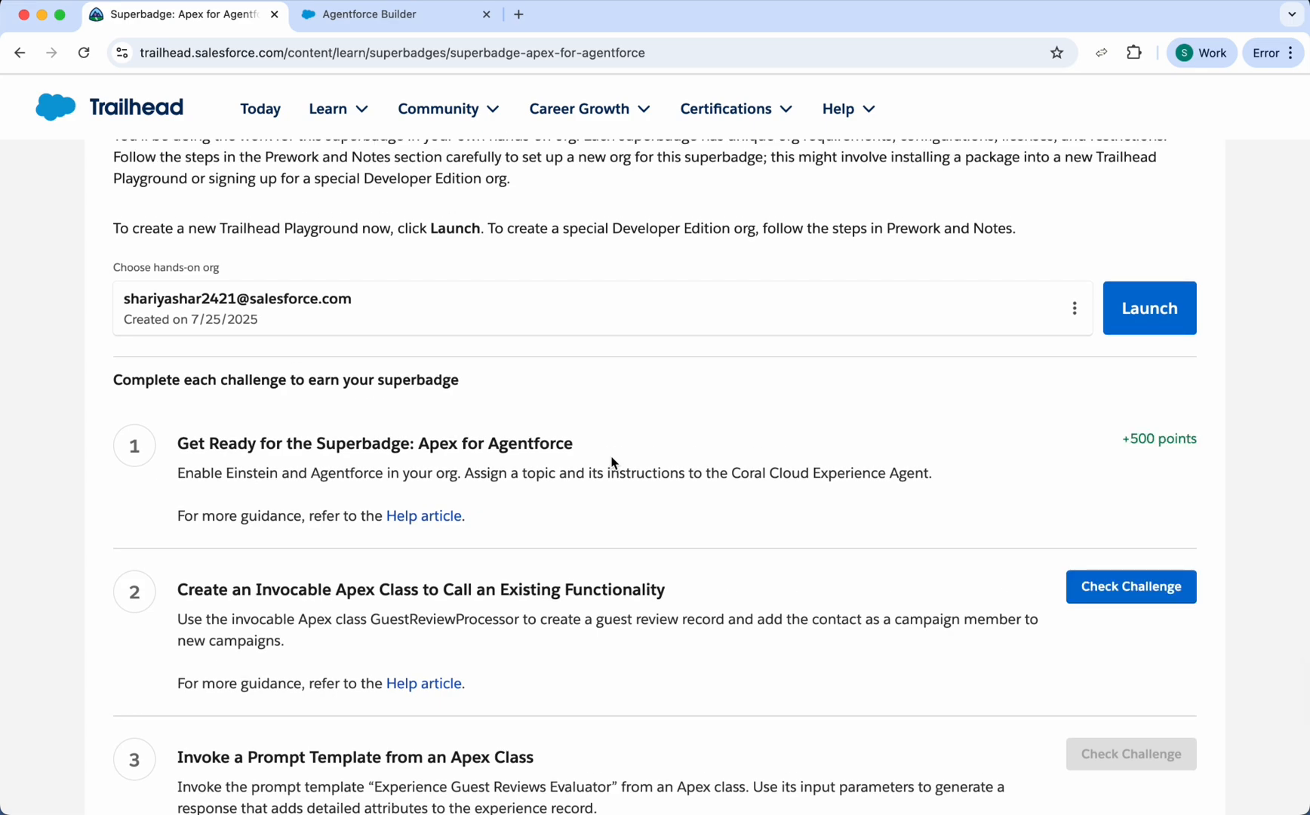
pyautogui.moveTo(848, 520)
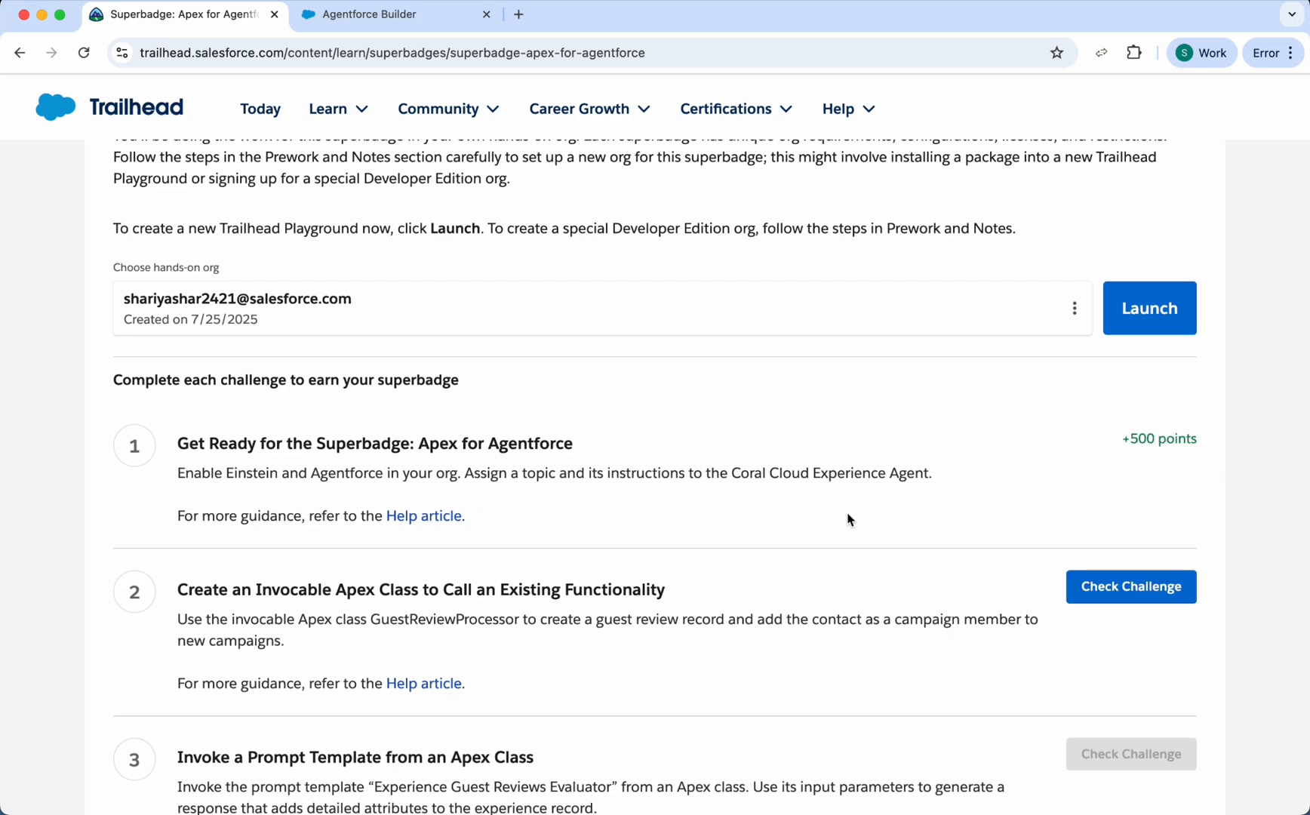
pyautogui.click(838, 107)
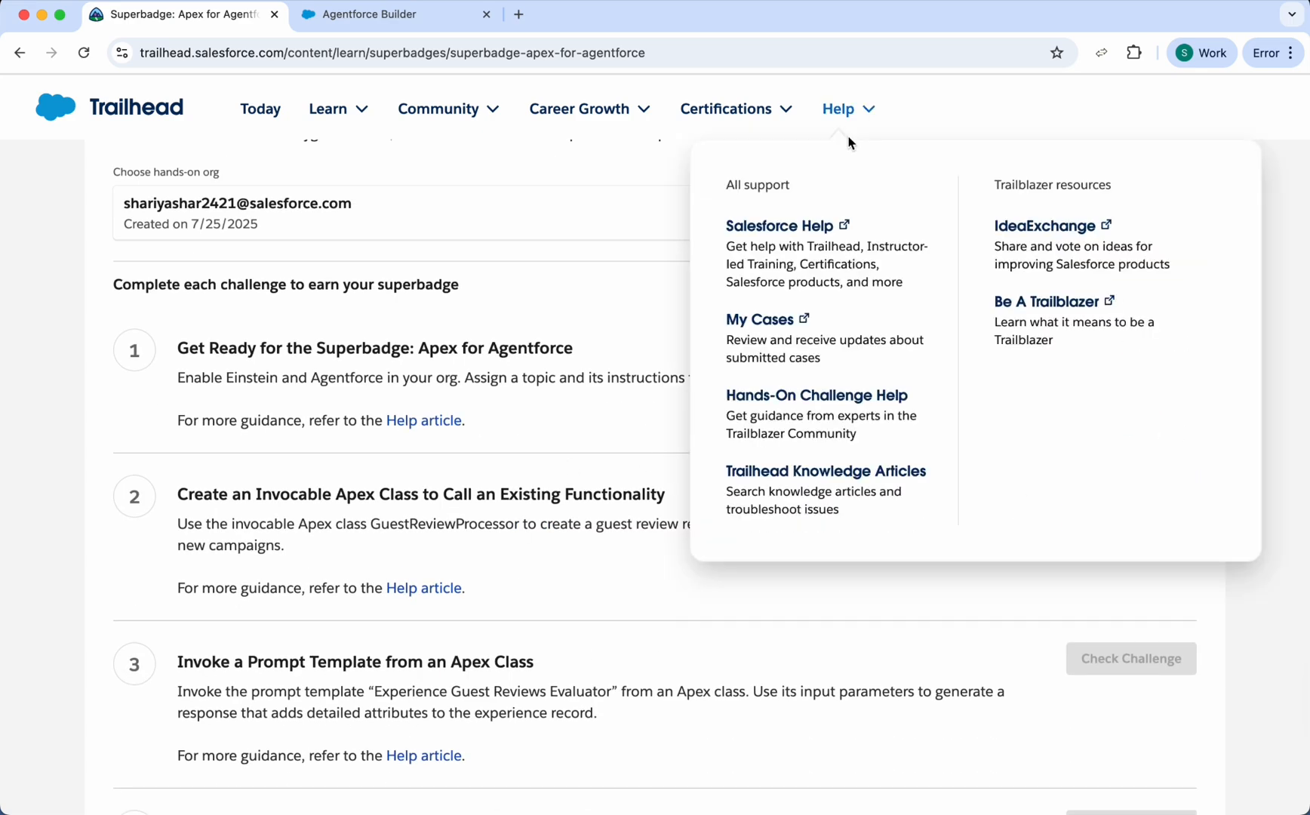